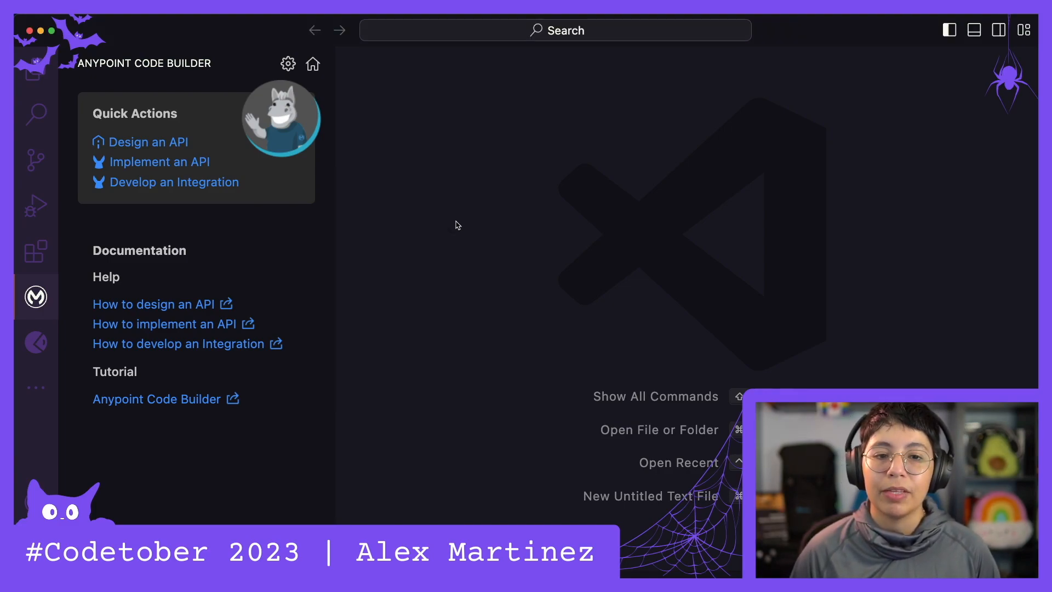
{"action": "mouse_move", "coordinate": [35, 72]}
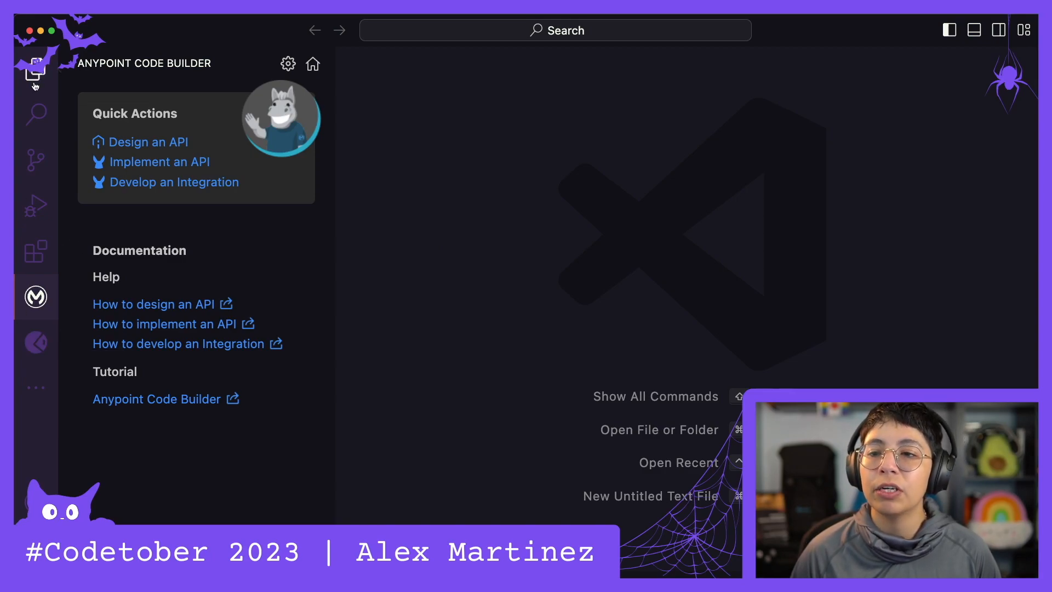
{"action": "mouse_move", "coordinate": [35, 342]}
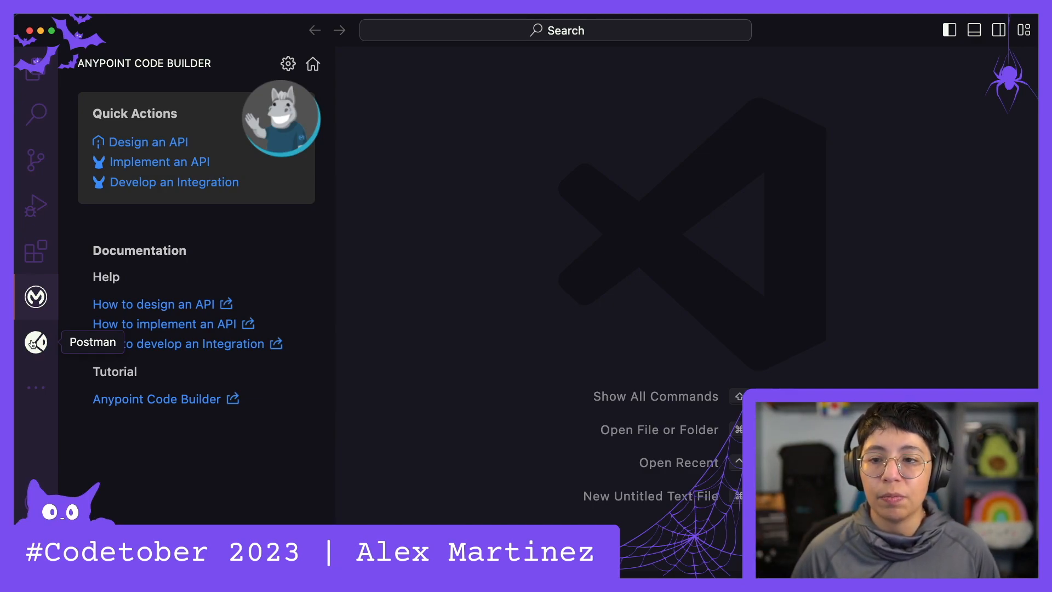
Step: Show the Postman extension's side panel with its sign-in and account creation prompt
{"action": "left_click", "coordinate": [35, 342]}
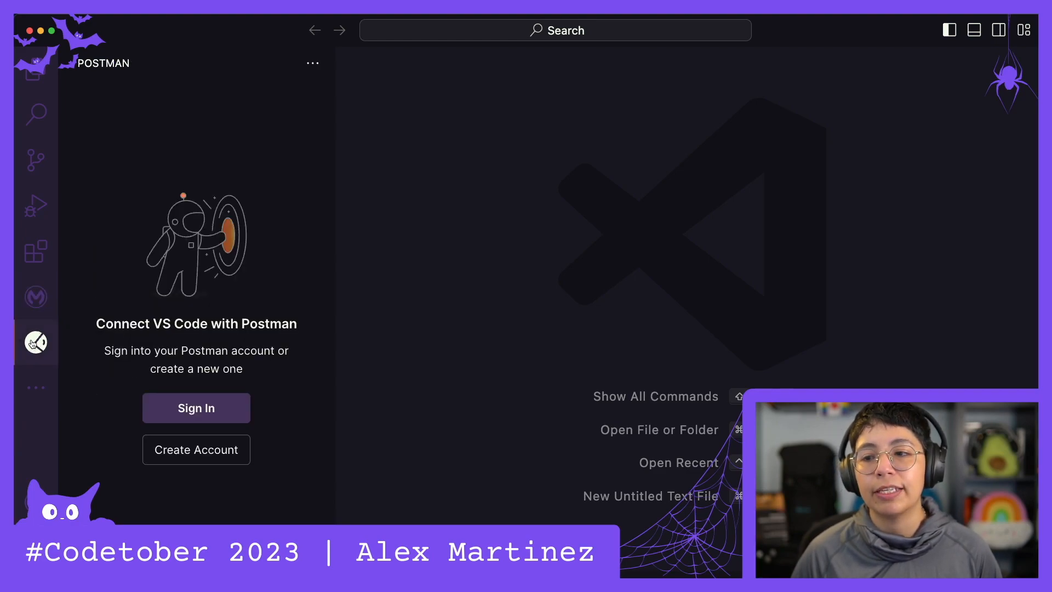
{"action": "mouse_move", "coordinate": [179, 297]}
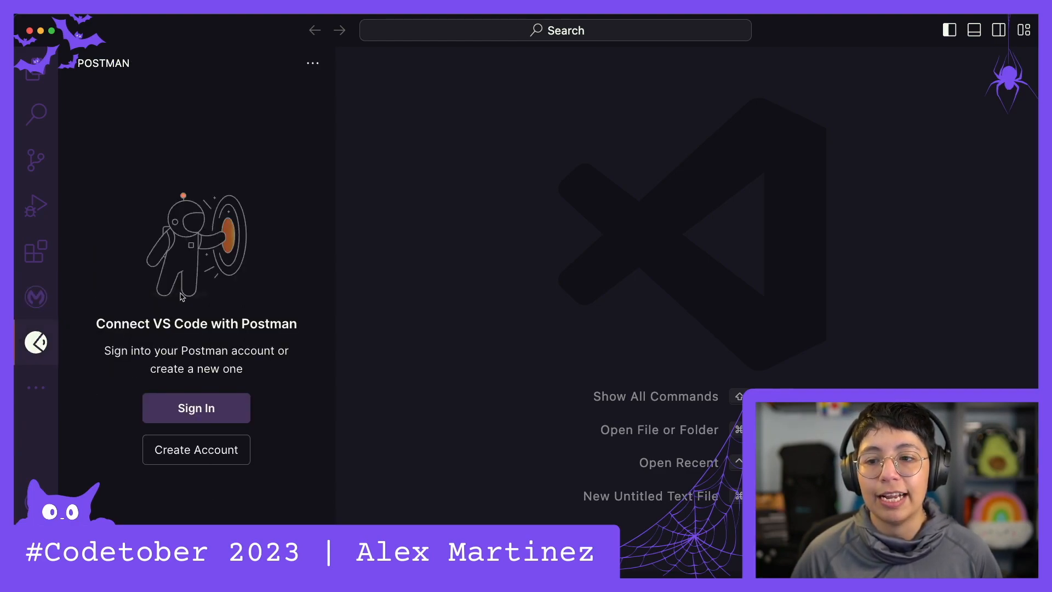
{"action": "mouse_move", "coordinate": [338, 230]}
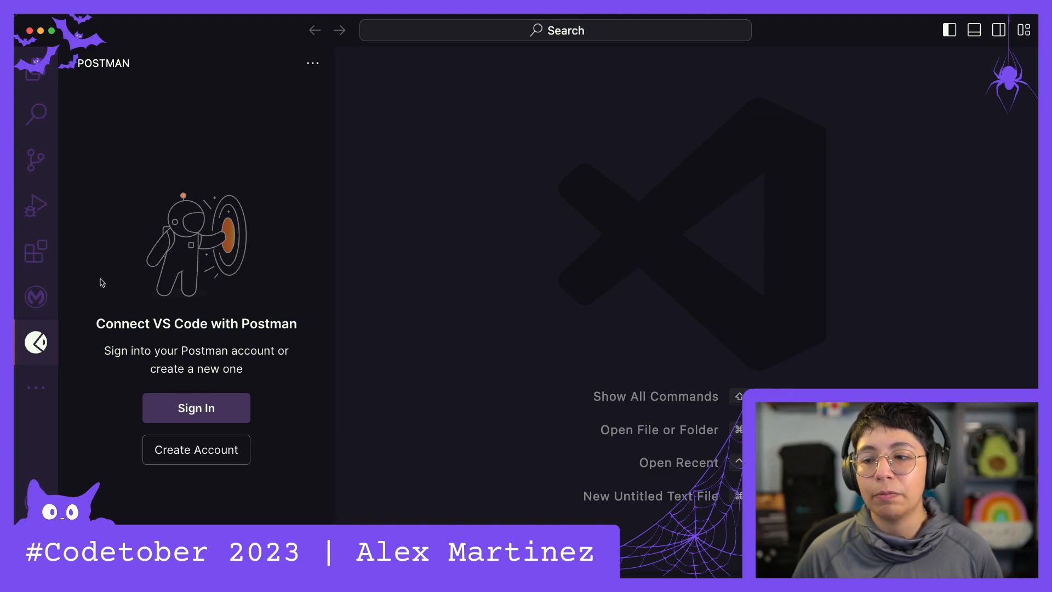
{"action": "mouse_move", "coordinate": [219, 258]}
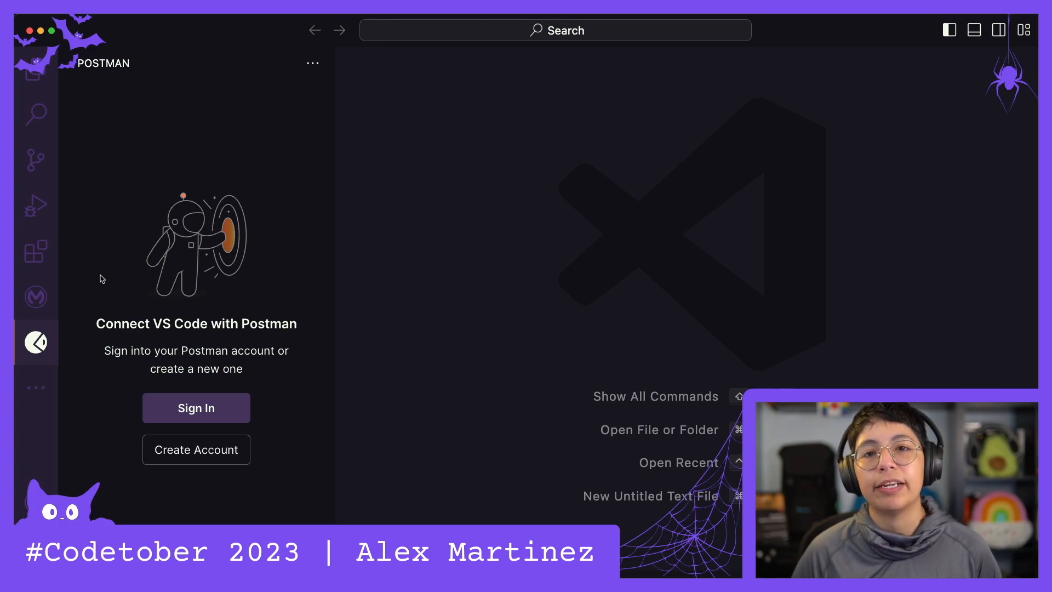
{"action": "mouse_move", "coordinate": [189, 465]}
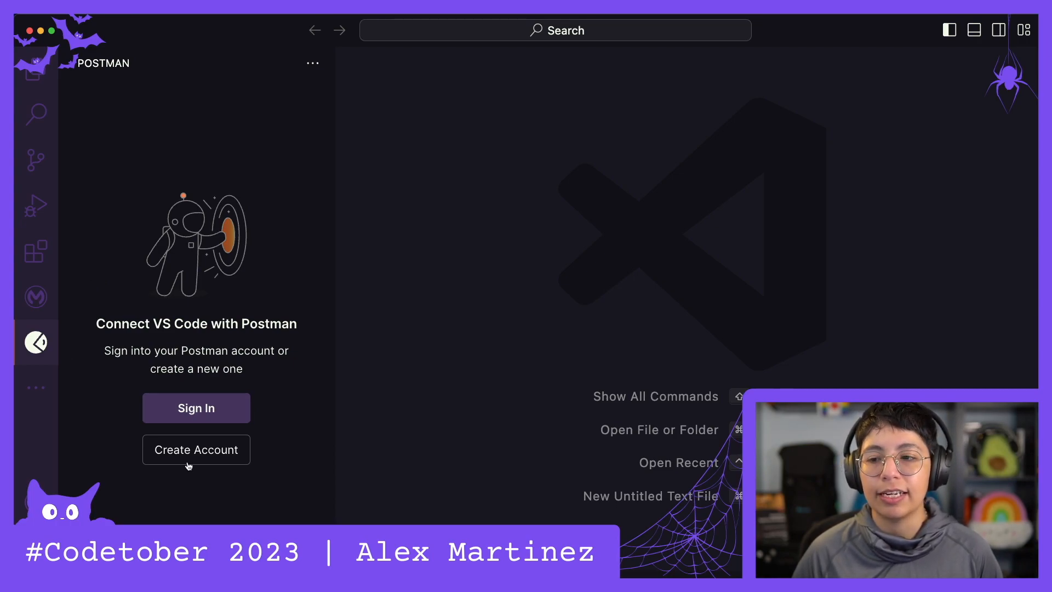
{"action": "mouse_move", "coordinate": [196, 407]}
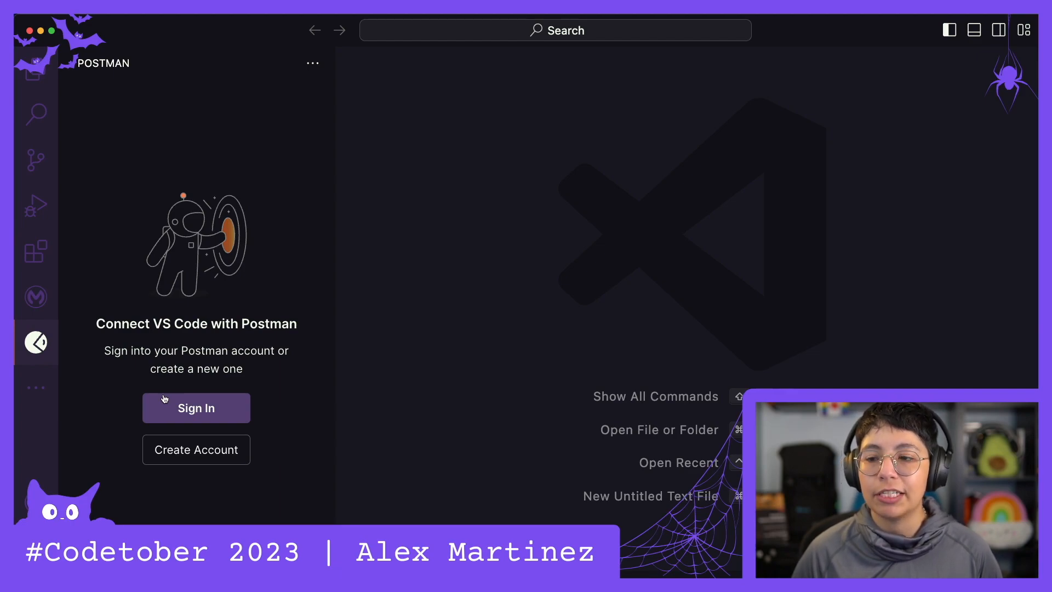
{"action": "mouse_move", "coordinate": [221, 312]}
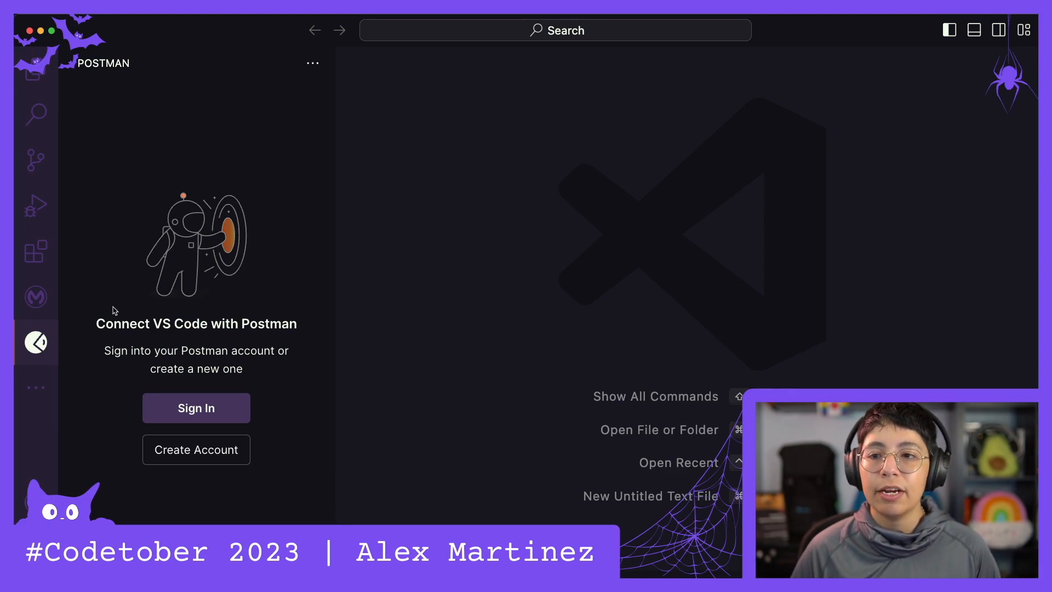
Step: Search the Extensions marketplace for 'thu' and install Thunder Client from its details page
{"action": "left_click", "coordinate": [35, 251]}
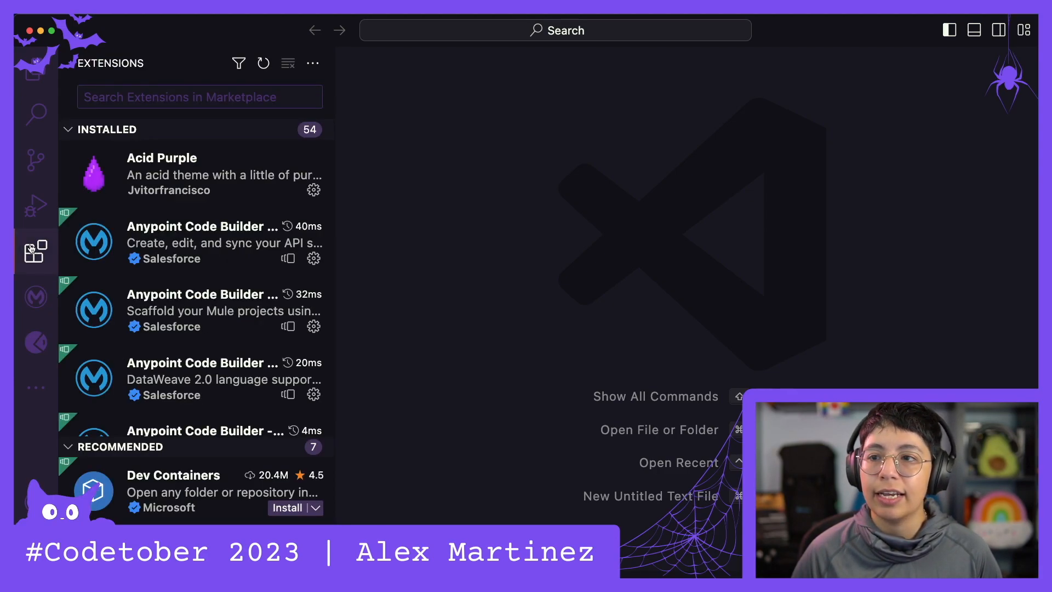
{"action": "type", "text": "thunders"}
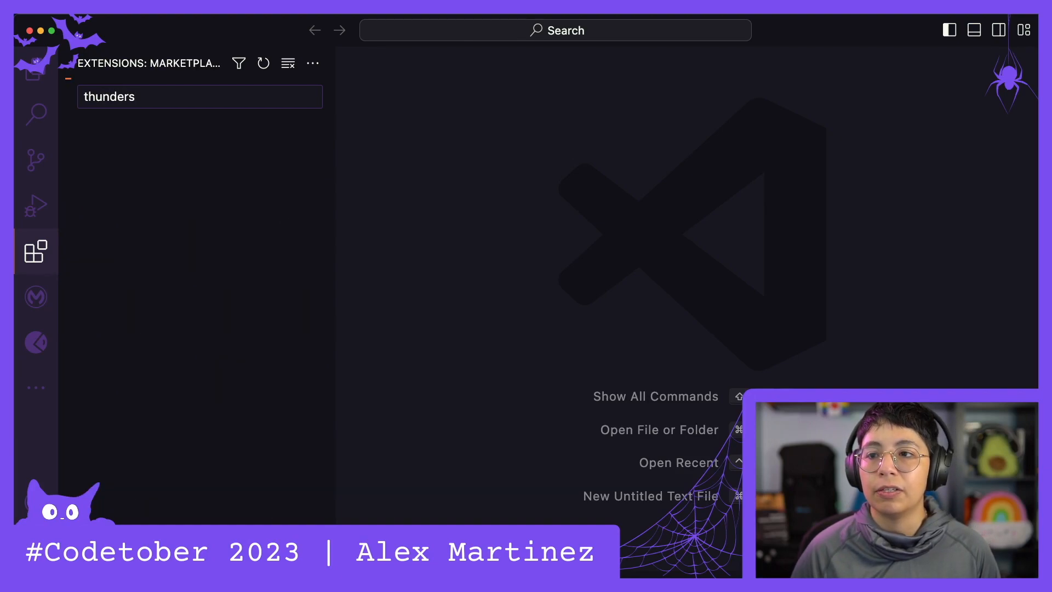
{"action": "key", "text": "Backspace"}
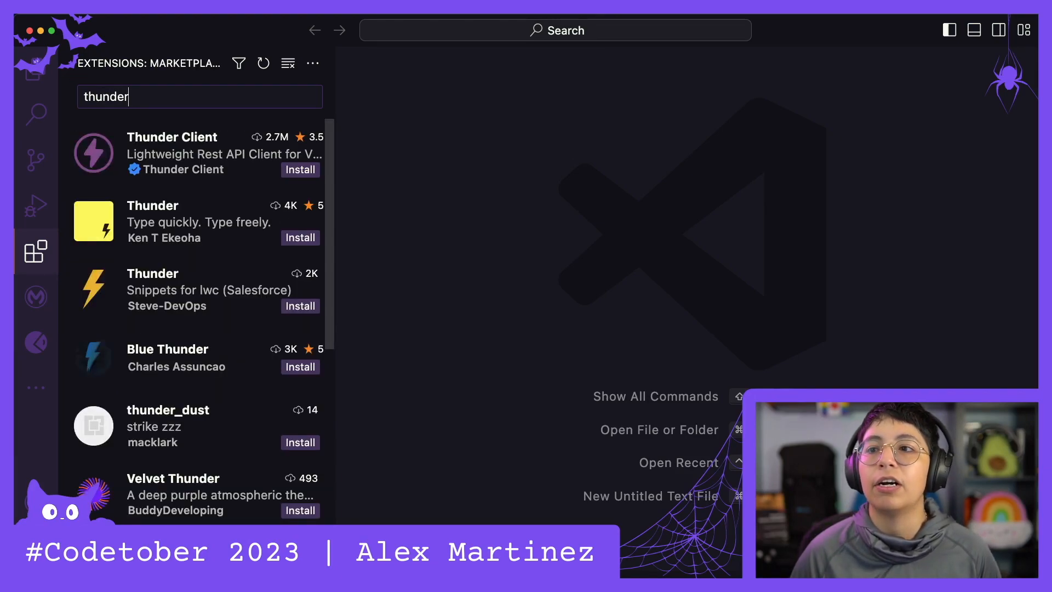
{"action": "left_click", "coordinate": [195, 153]}
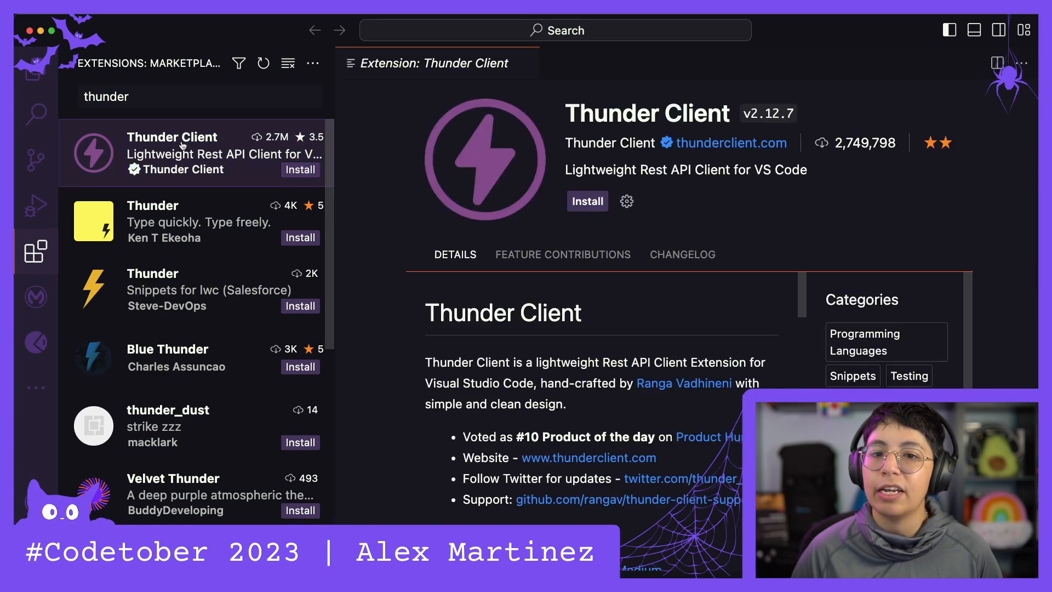
{"action": "left_click", "coordinate": [586, 200]}
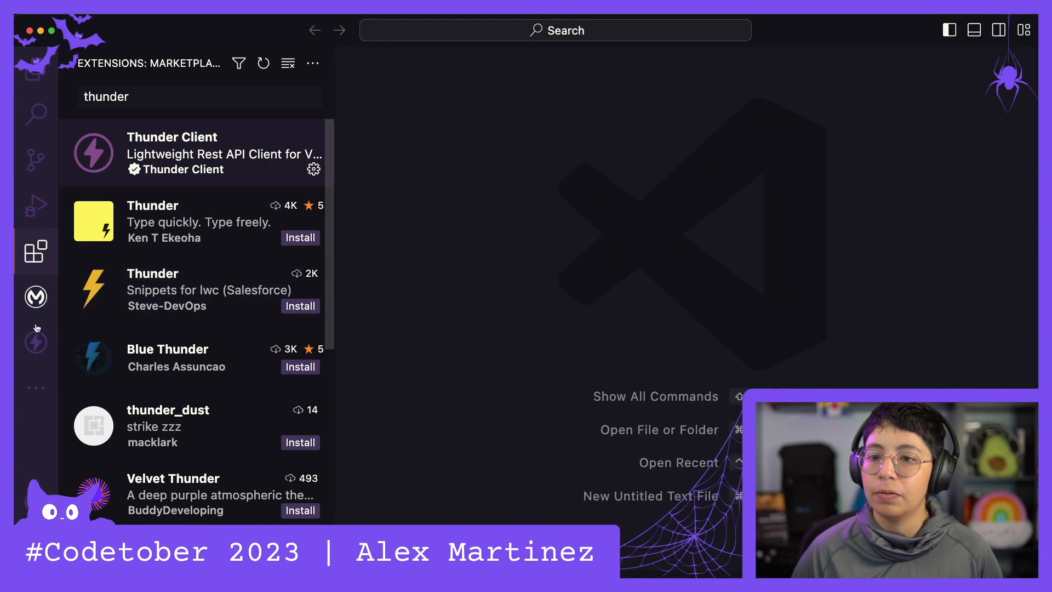
{"action": "mouse_move", "coordinate": [35, 342]}
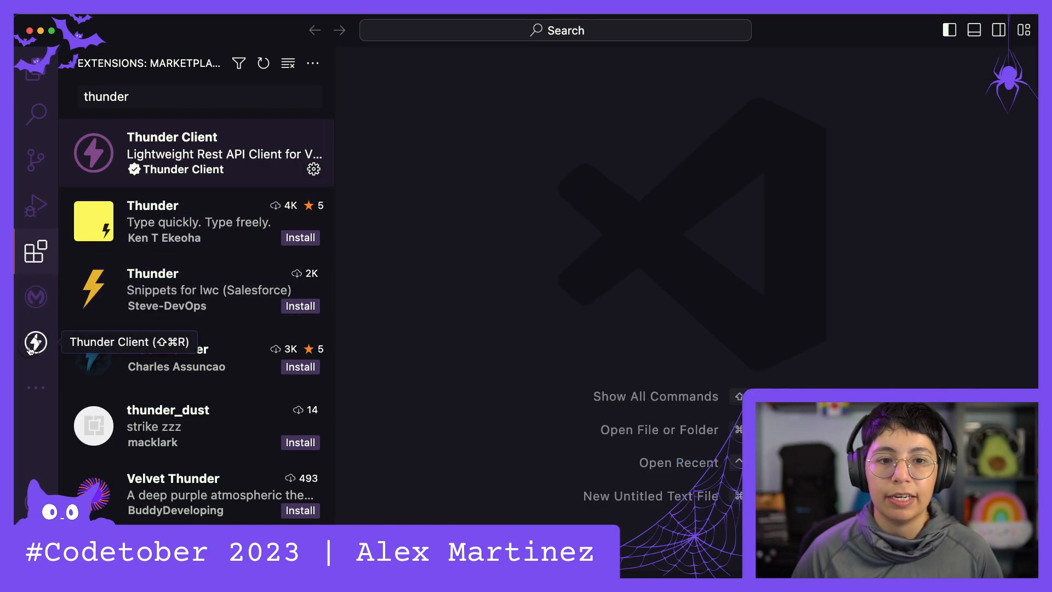
Step: Create a new Thunder Client request and send the default GET to the welcome URL, getting 200 OK
{"action": "left_click", "coordinate": [35, 342]}
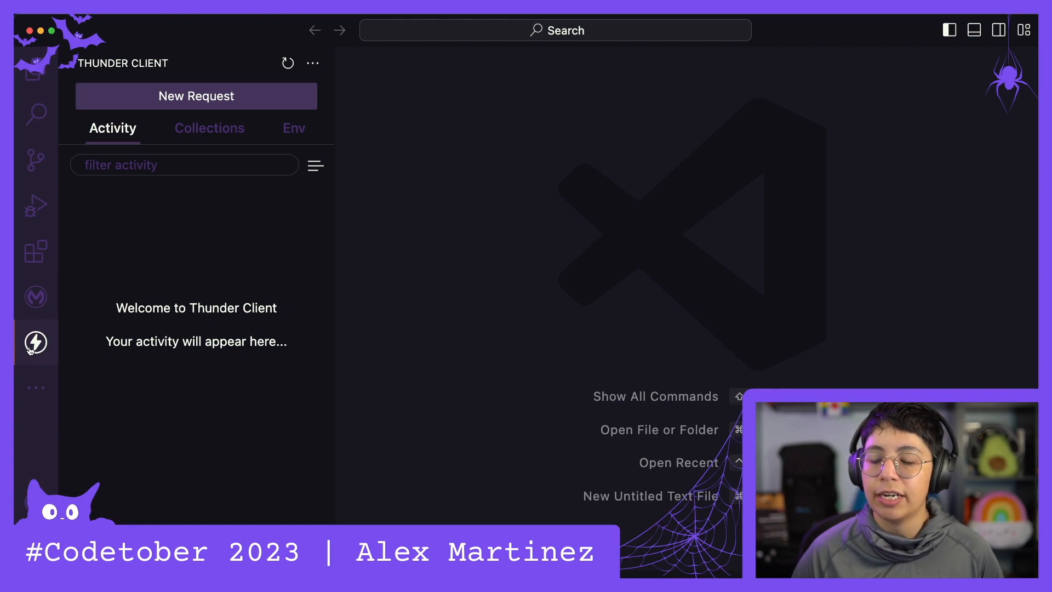
{"action": "left_click", "coordinate": [196, 96]}
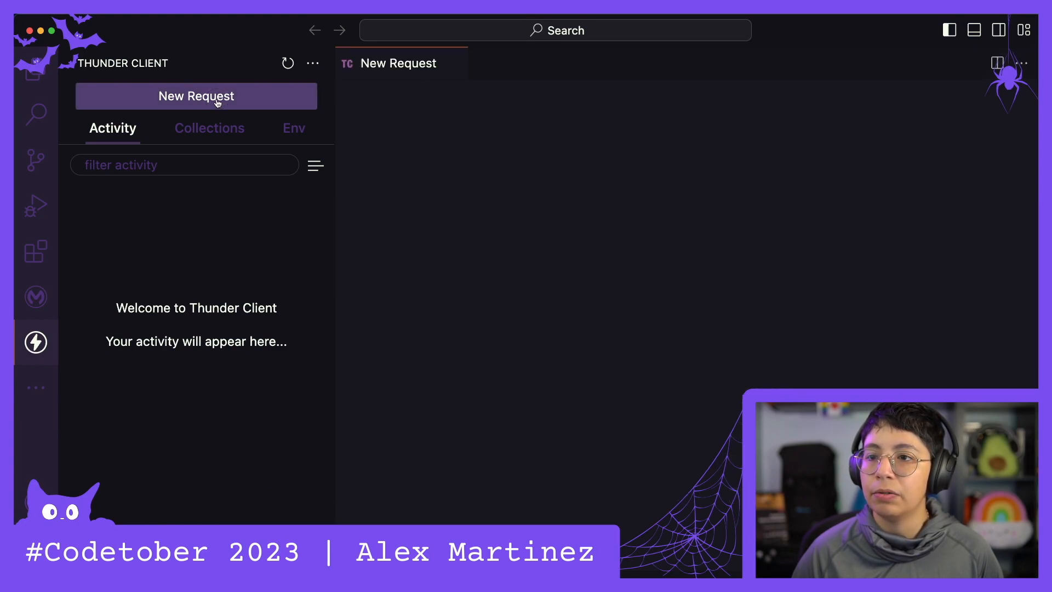
{"action": "left_click", "coordinate": [196, 97]}
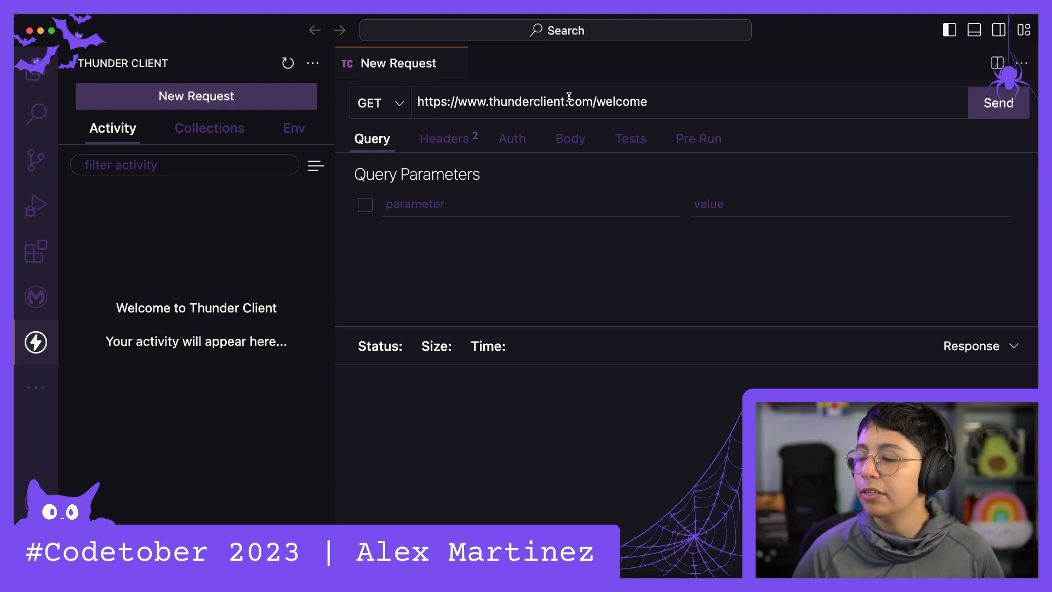
{"action": "left_click", "coordinate": [1000, 103]}
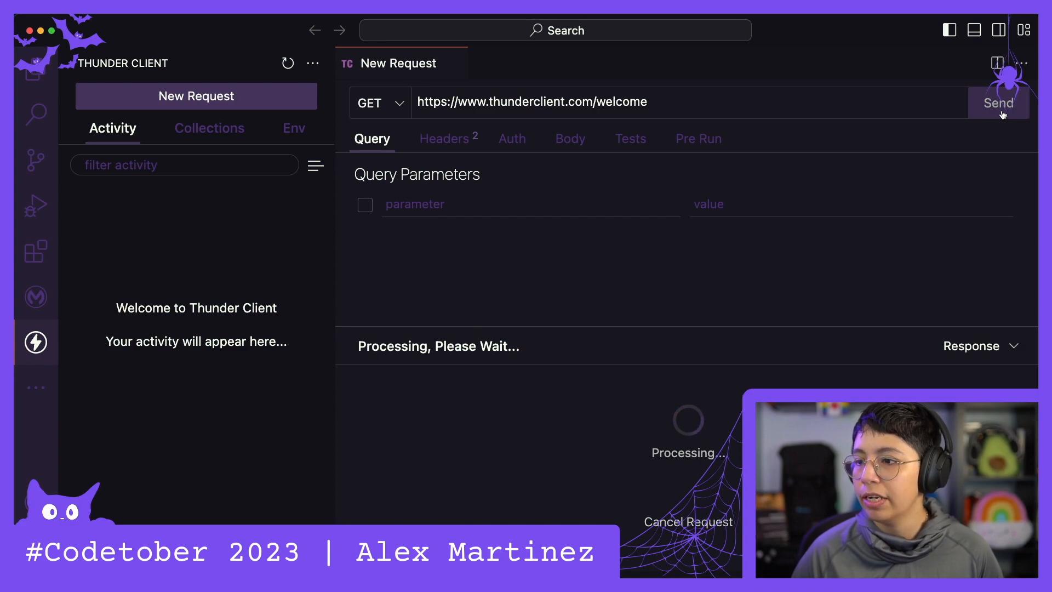
{"action": "left_click", "coordinate": [1000, 103]}
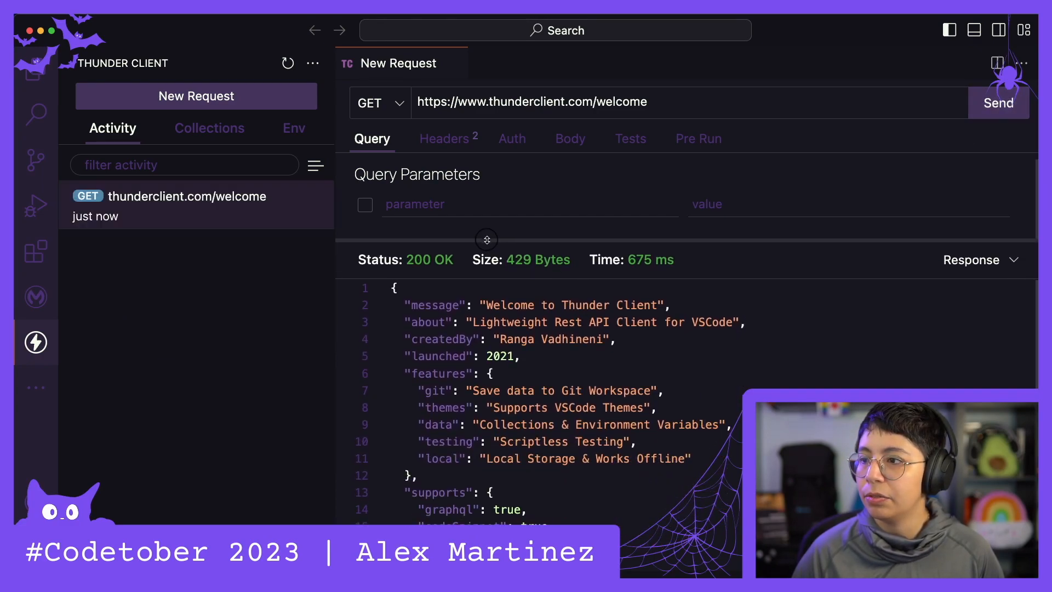
Step: Review the request's headers as raw text, then its Basic and OAuth 2 authentication options
{"action": "left_click", "coordinate": [444, 139]}
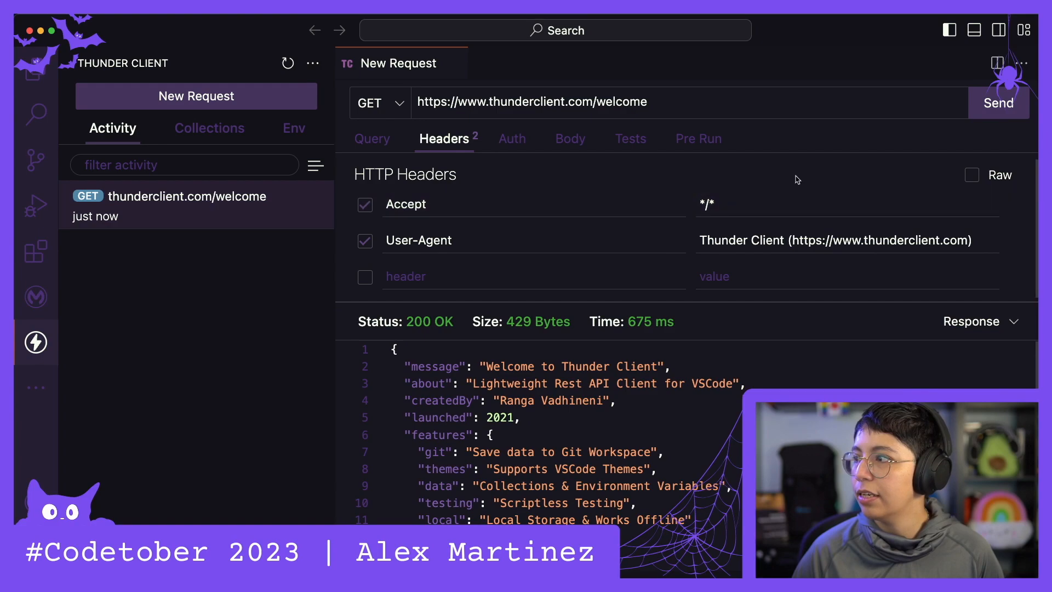
{"action": "left_click", "coordinate": [972, 176]}
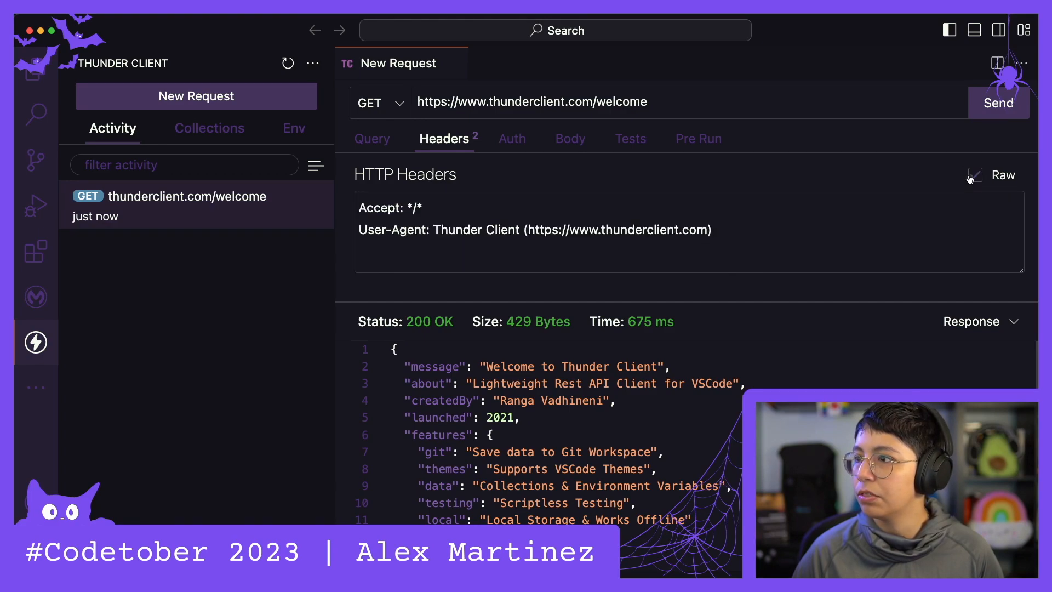
{"action": "left_click", "coordinate": [512, 138]}
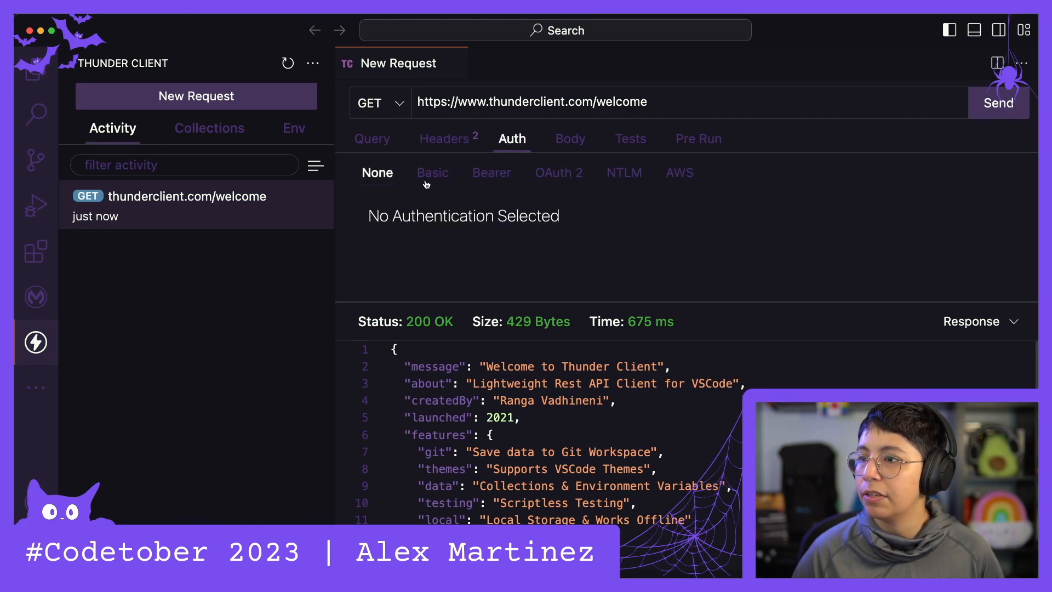
{"action": "left_click", "coordinate": [433, 172]}
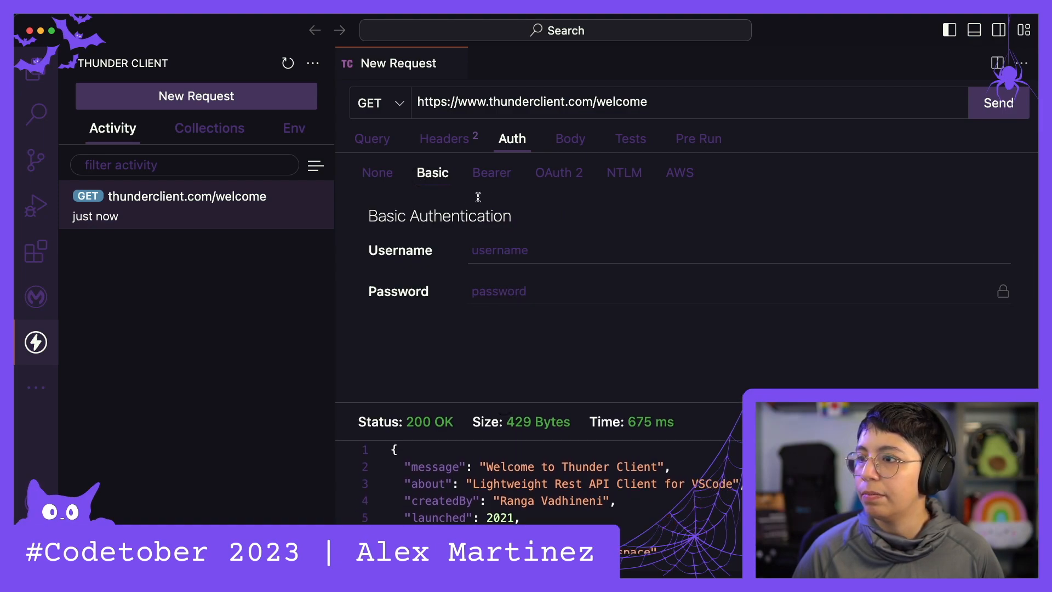
{"action": "left_click", "coordinate": [558, 172]}
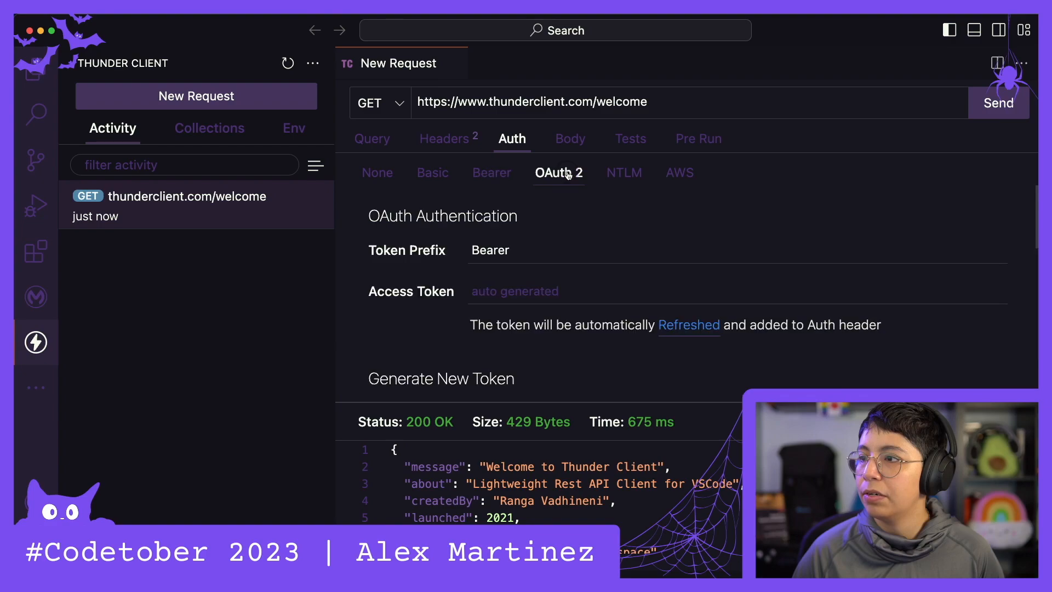
Step: Browse NTLM and AWS authentication, switch to None, then leave Basic selected
{"action": "left_click", "coordinate": [624, 172]}
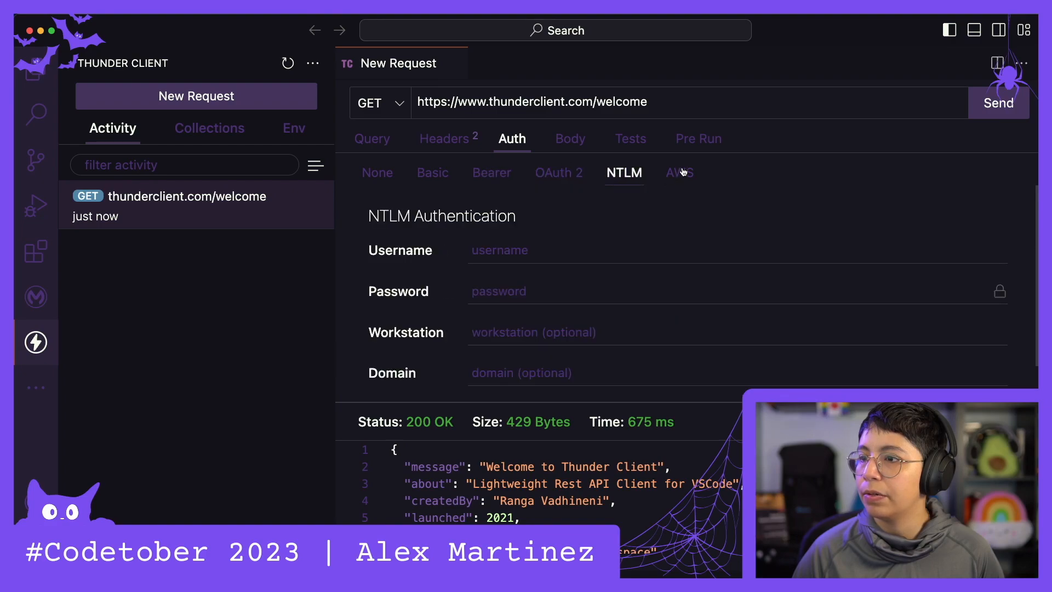
{"action": "left_click", "coordinate": [679, 172]}
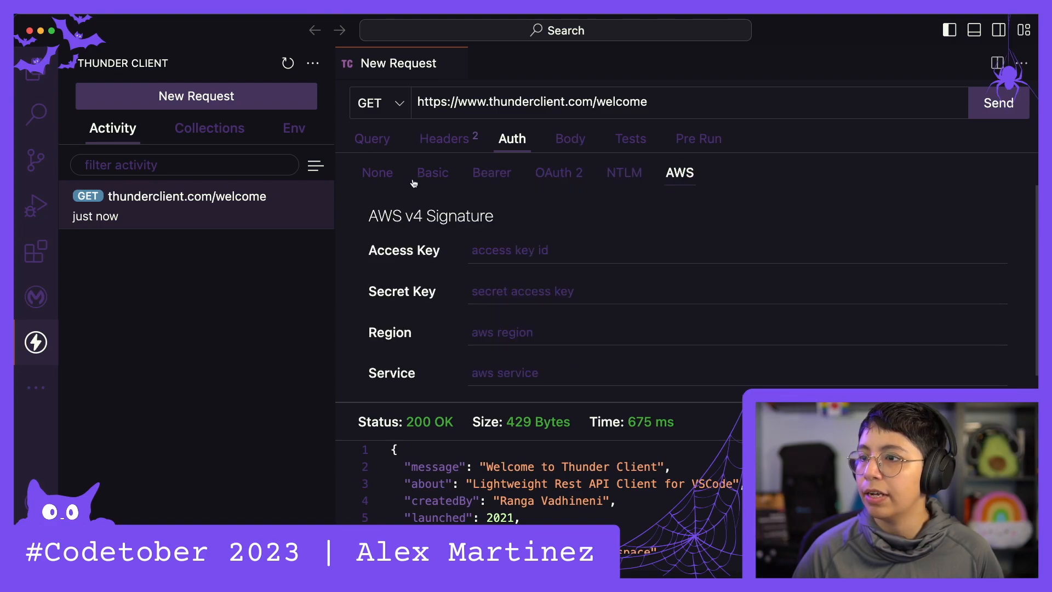
{"action": "left_click", "coordinate": [377, 172]}
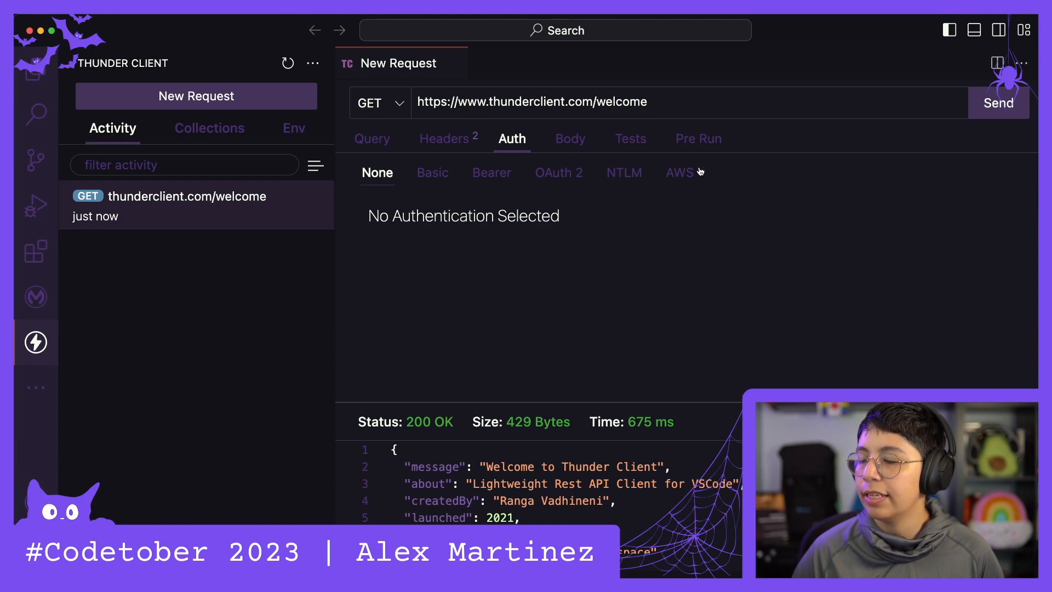
{"action": "mouse_move", "coordinate": [450, 183]}
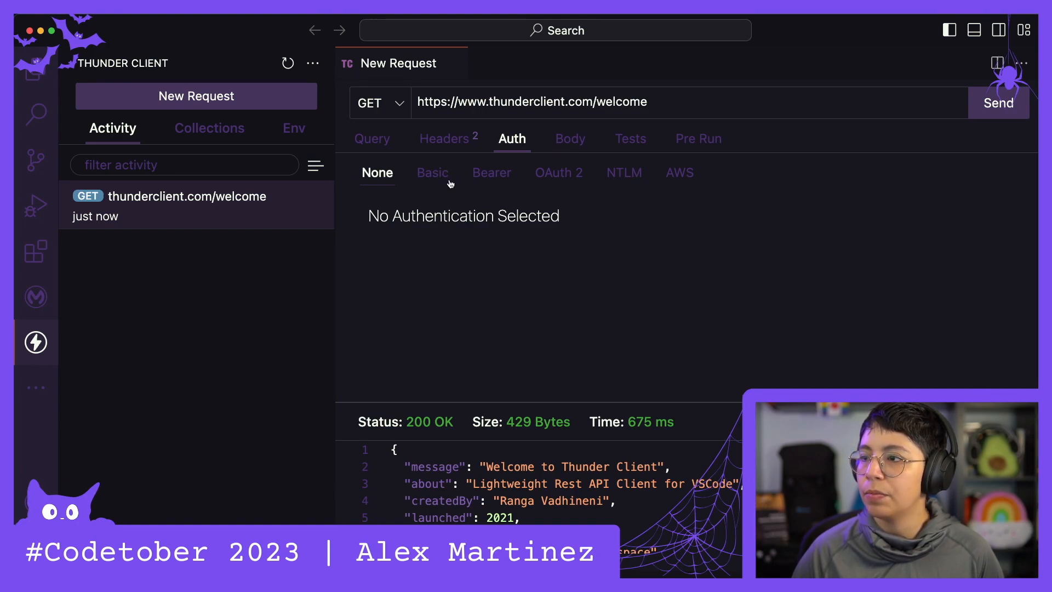
{"action": "left_click", "coordinate": [432, 172]}
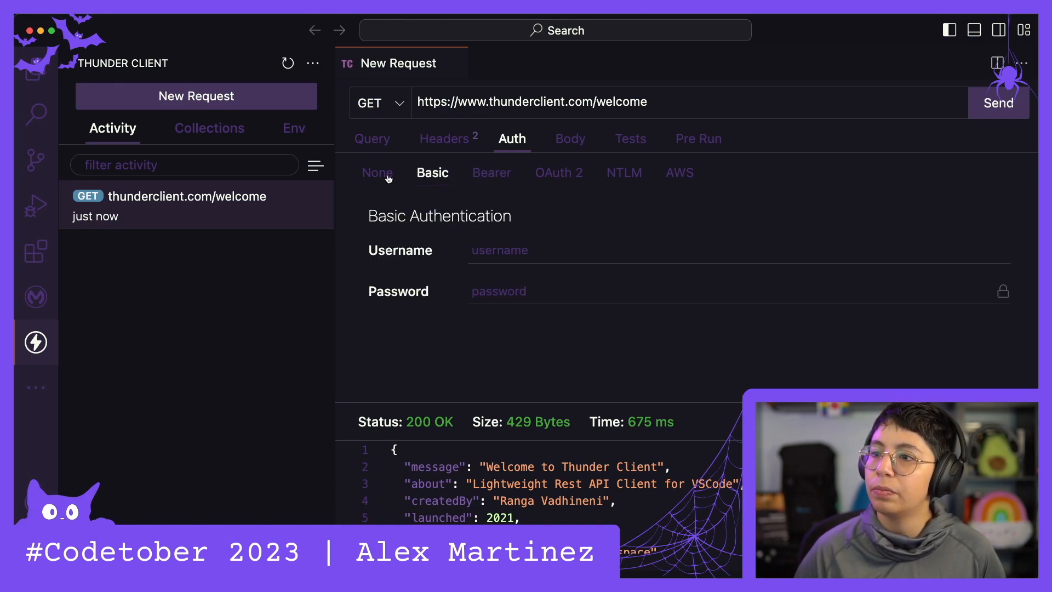
Step: Turn authentication back off and look through the request's Tests and Pre Run options
{"action": "left_click", "coordinate": [570, 139]}
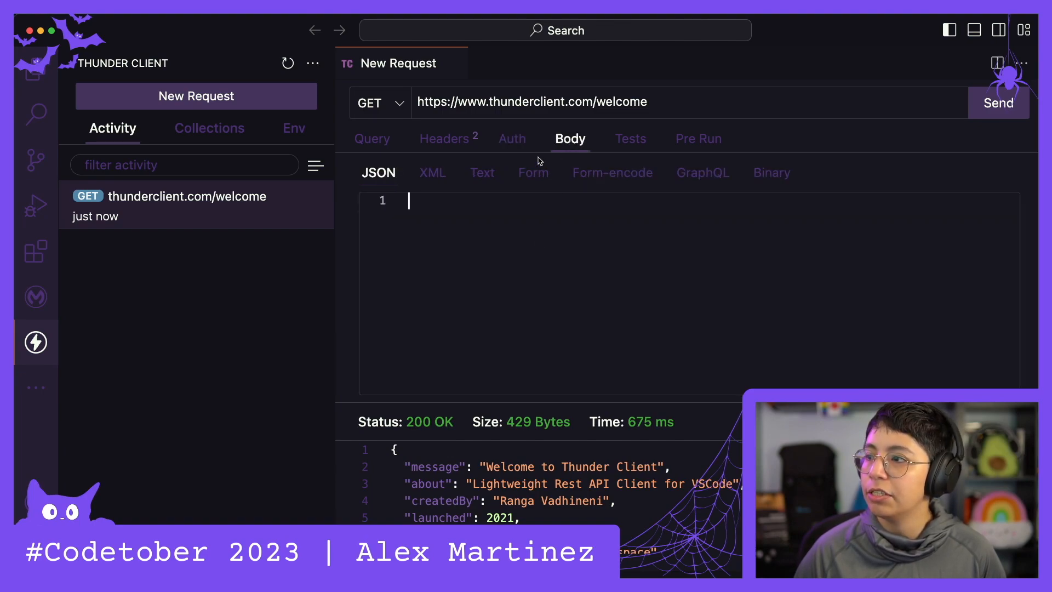
{"action": "left_click", "coordinate": [629, 139]}
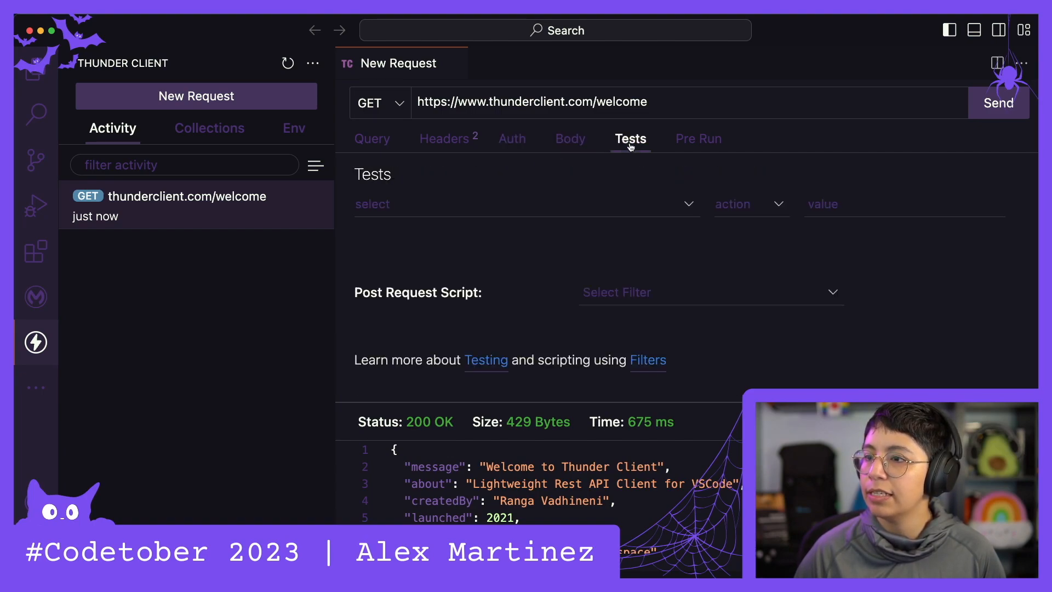
{"action": "mouse_move", "coordinate": [521, 233]}
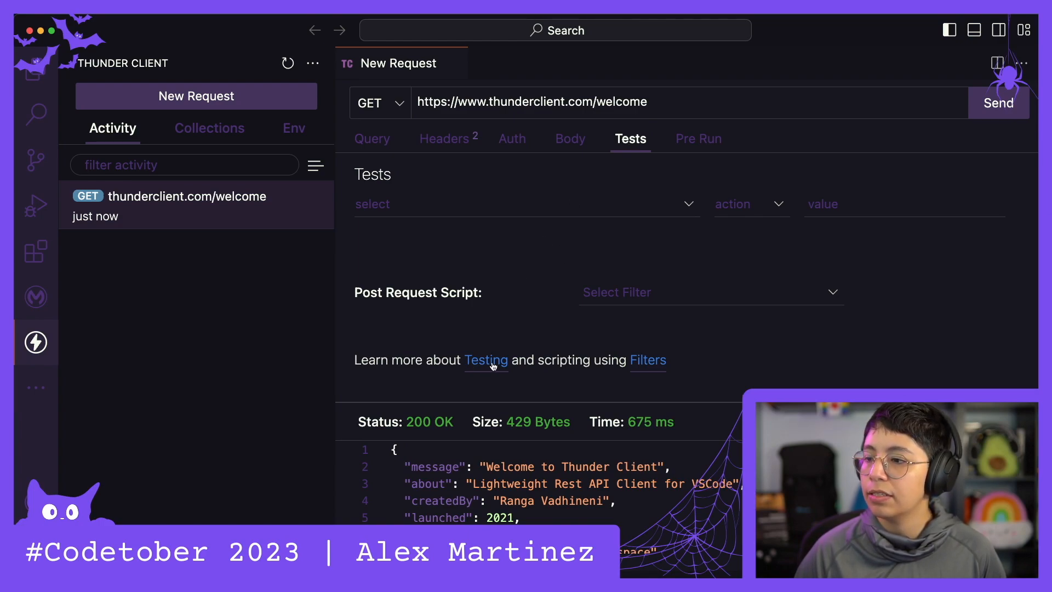
{"action": "left_click", "coordinate": [698, 140]}
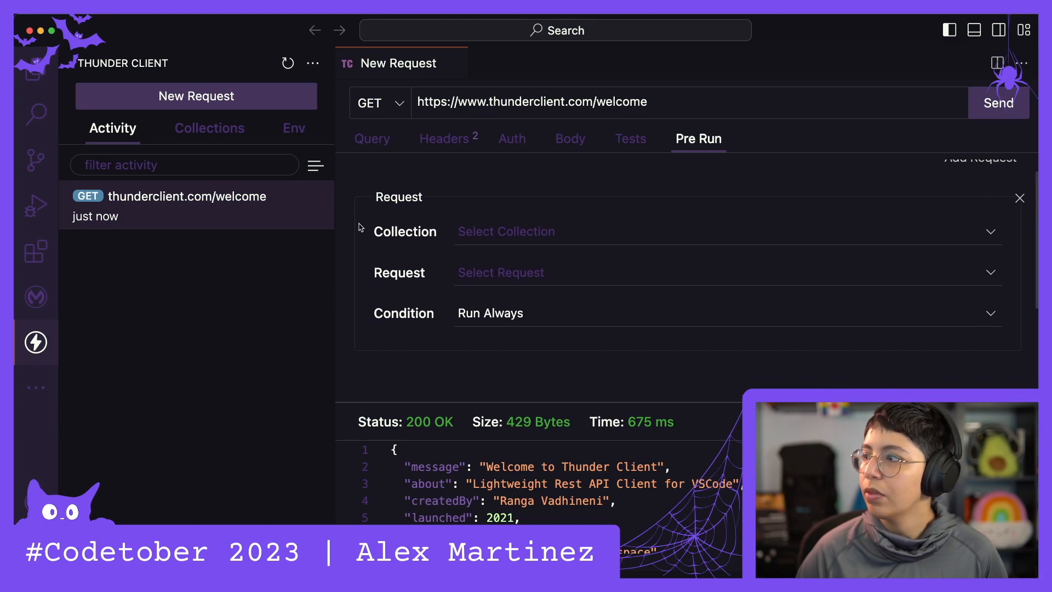
{"action": "scroll", "scroll_direction": "down", "scroll_amount": 3}
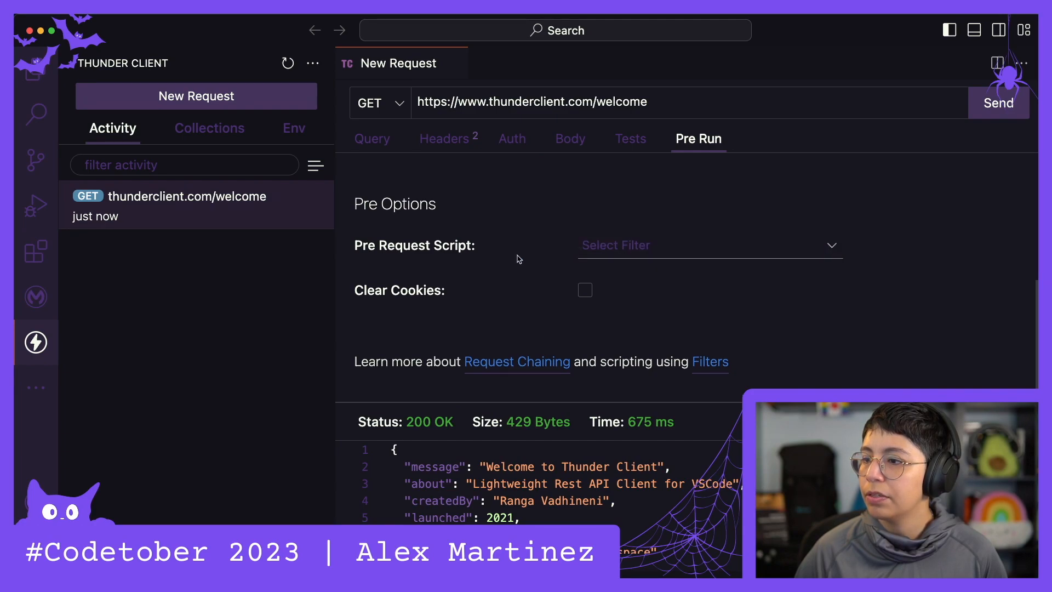
{"action": "mouse_move", "coordinate": [411, 259]}
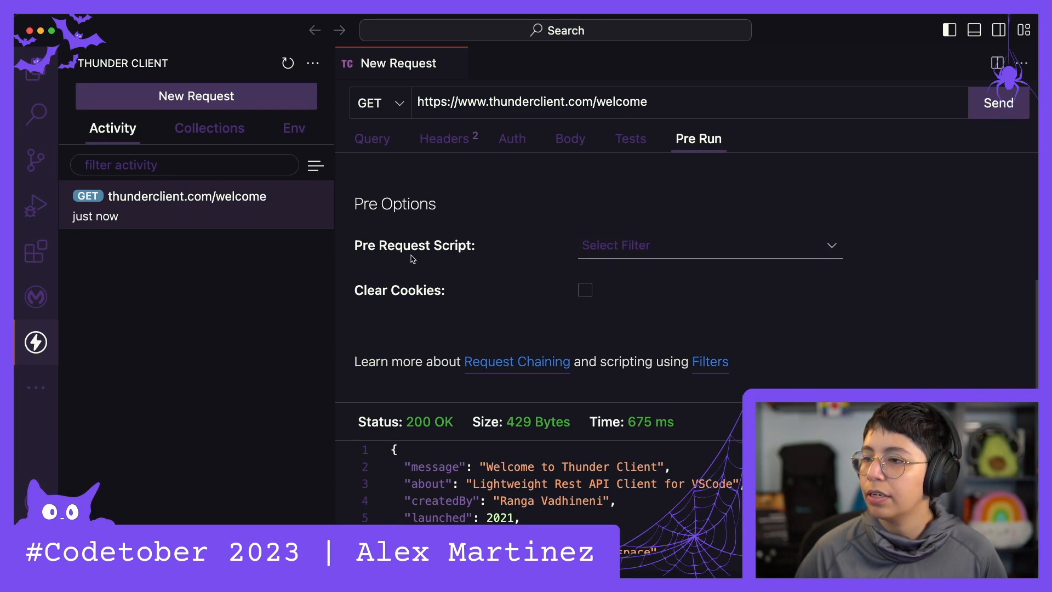
Step: Step back through Tests, Body and Auth, ending on the empty Query Parameters
{"action": "left_click", "coordinate": [629, 139]}
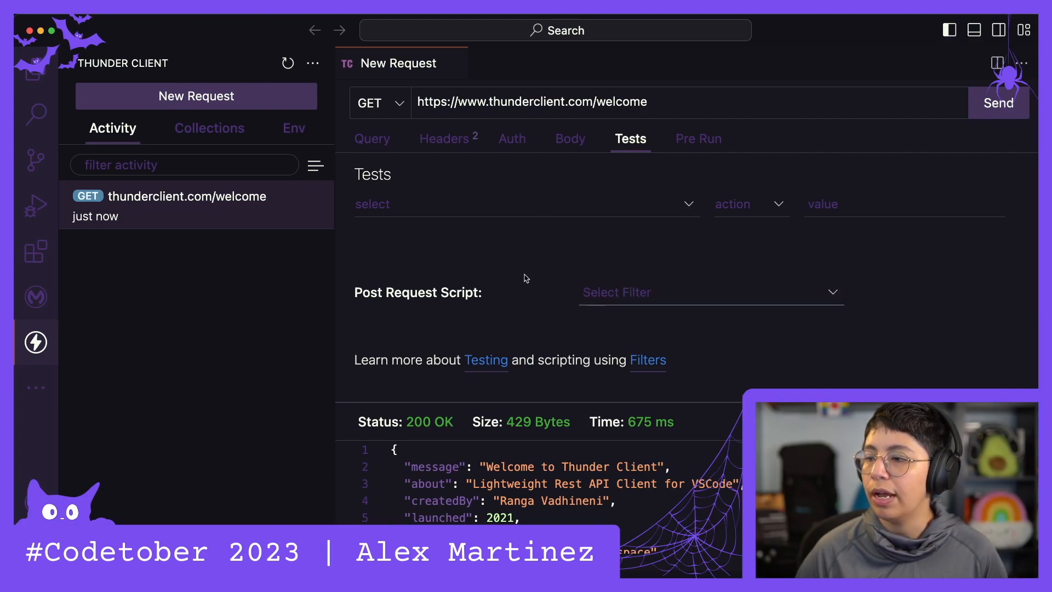
{"action": "left_click", "coordinate": [570, 139]}
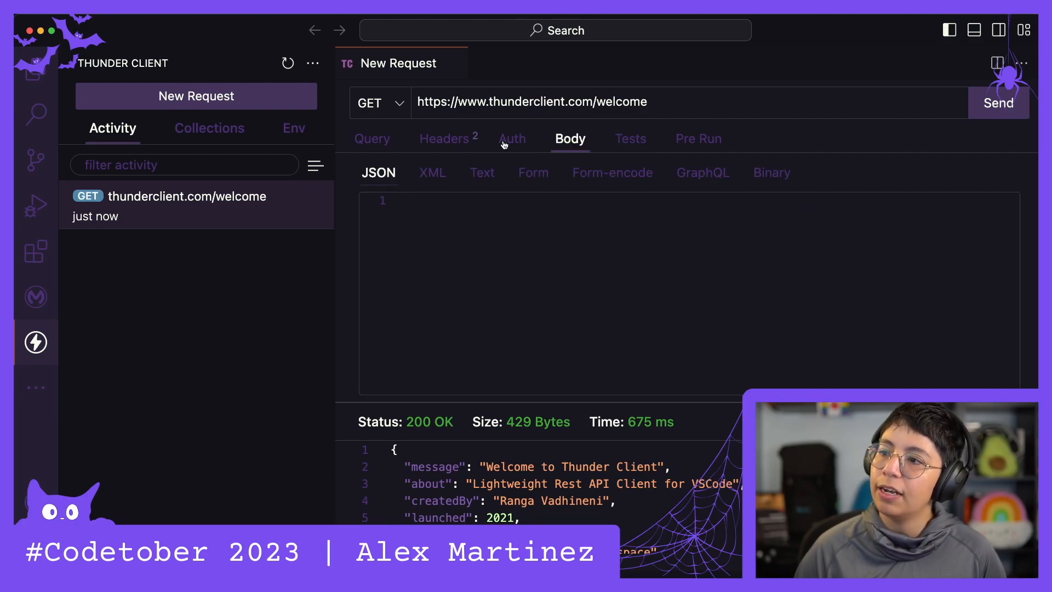
{"action": "left_click", "coordinate": [511, 139]}
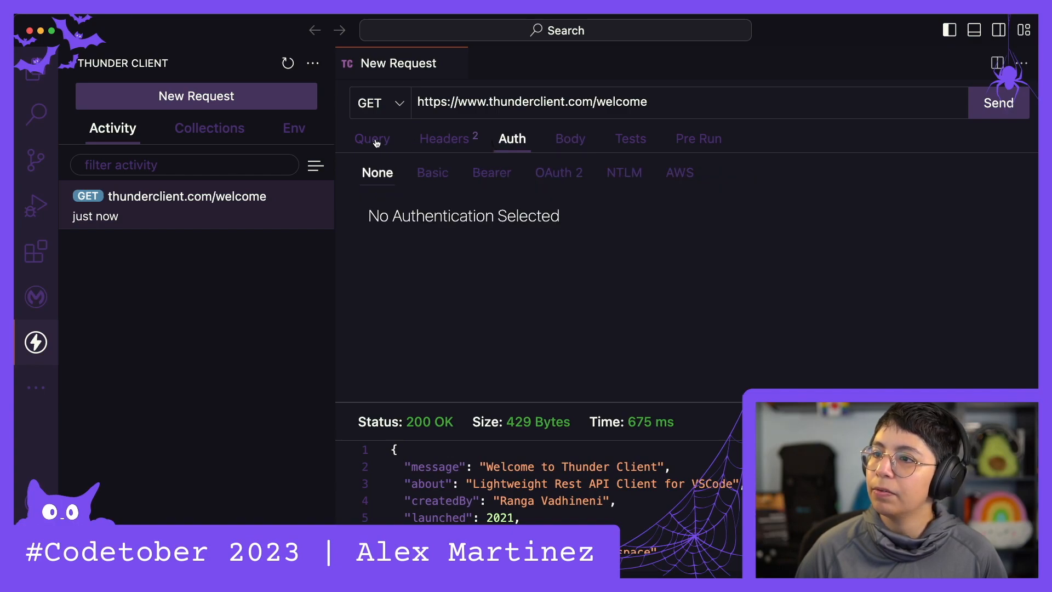
{"action": "left_click", "coordinate": [373, 139]}
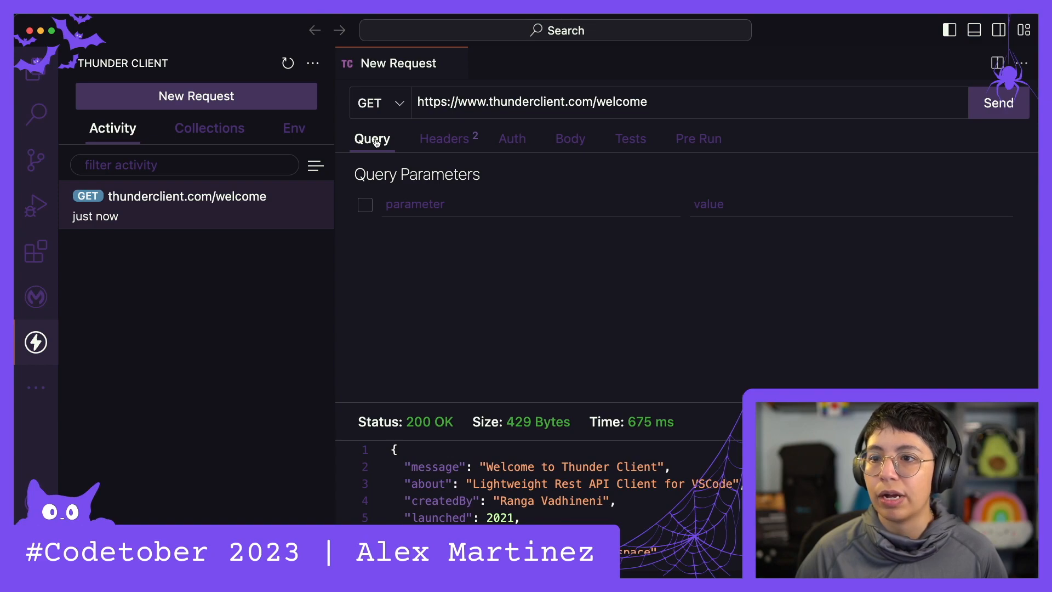
Step: Browse the empty Collections and Env lists, including the collection create/import menu, ending on environments
{"action": "left_click", "coordinate": [444, 138]}
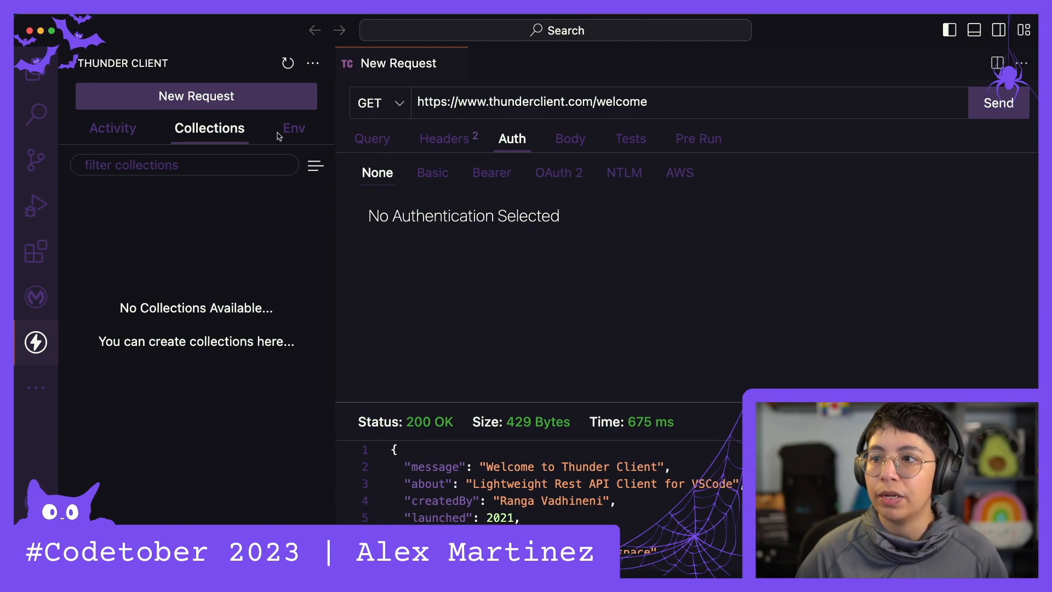
{"action": "left_click", "coordinate": [293, 128]}
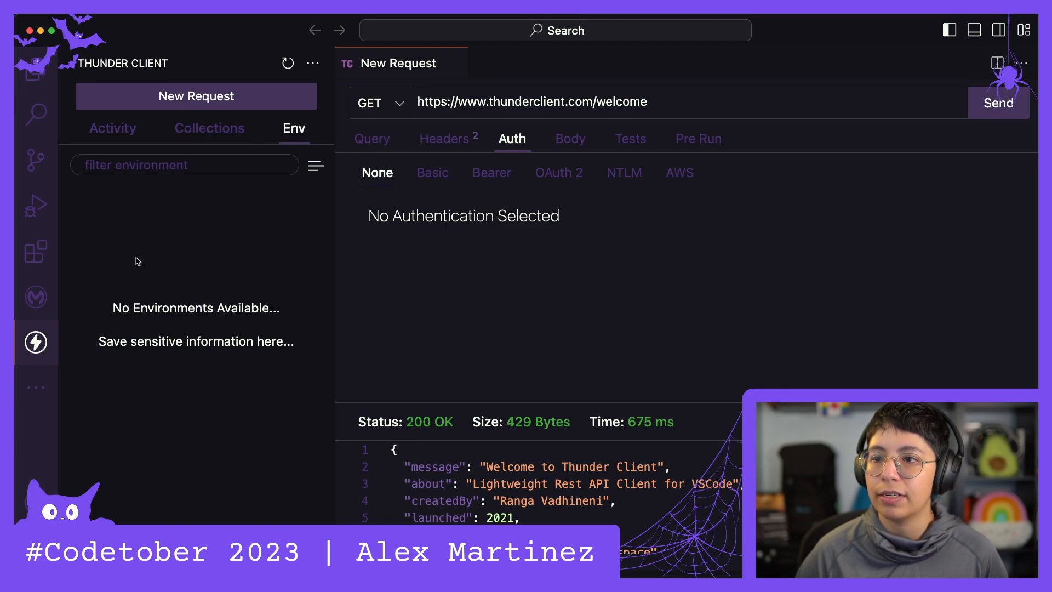
{"action": "left_click", "coordinate": [208, 128]}
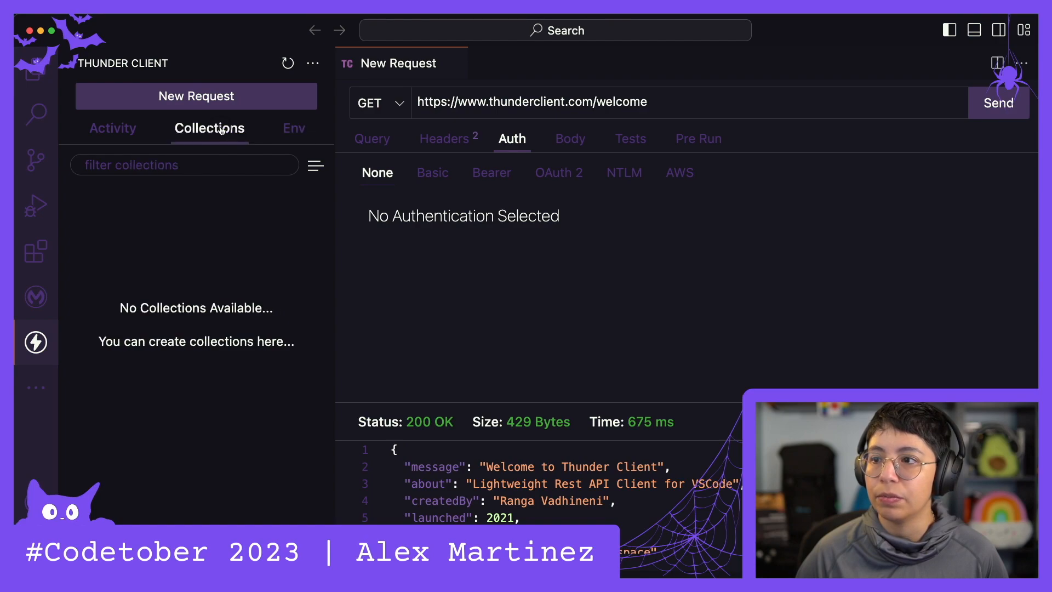
{"action": "left_click", "coordinate": [315, 166]}
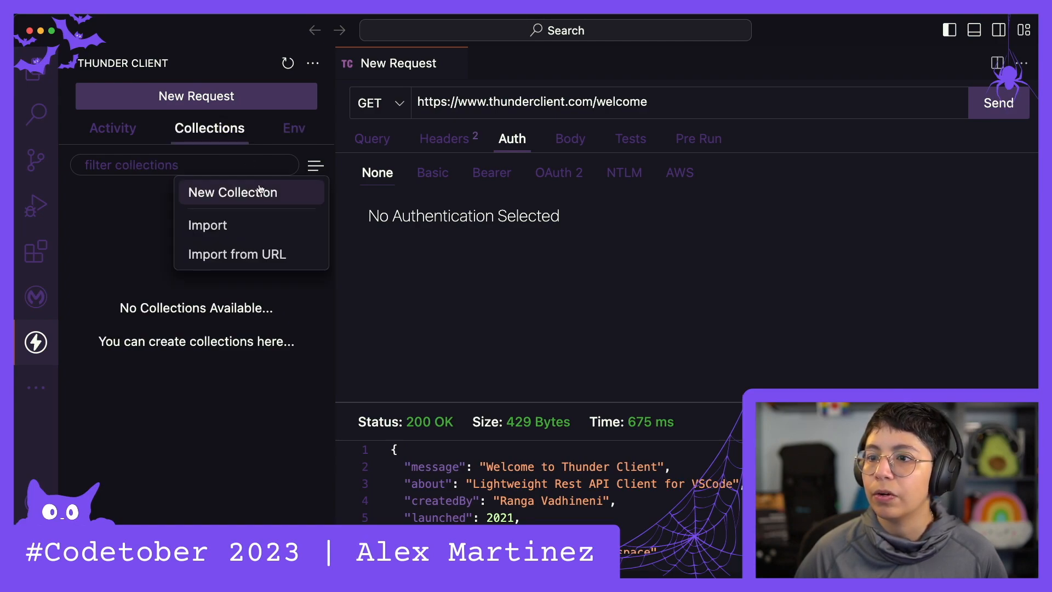
{"action": "mouse_move", "coordinate": [250, 254]}
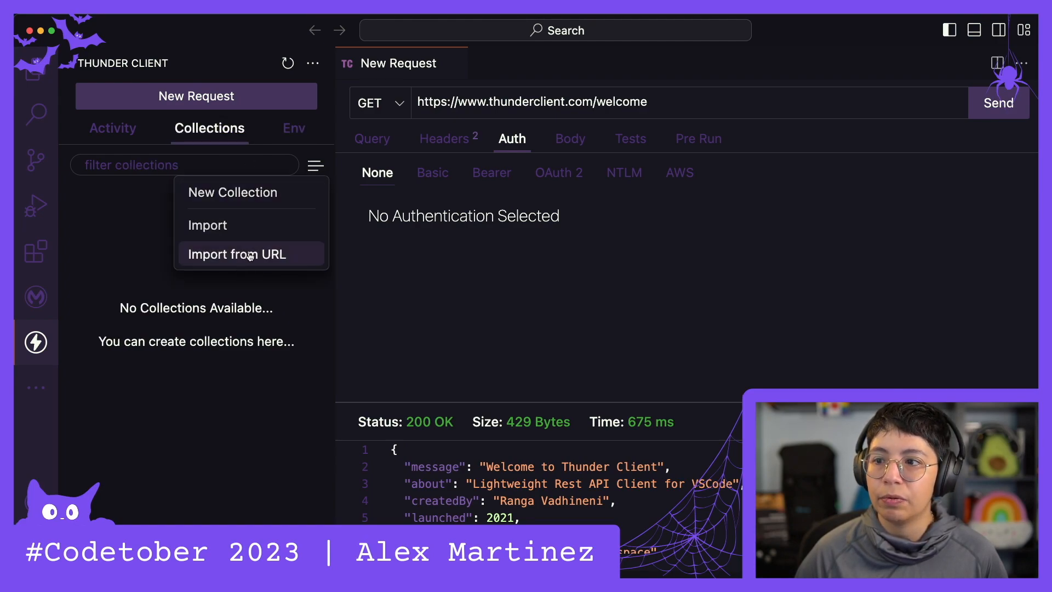
{"action": "left_click", "coordinate": [294, 128]}
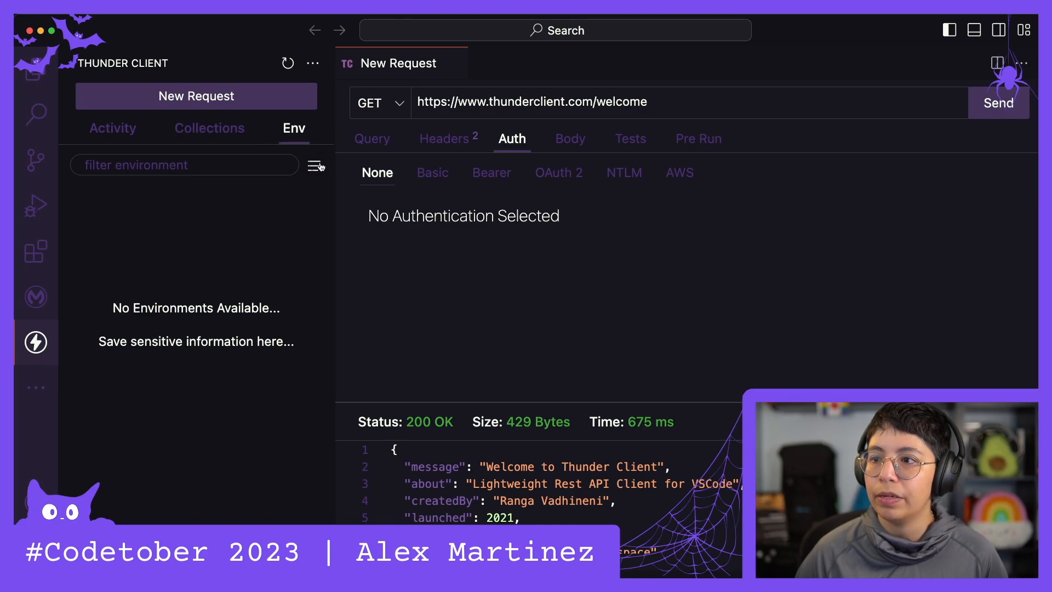
{"action": "left_click", "coordinate": [314, 165]}
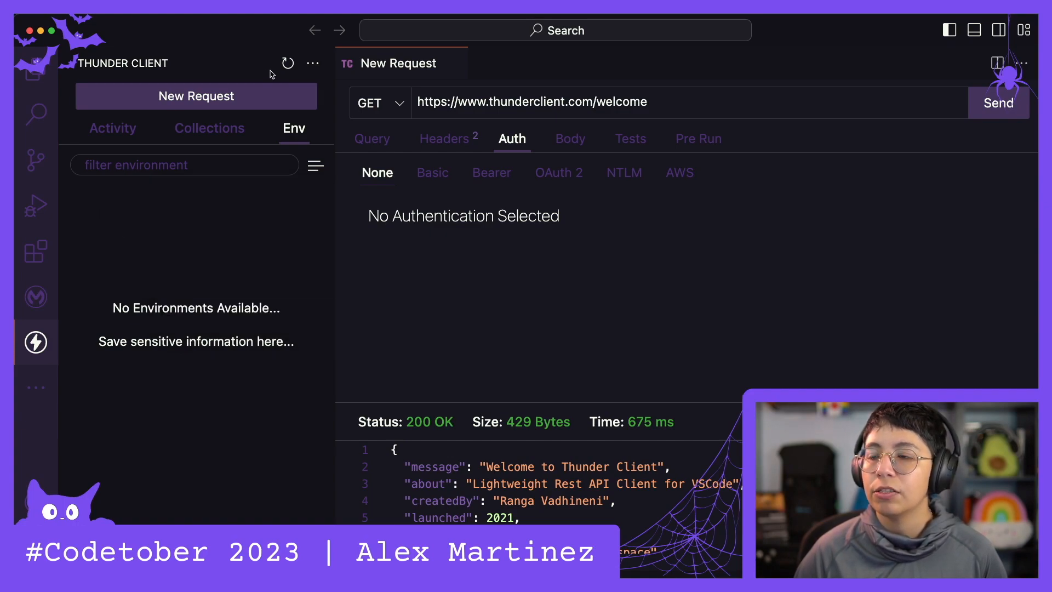
{"action": "mouse_move", "coordinate": [287, 63]}
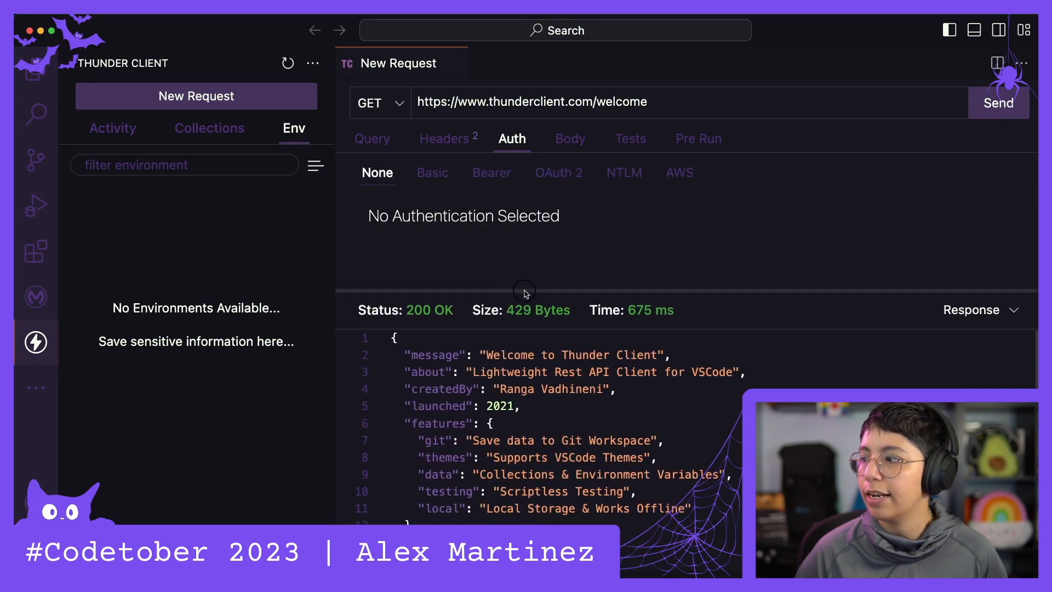
Step: Cycle the response view through Headers, Cookies, Test Results and Docs, ending on a C# HttpClient snippet
{"action": "left_click", "coordinate": [978, 309]}
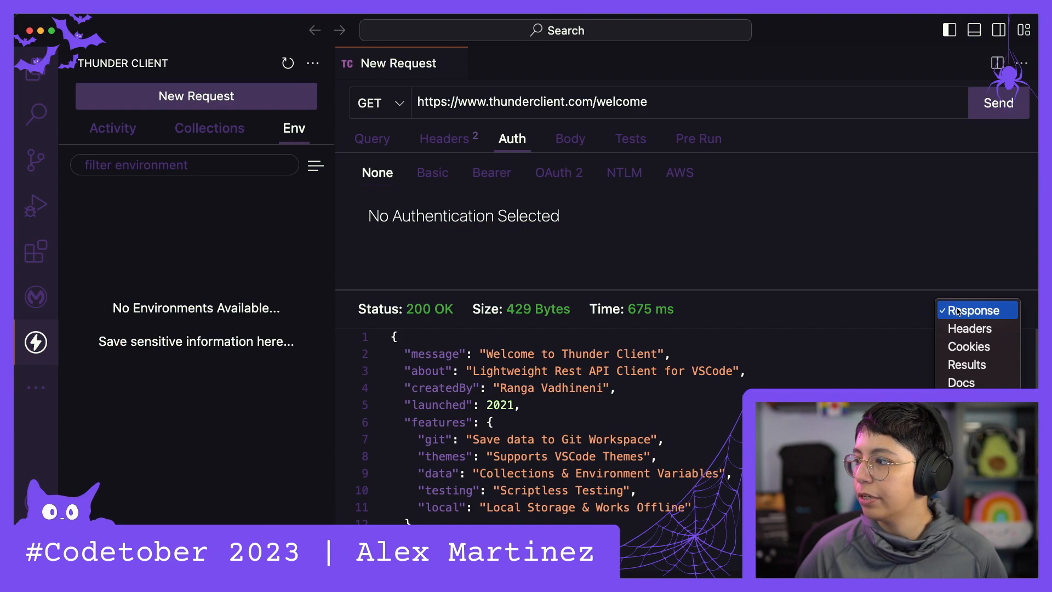
{"action": "left_click", "coordinate": [969, 328]}
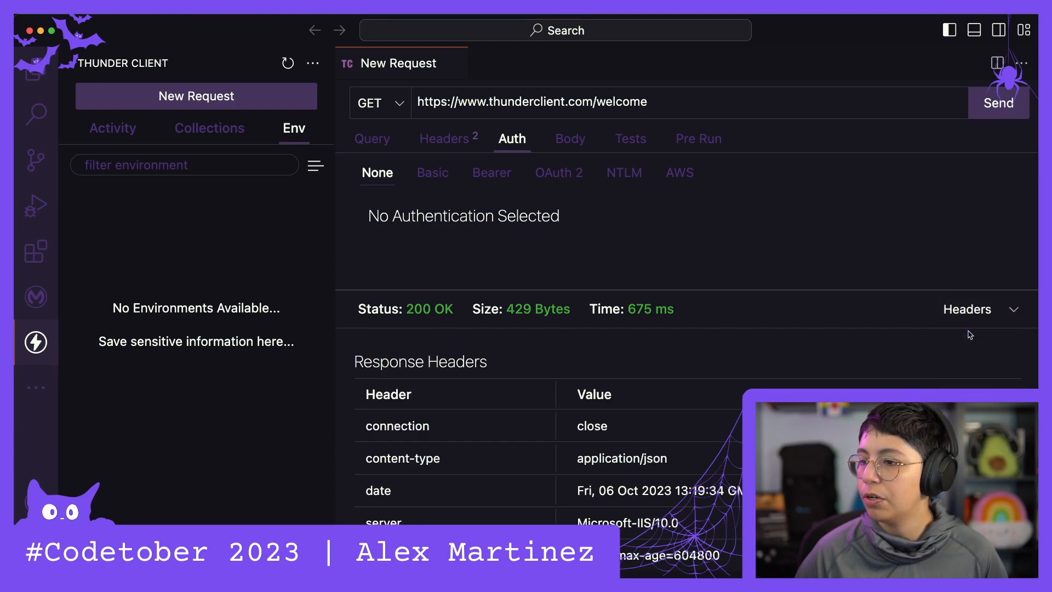
{"action": "left_click", "coordinate": [968, 309]}
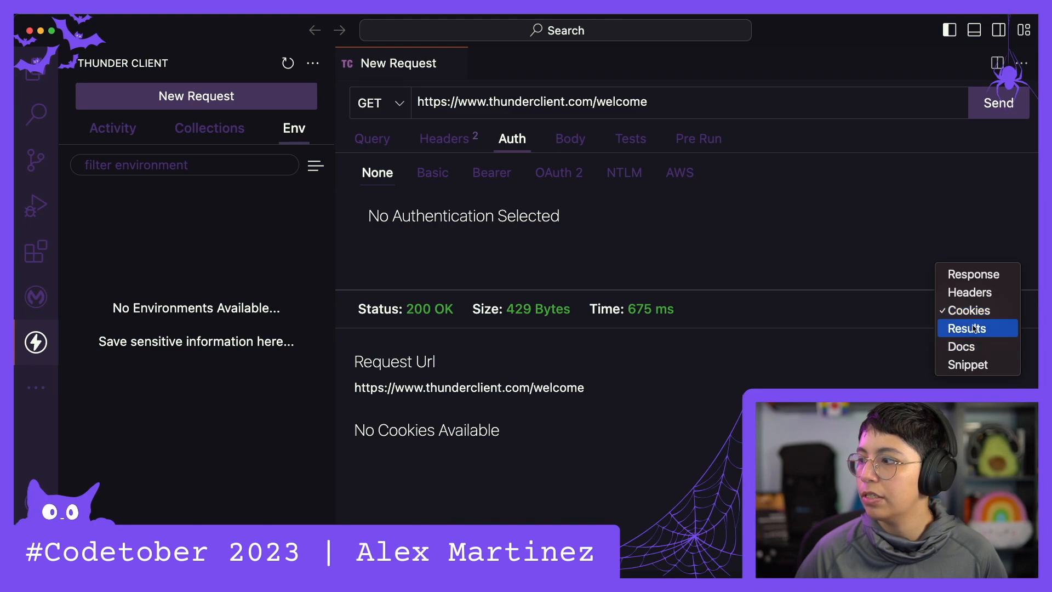
{"action": "left_click", "coordinate": [967, 328]}
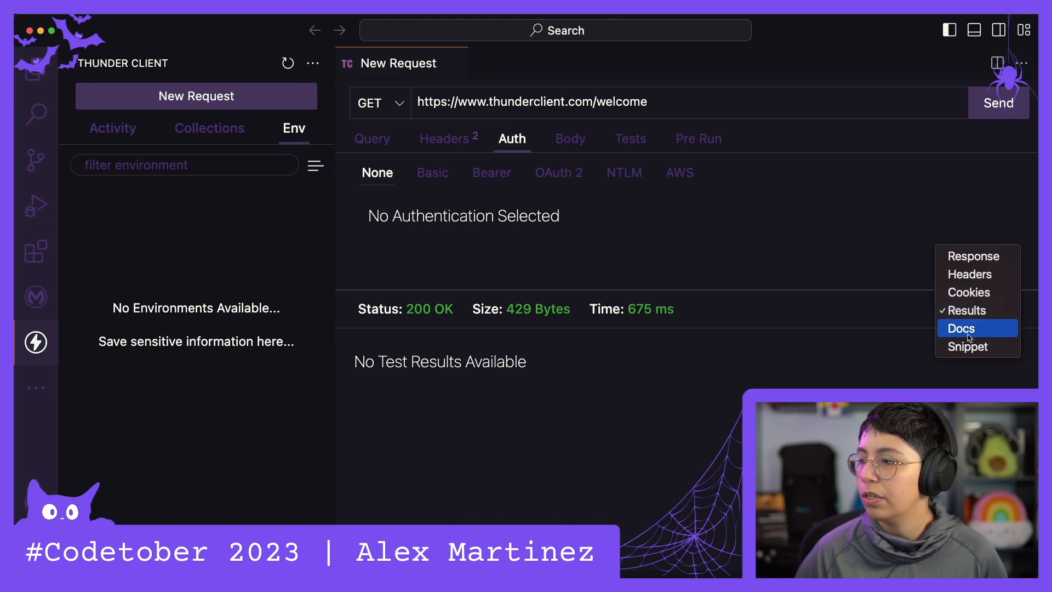
{"action": "left_click", "coordinate": [961, 328]}
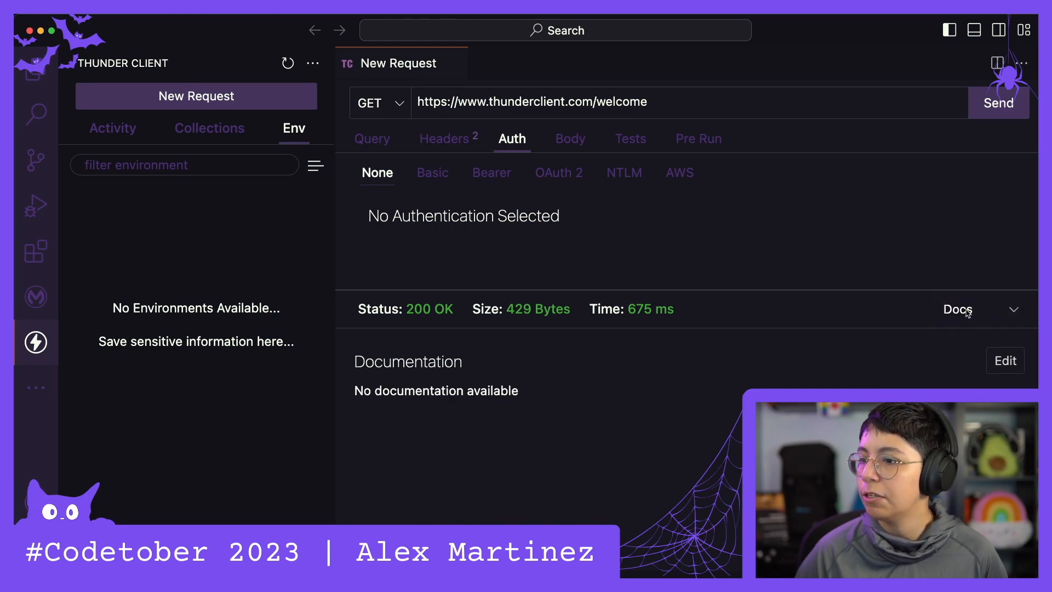
{"action": "left_click", "coordinate": [956, 309]}
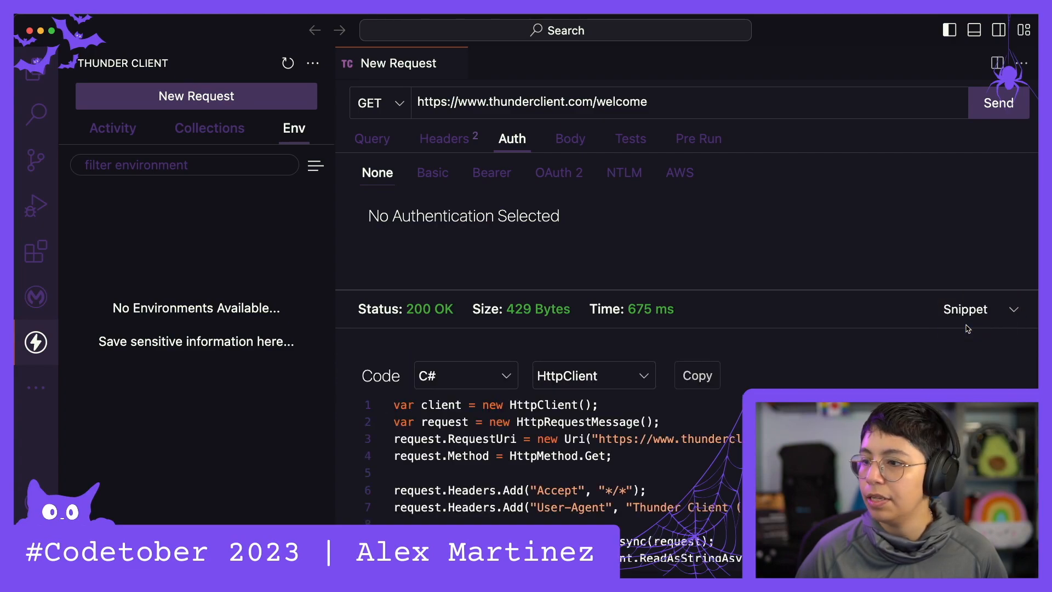
{"action": "scroll", "scroll_direction": "down", "scroll_amount": 3}
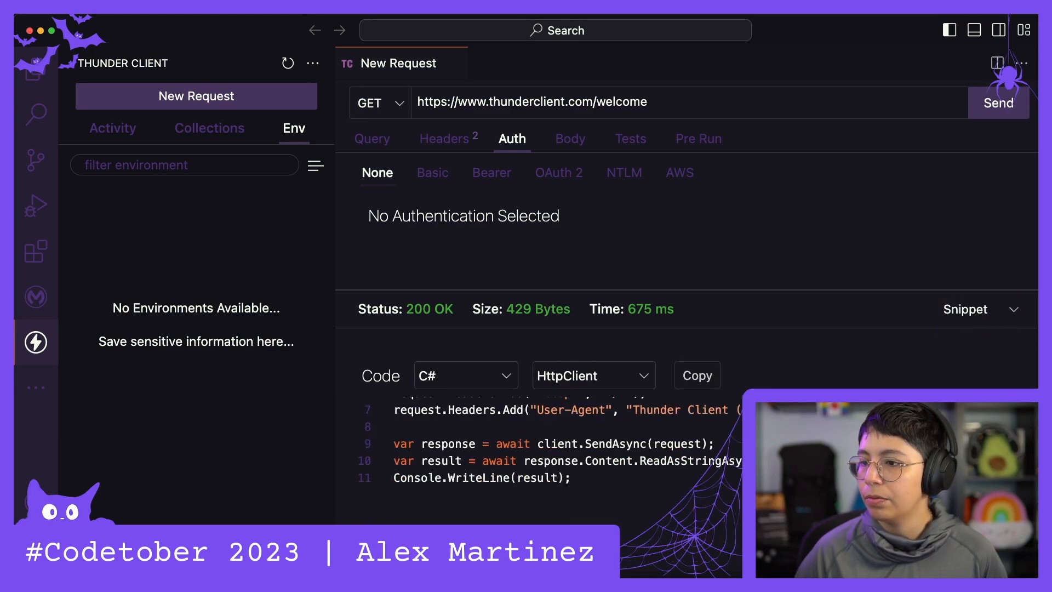
Step: Switch the code snippet language to Python, then raw HTTP, then cURL
{"action": "left_click", "coordinate": [465, 375]}
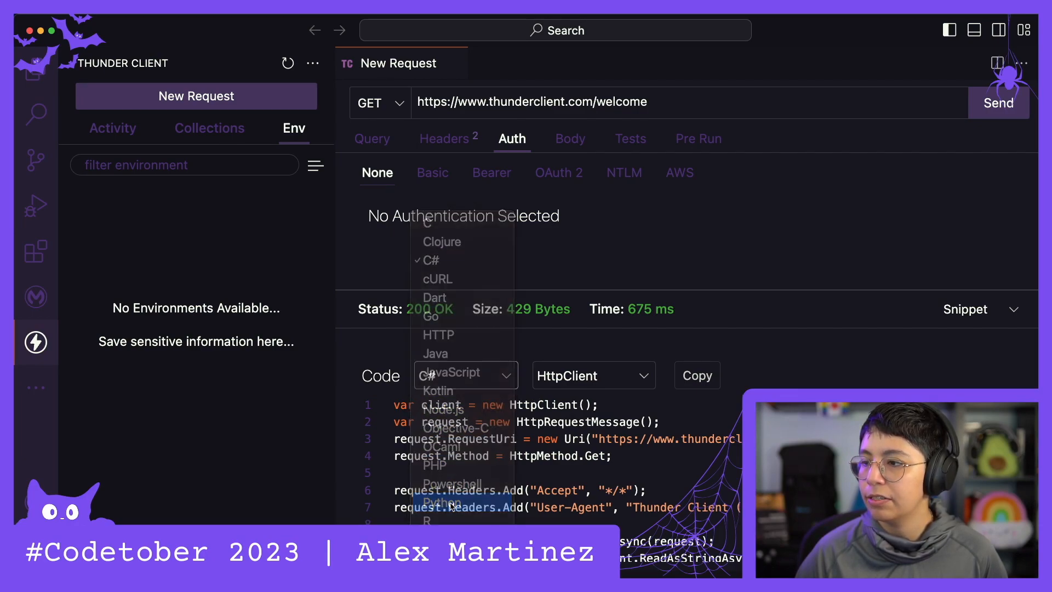
{"action": "left_click", "coordinate": [442, 501]}
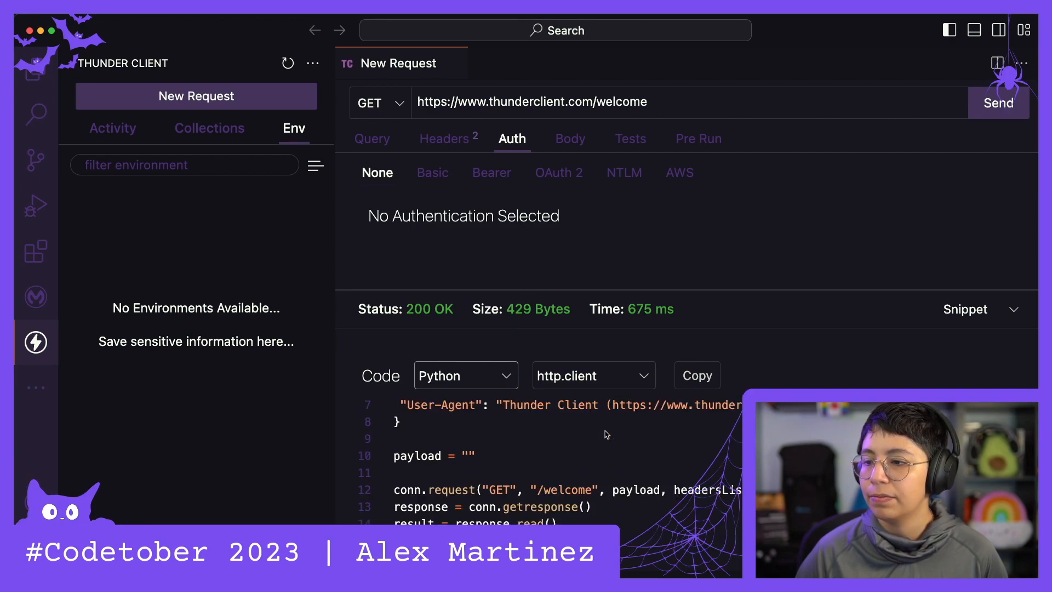
{"action": "left_click", "coordinate": [465, 375]}
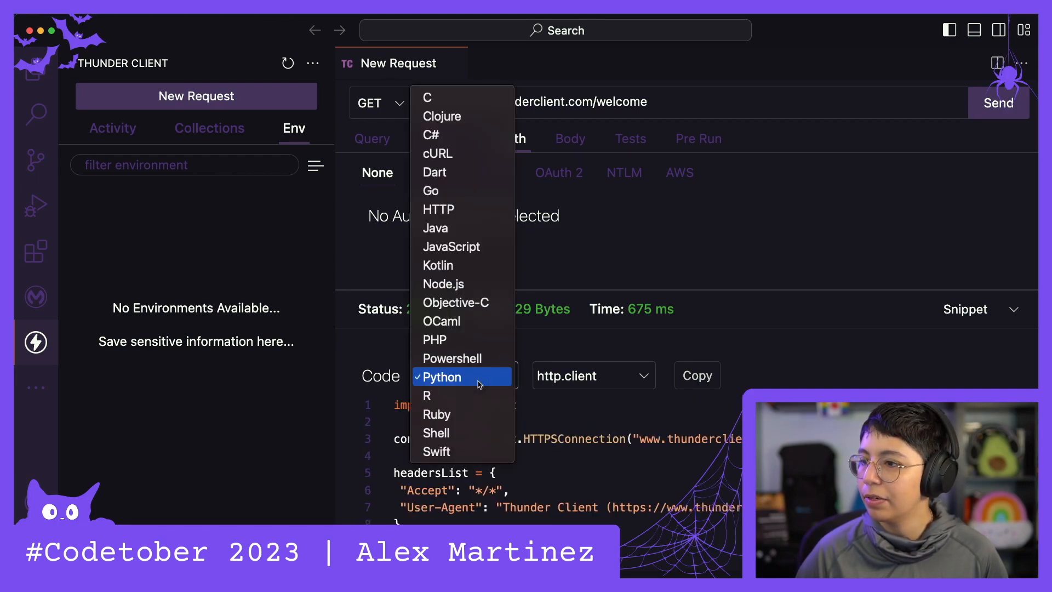
{"action": "mouse_move", "coordinate": [431, 191]}
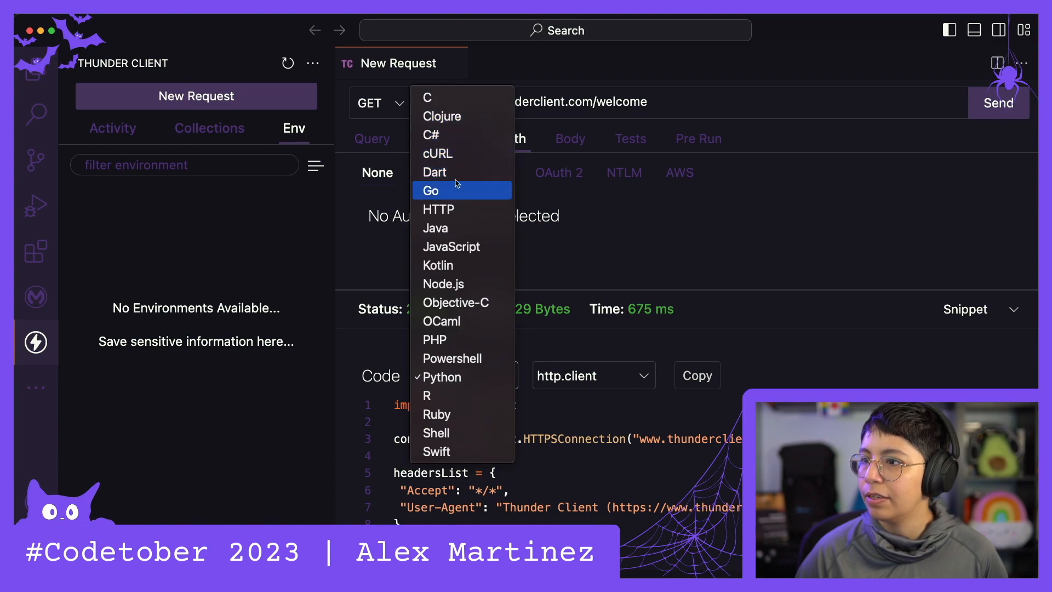
{"action": "left_click", "coordinate": [437, 208]}
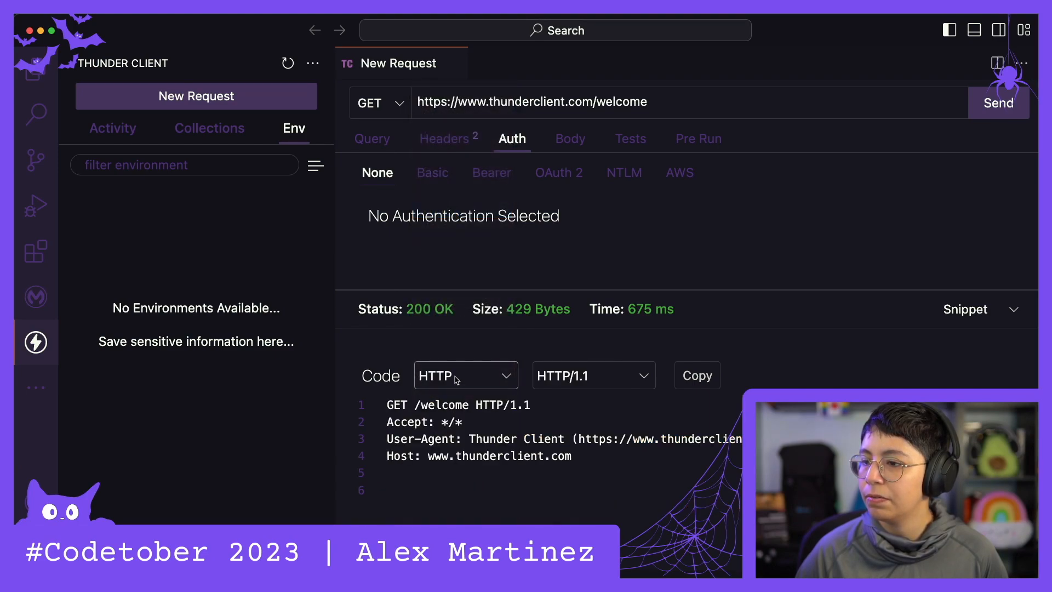
{"action": "mouse_move", "coordinate": [450, 328]}
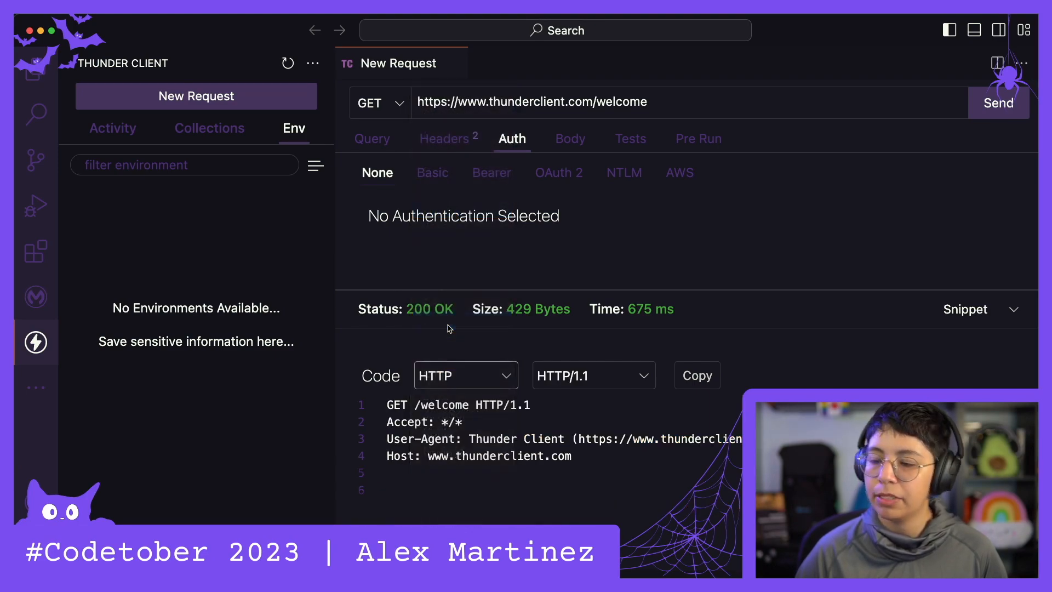
{"action": "left_click", "coordinate": [465, 375]}
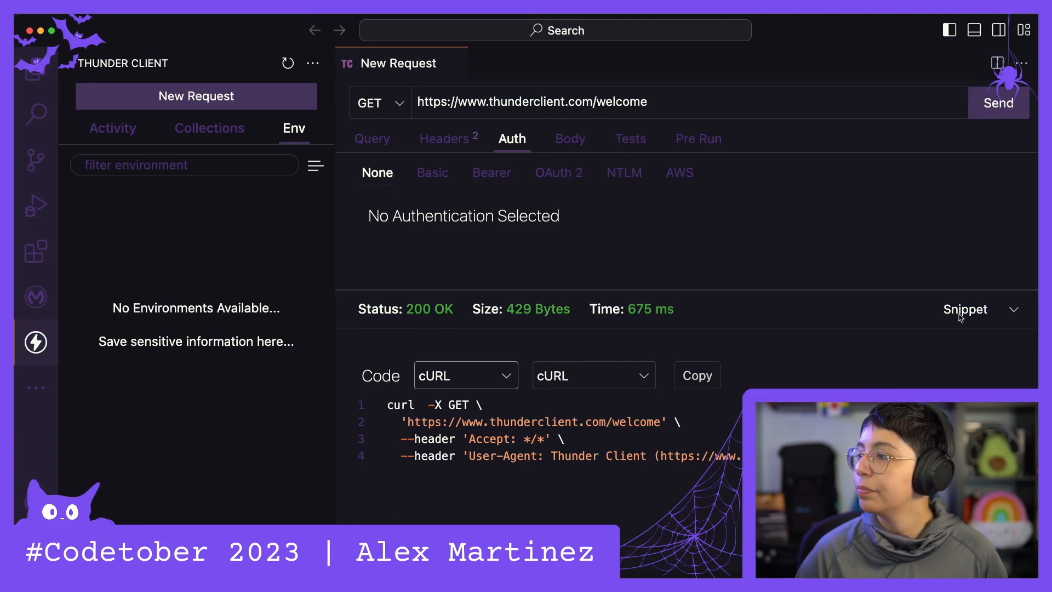
Step: Check the response headers and return to the JSON response body
{"action": "left_click", "coordinate": [980, 309]}
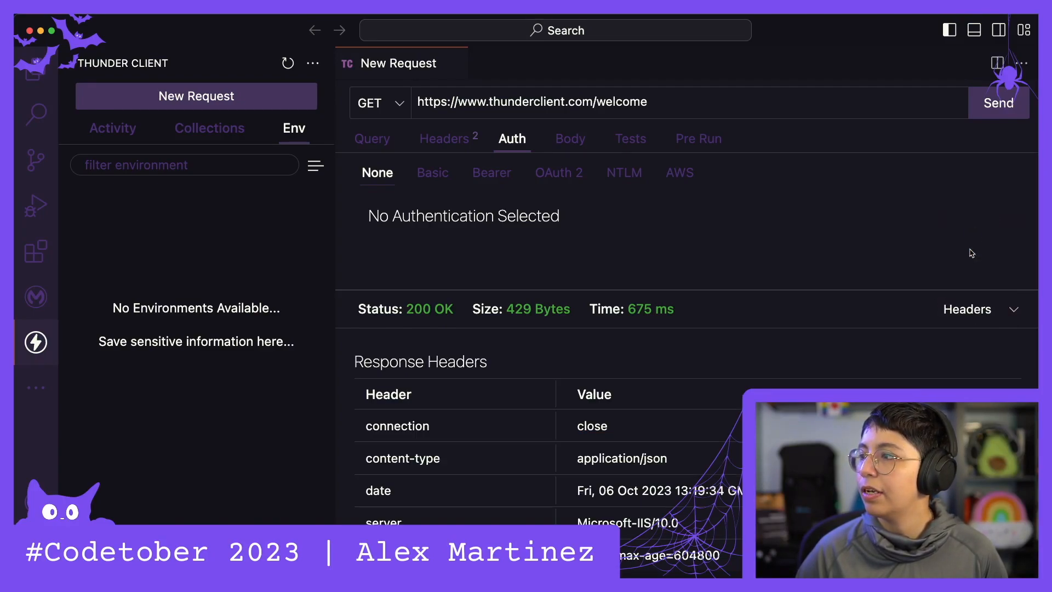
{"action": "left_click", "coordinate": [978, 309]}
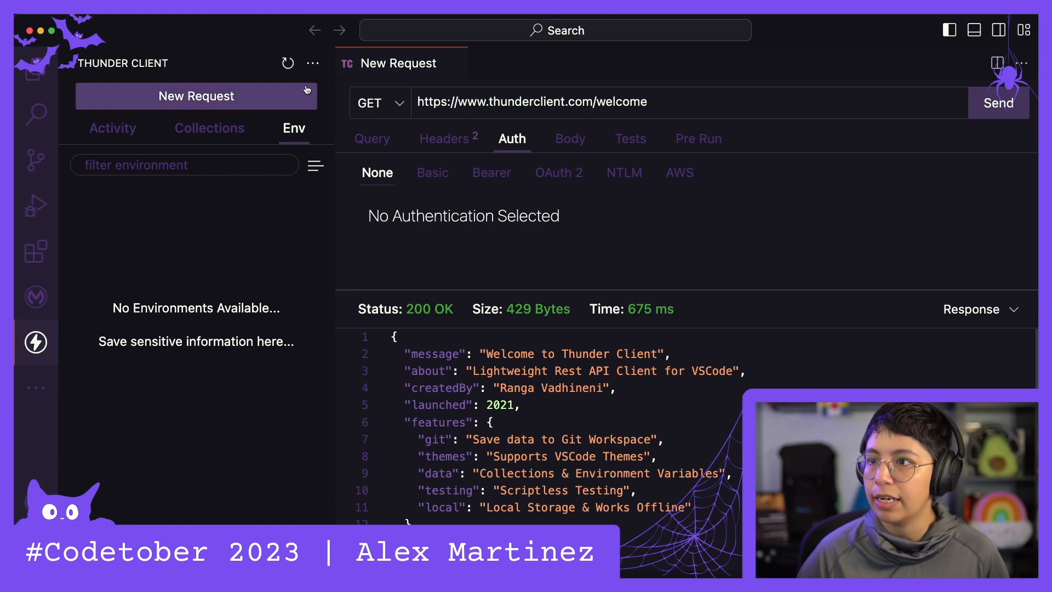
Step: Reveal Thunder Client's extra options menu with account, settings, sync and docs entries
{"action": "left_click", "coordinate": [313, 63]}
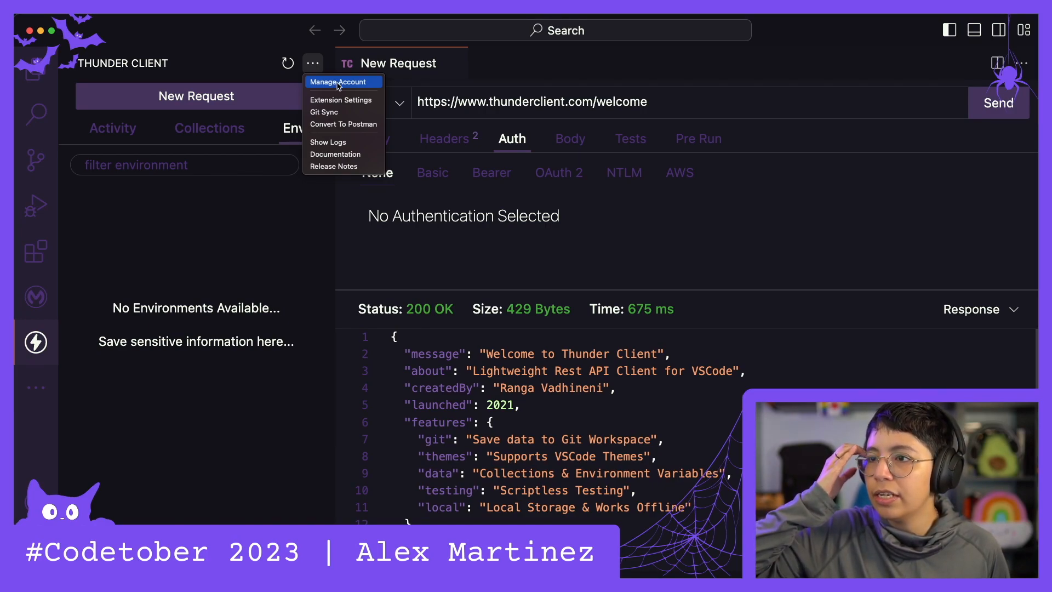
{"action": "mouse_move", "coordinate": [343, 124]}
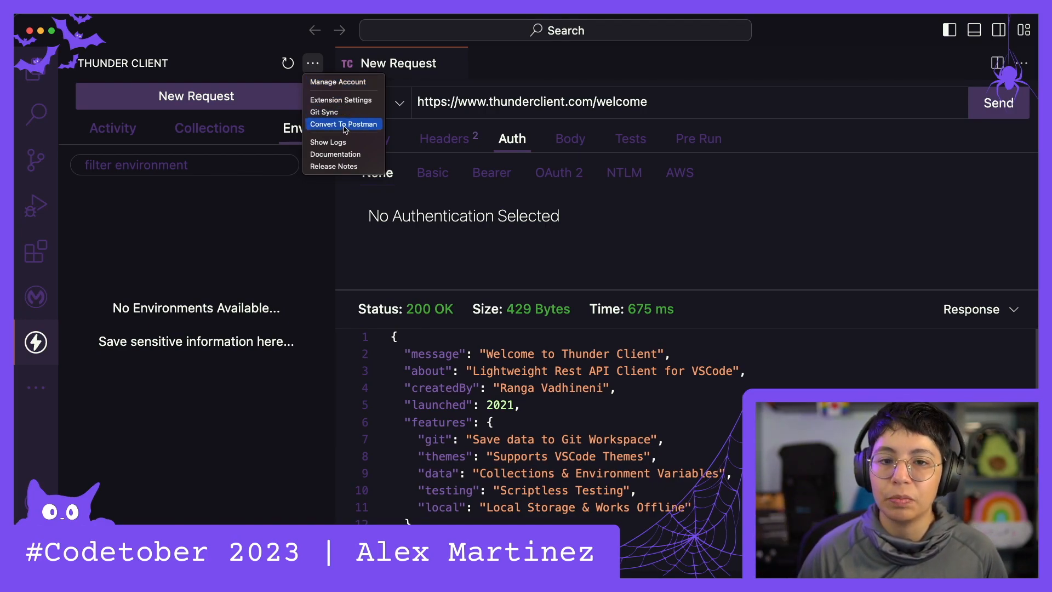
{"action": "mouse_move", "coordinate": [343, 124]}
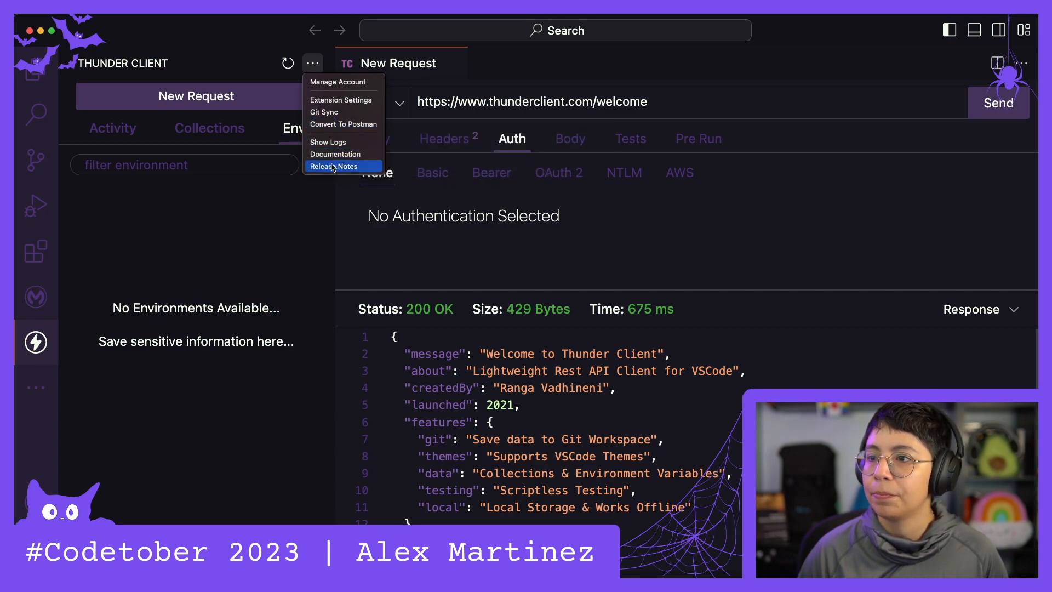
{"action": "mouse_move", "coordinate": [324, 112]}
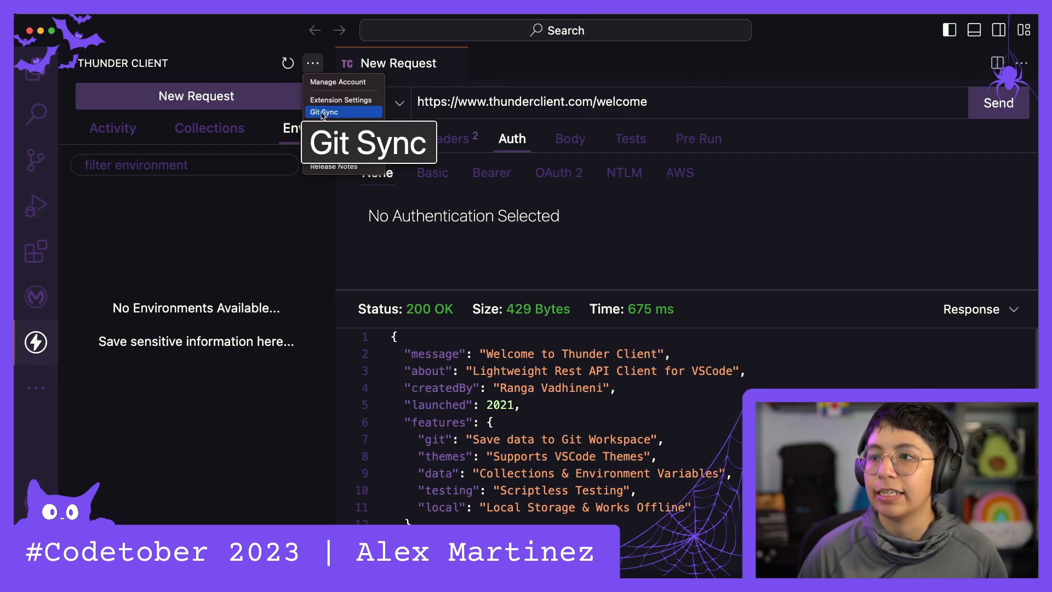
Step: Show VS Code settings filtered to 'Thunder Client' and begin browsing its entries
{"action": "left_click", "coordinate": [324, 112]}
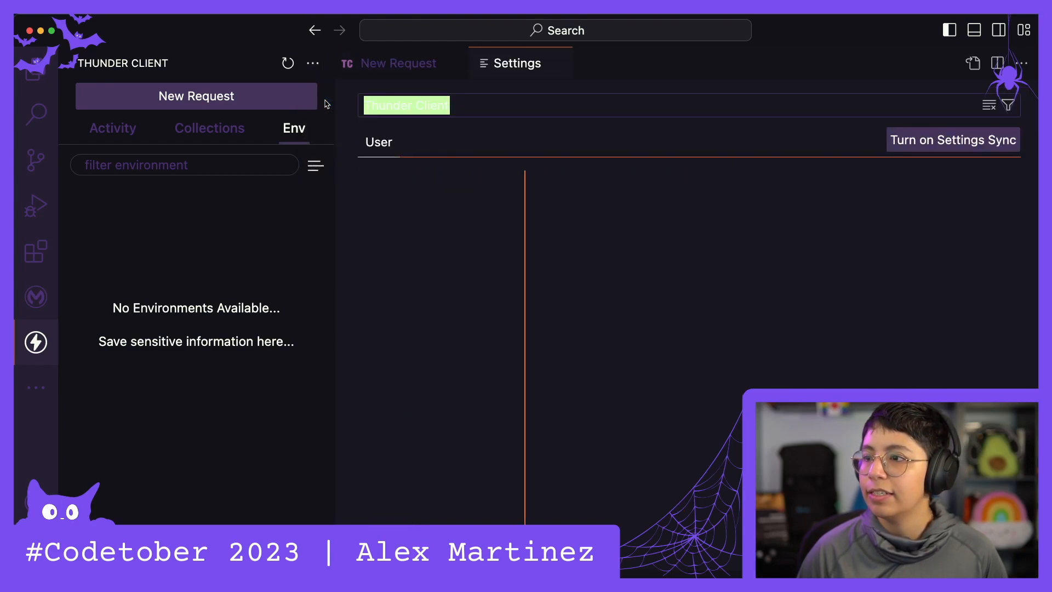
{"action": "type", "text": "Thunder Client"}
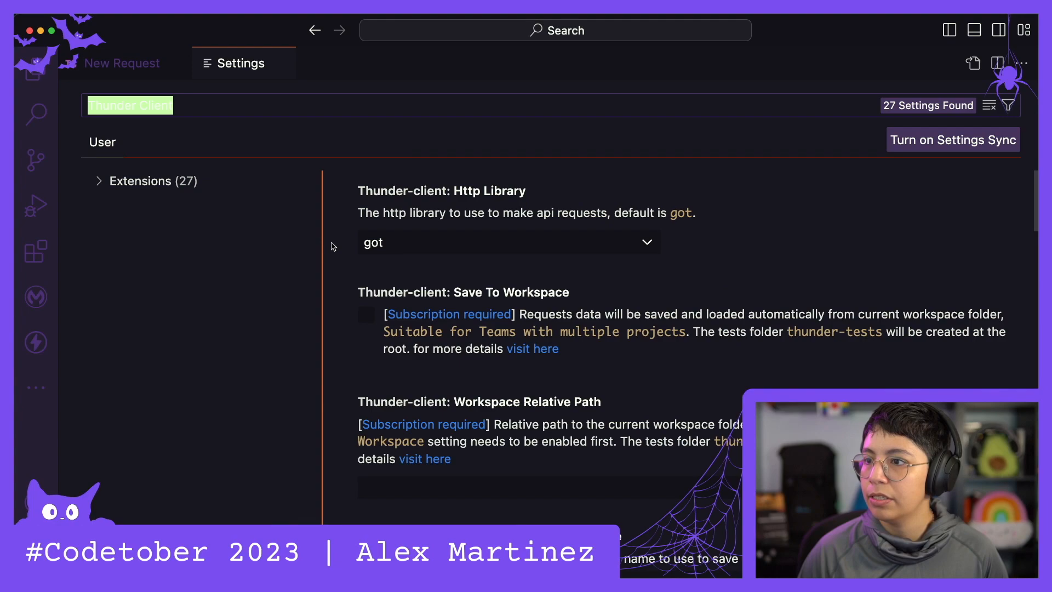
{"action": "left_click", "coordinate": [508, 242]}
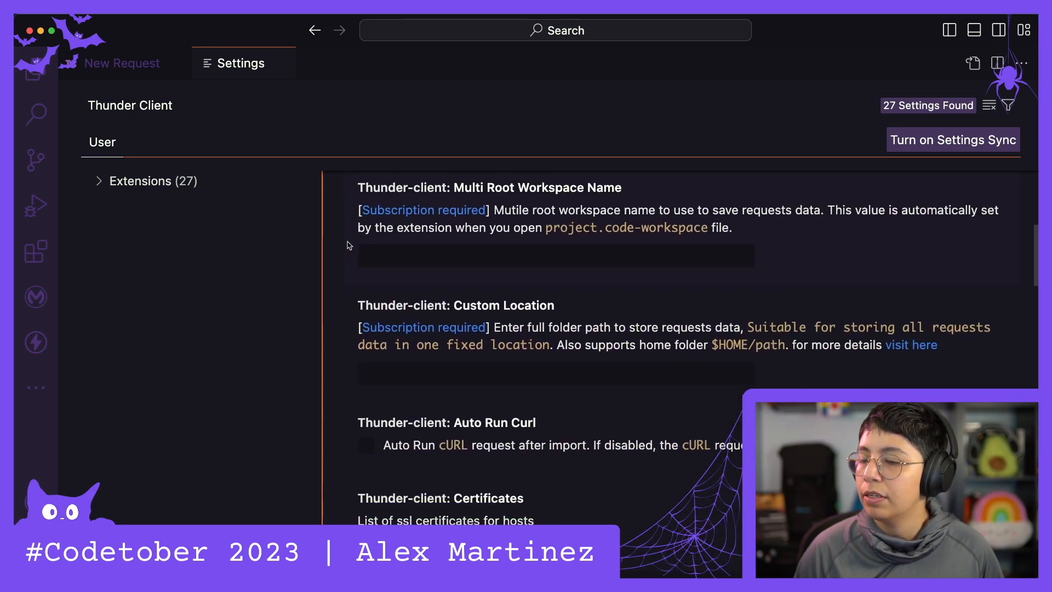
{"action": "scroll", "scroll_direction": "down", "scroll_amount": 3}
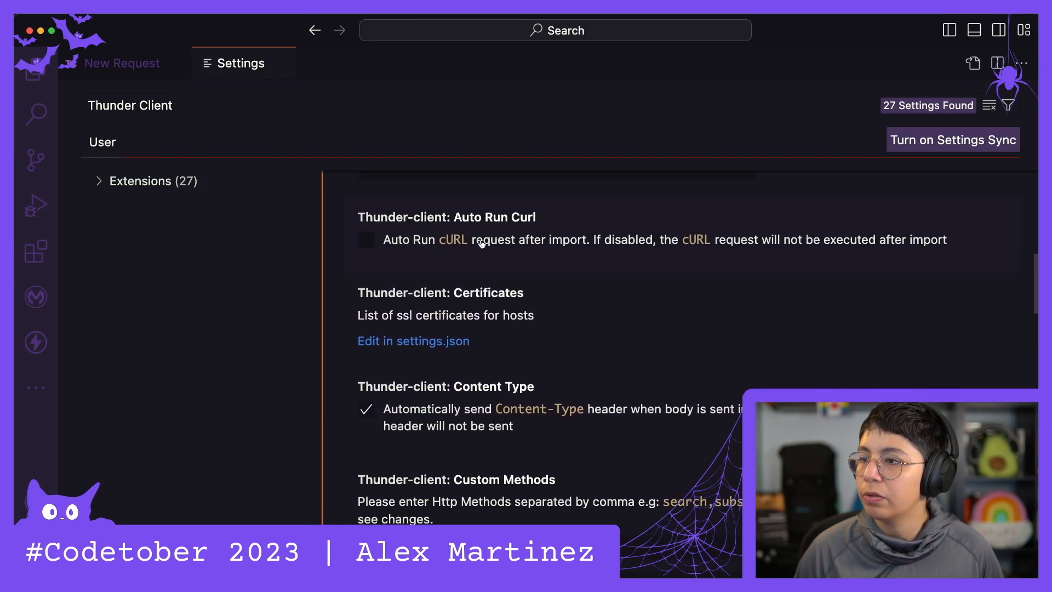
{"action": "mouse_move", "coordinate": [703, 252]}
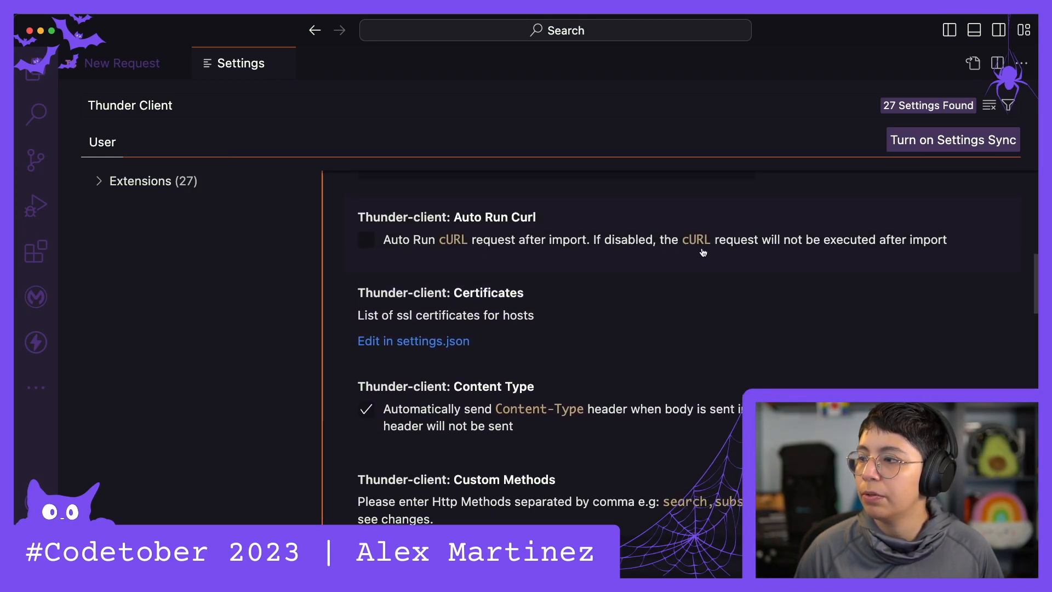
{"action": "mouse_move", "coordinate": [944, 241]}
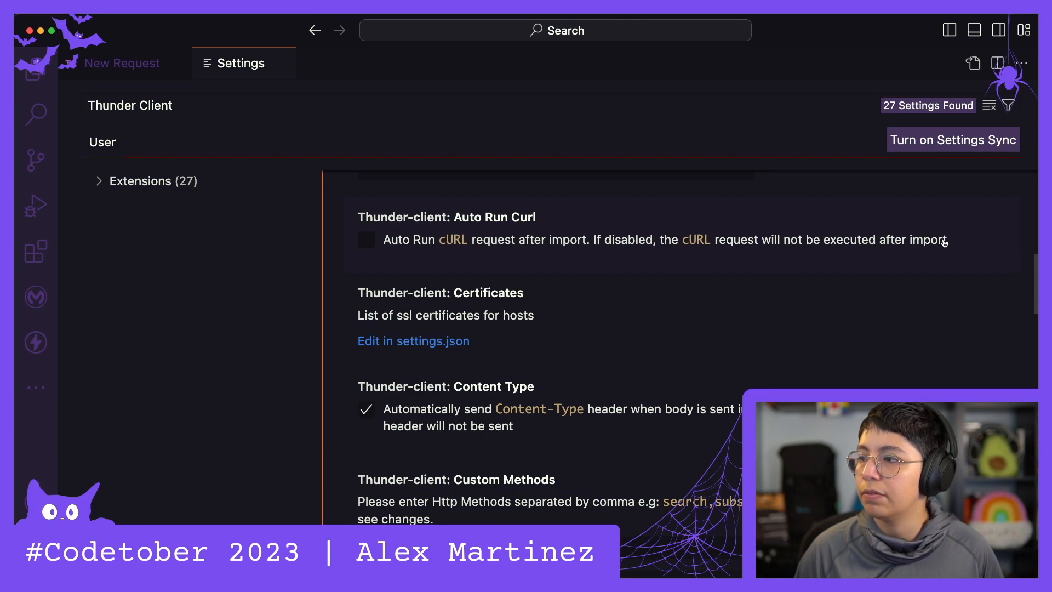
{"action": "scroll", "scroll_direction": "down", "scroll_amount": 3}
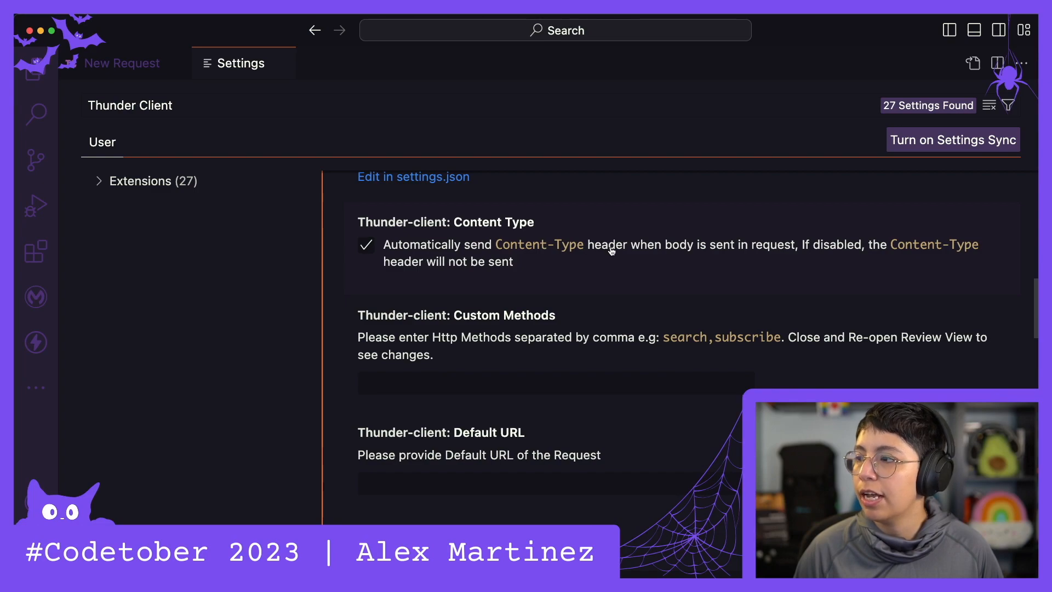
{"action": "scroll", "scroll_direction": "down", "scroll_amount": 3}
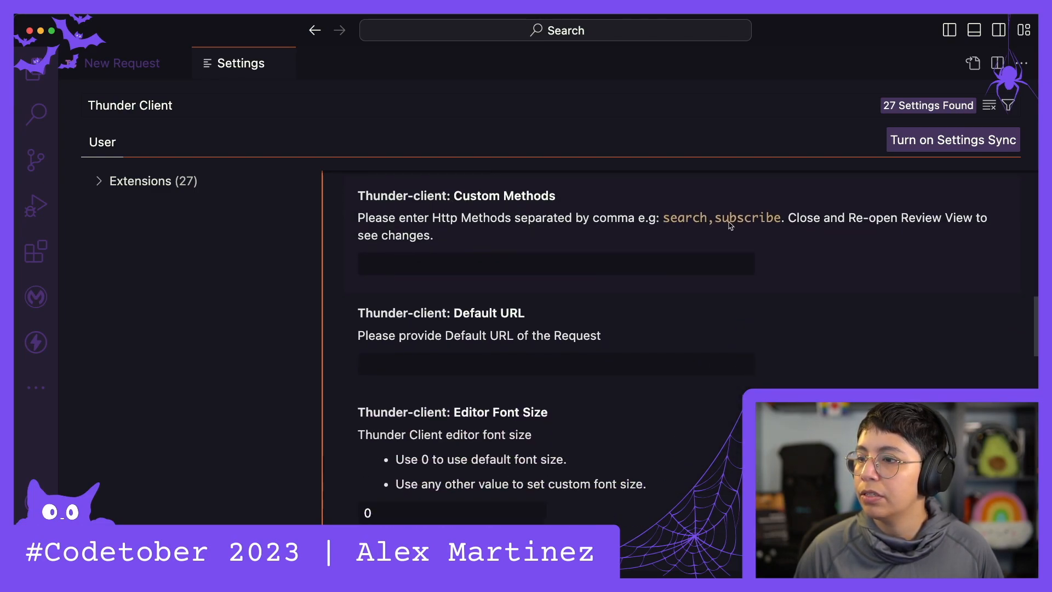
Step: Scroll down through preview features, request layout, timeout and response limit settings, leaving defaults
{"action": "scroll", "scroll_direction": "down", "scroll_amount": 3}
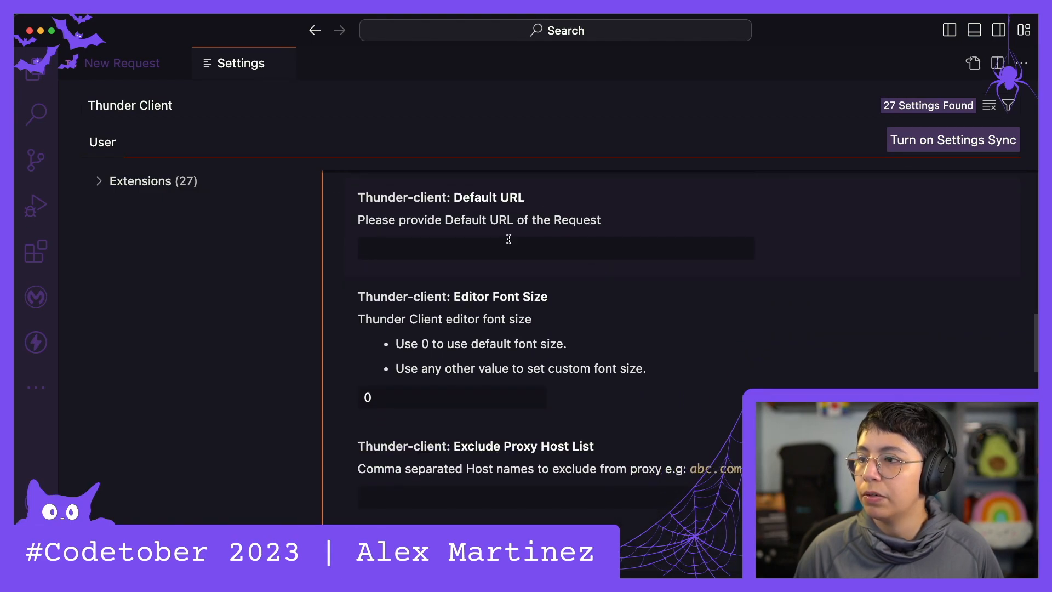
{"action": "scroll", "scroll_direction": "down", "scroll_amount": 3}
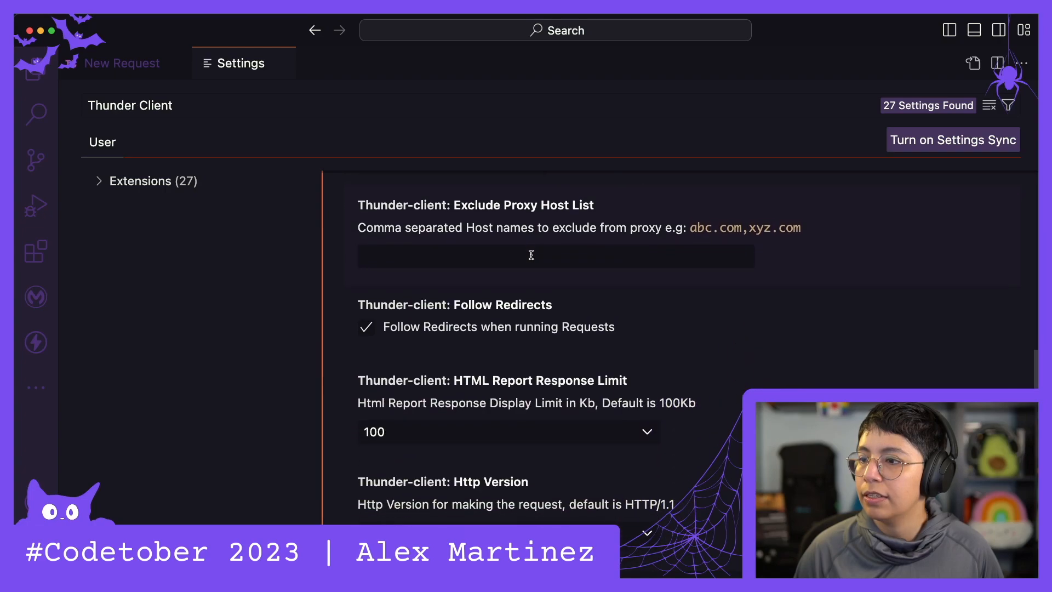
{"action": "scroll", "scroll_direction": "down", "scroll_amount": 3}
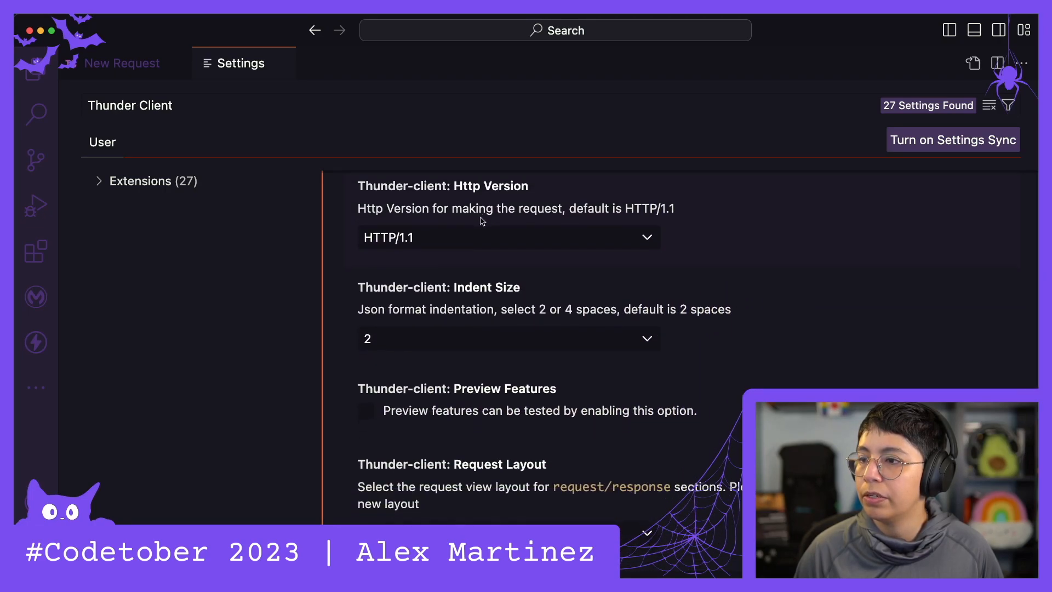
{"action": "scroll", "scroll_direction": "down", "scroll_amount": 3}
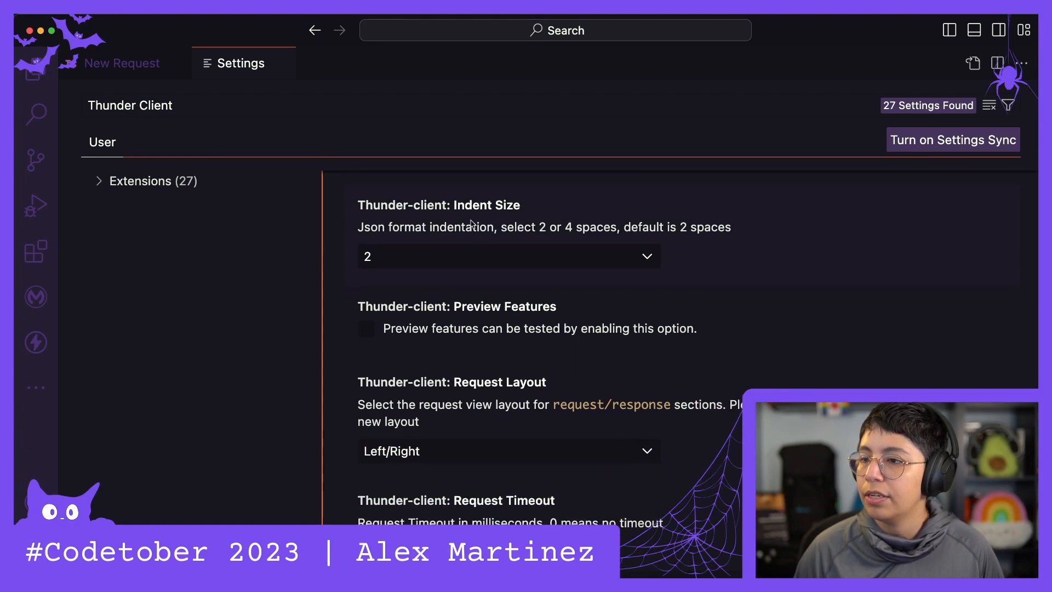
{"action": "scroll", "scroll_direction": "down", "scroll_amount": 3}
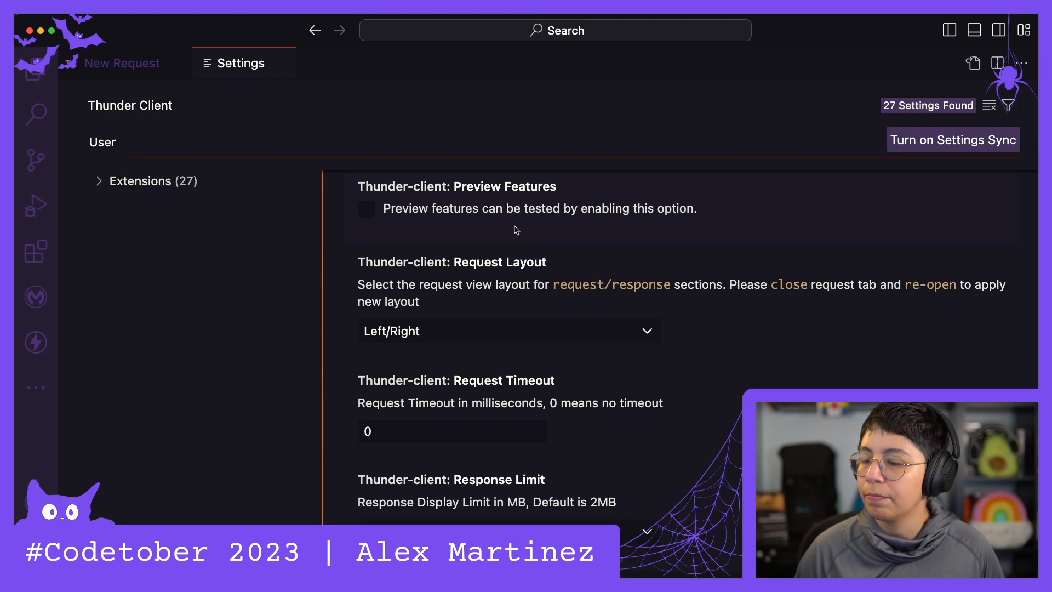
{"action": "scroll", "scroll_direction": "down", "scroll_amount": 3}
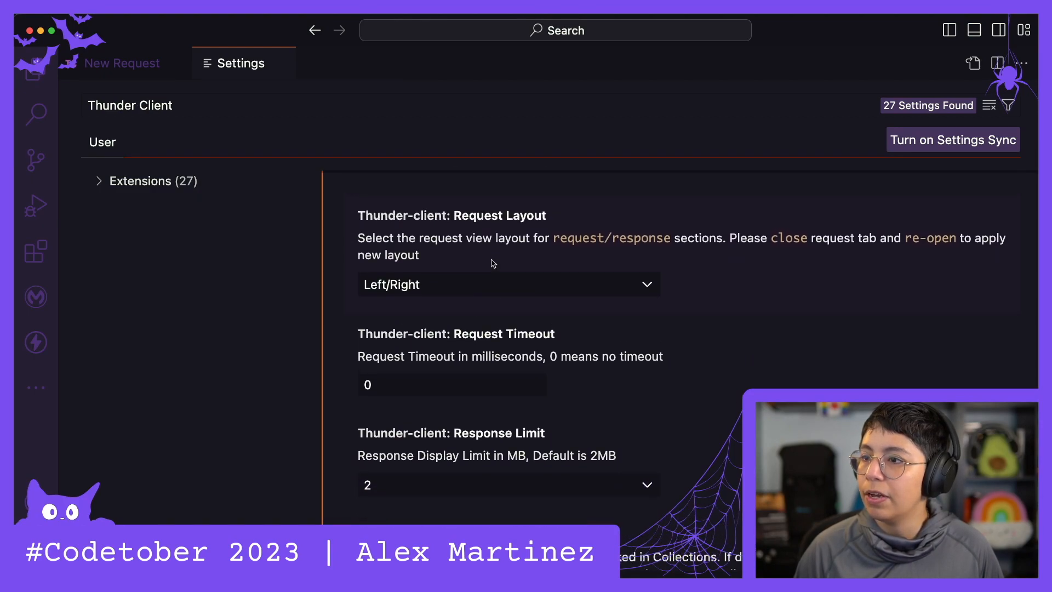
{"action": "left_click", "coordinate": [508, 283]}
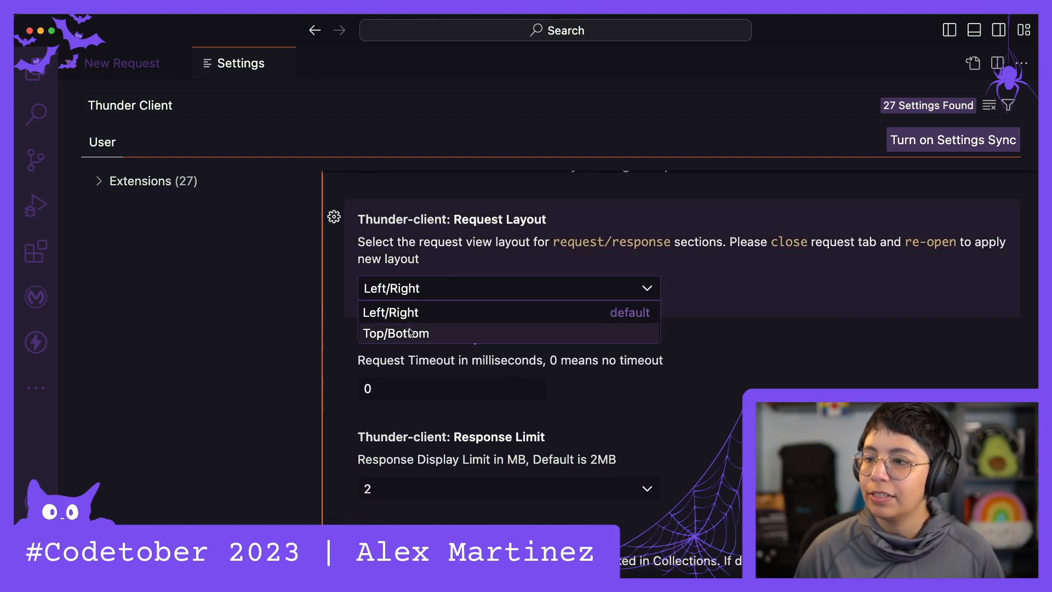
{"action": "mouse_move", "coordinate": [395, 312]}
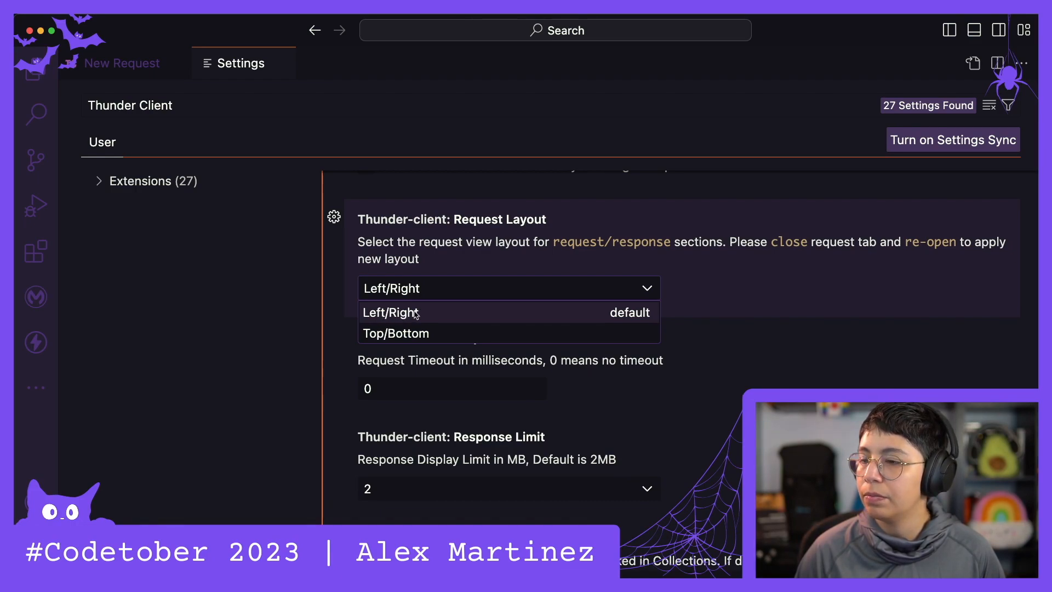
{"action": "left_click", "coordinate": [122, 63]}
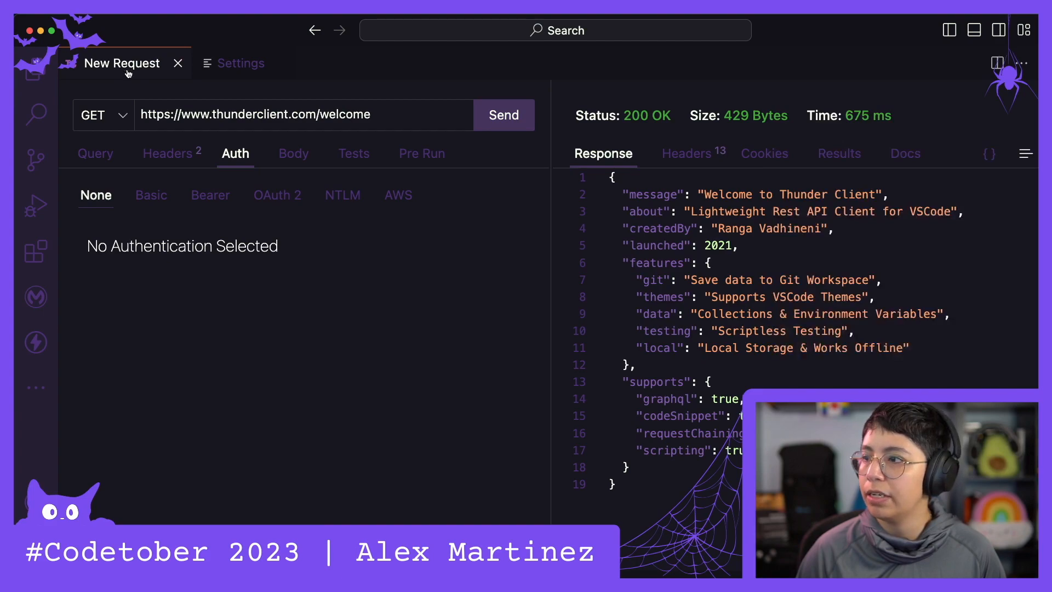
{"action": "left_click", "coordinate": [35, 342]}
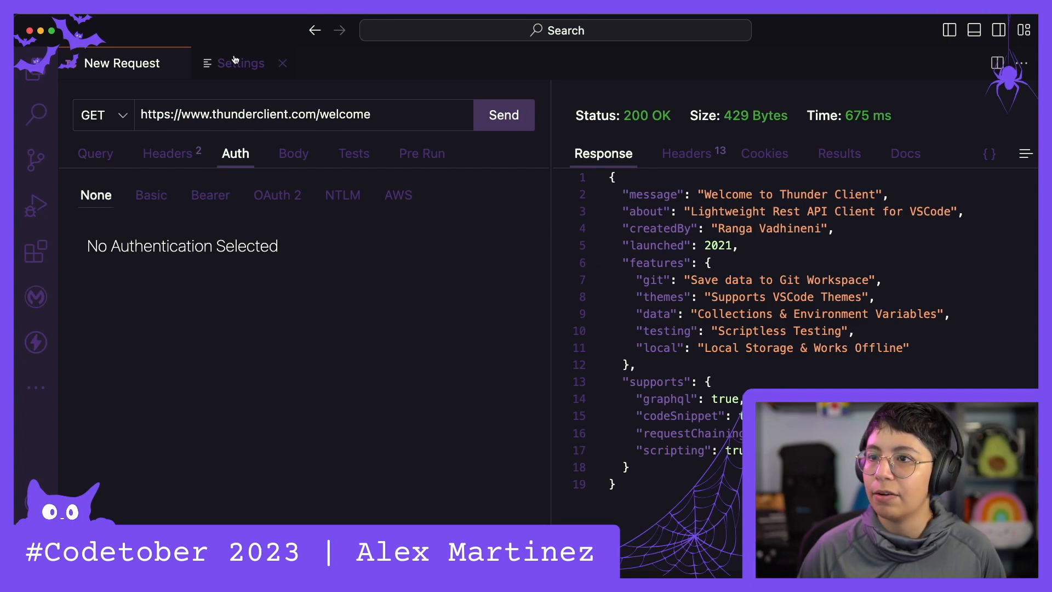
{"action": "left_click", "coordinate": [240, 62]}
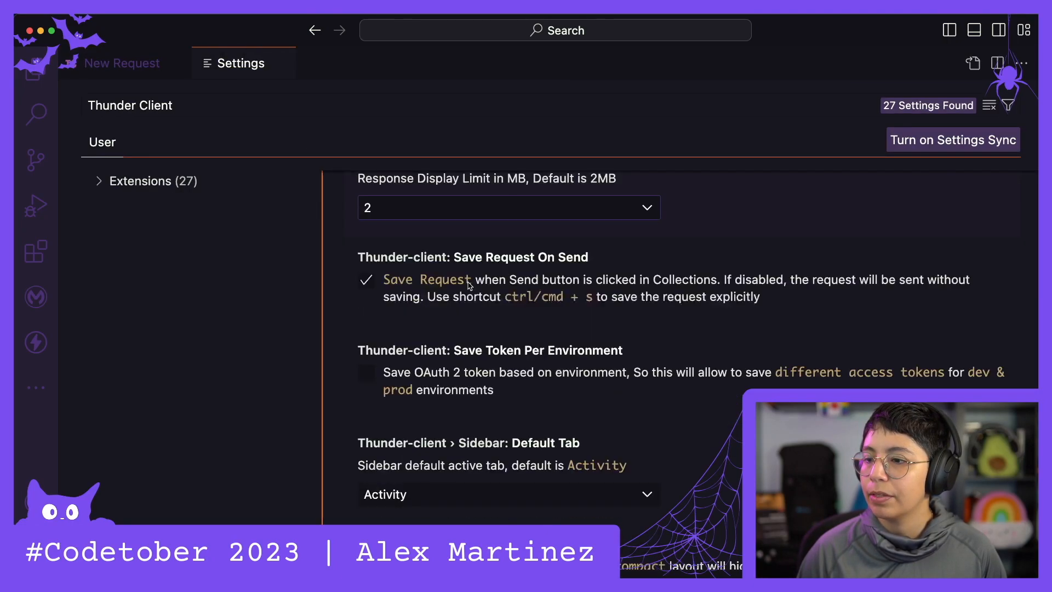
{"action": "scroll", "scroll_direction": "down", "scroll_amount": 3}
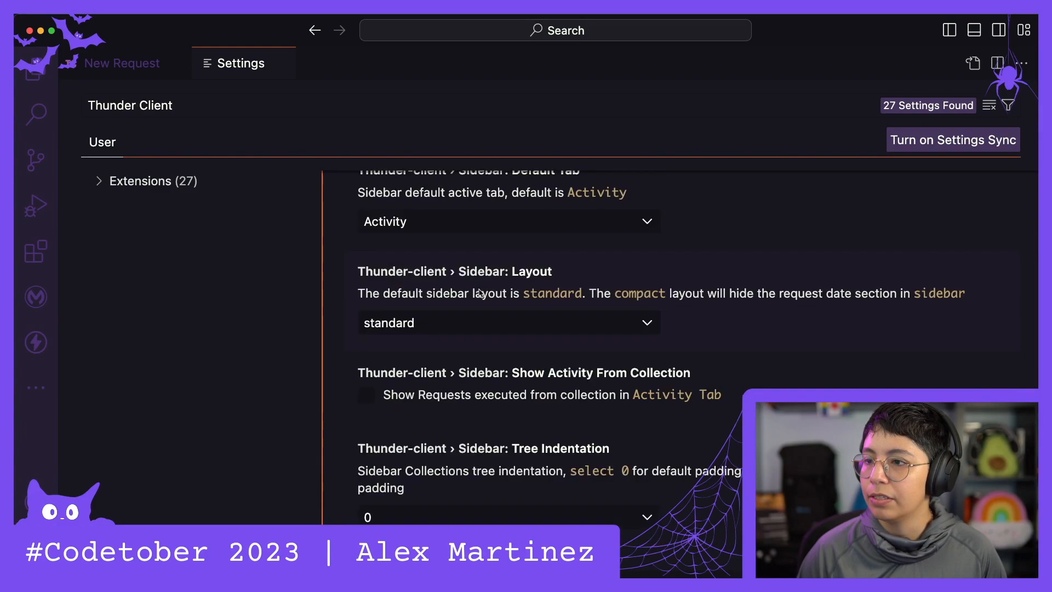
{"action": "scroll", "scroll_direction": "down", "scroll_amount": 3}
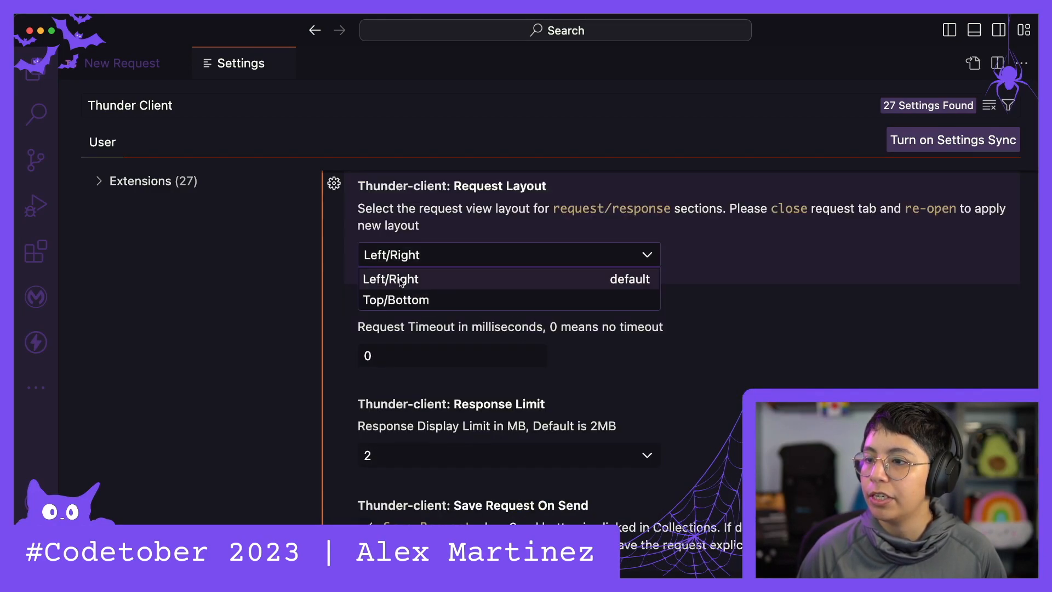
{"action": "left_click", "coordinate": [395, 300]}
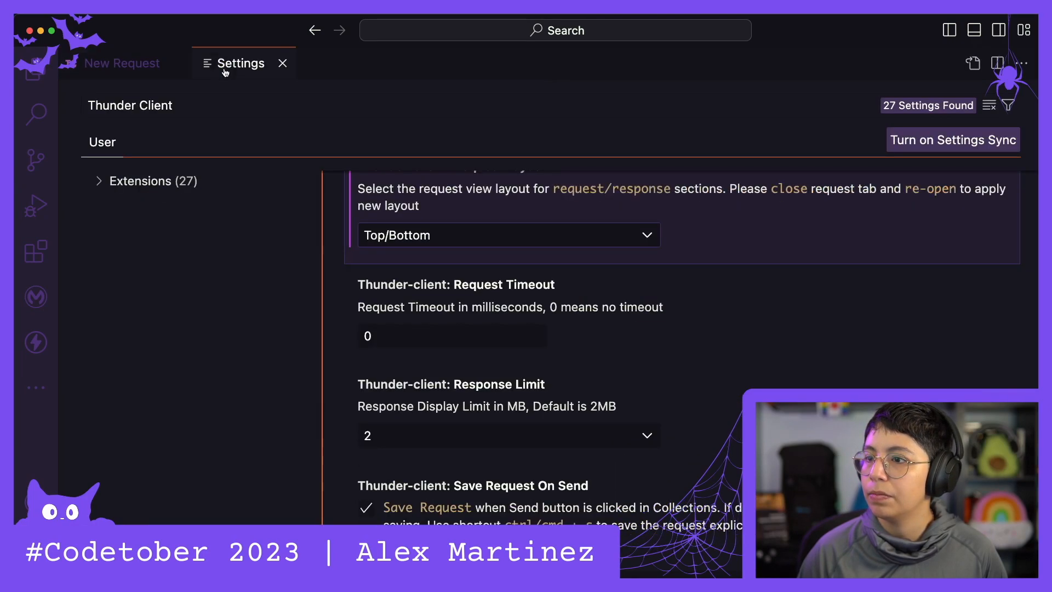
{"action": "mouse_move", "coordinate": [787, 288]}
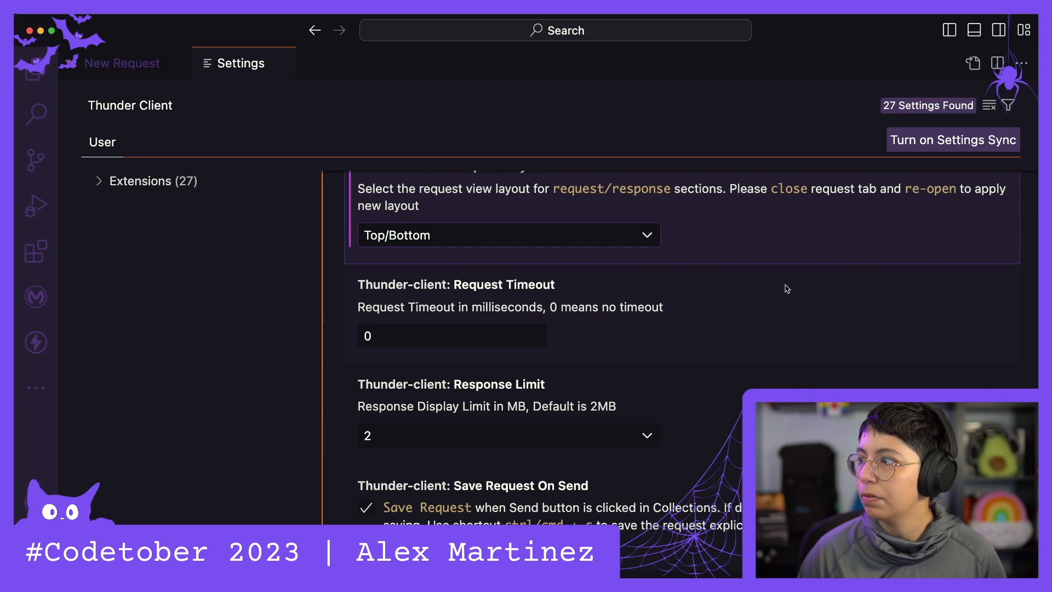
{"action": "left_click", "coordinate": [508, 235]}
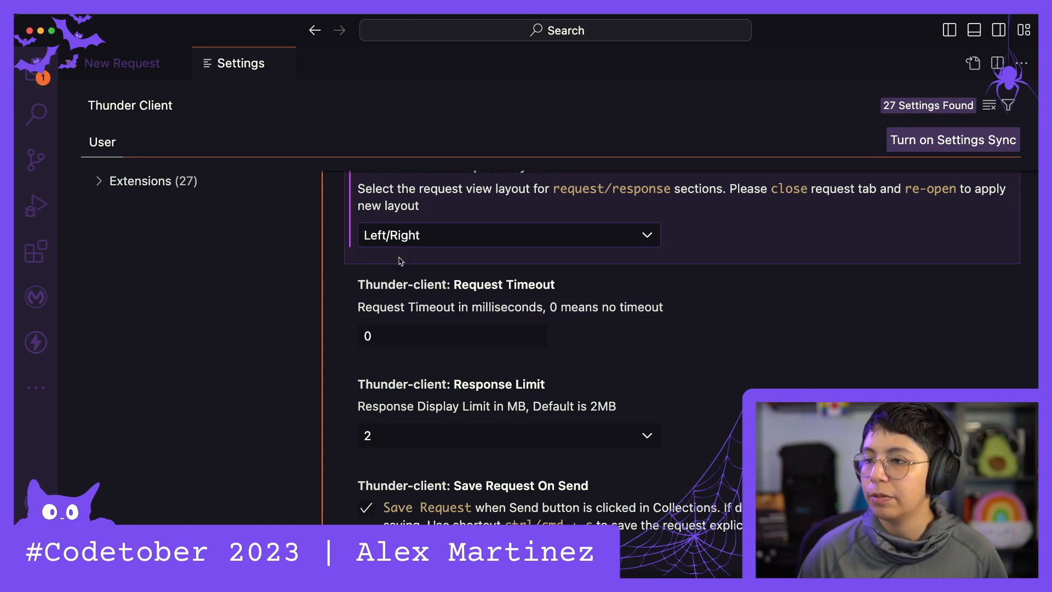
{"action": "scroll", "scroll_direction": "down", "scroll_amount": 3}
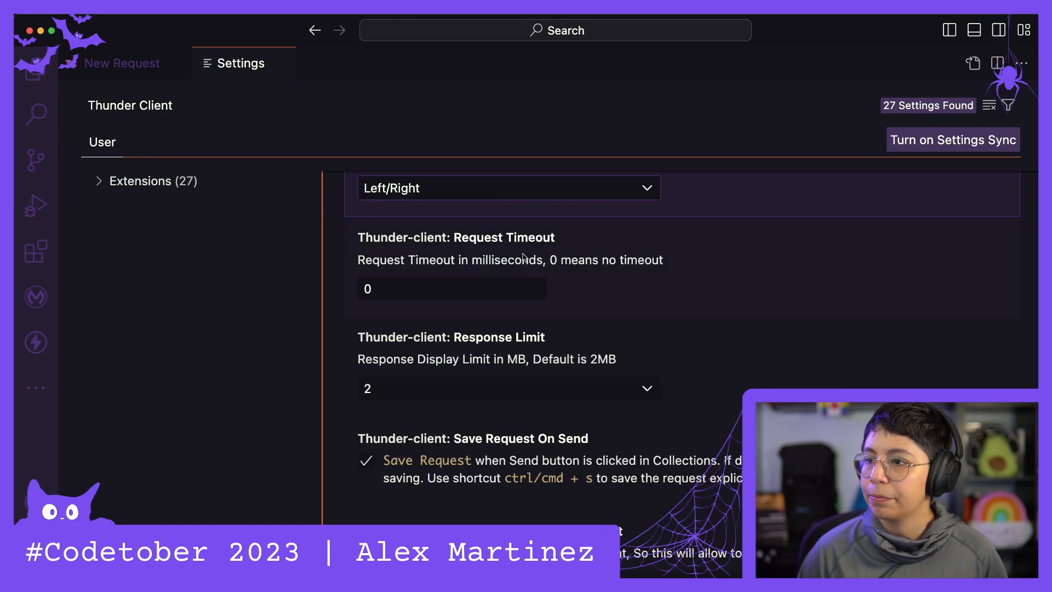
{"action": "scroll", "scroll_direction": "down", "scroll_amount": 3}
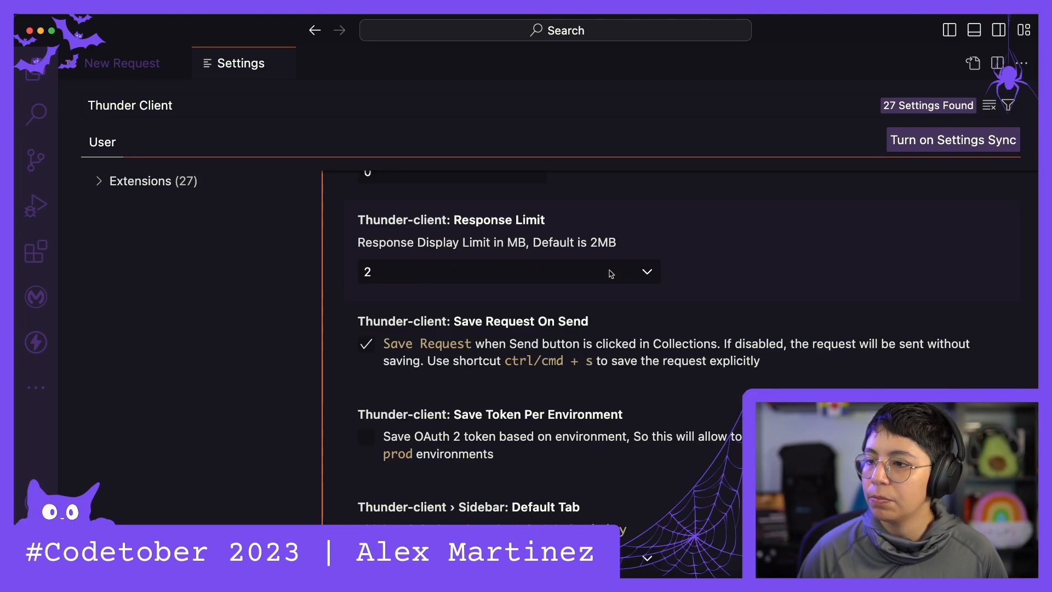
{"action": "scroll", "scroll_direction": "down", "scroll_amount": 3}
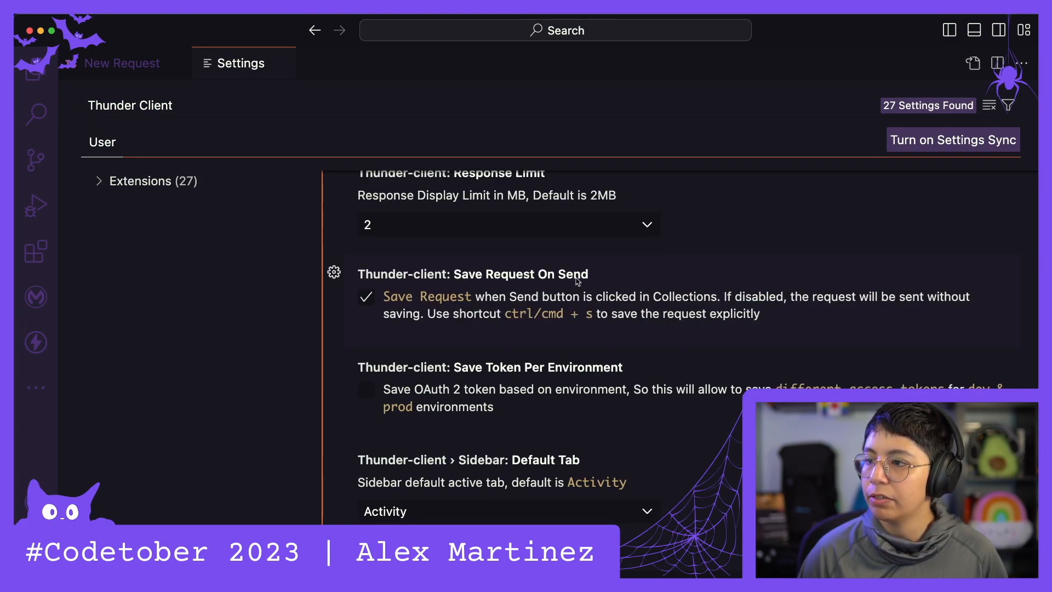
{"action": "mouse_move", "coordinate": [592, 281]}
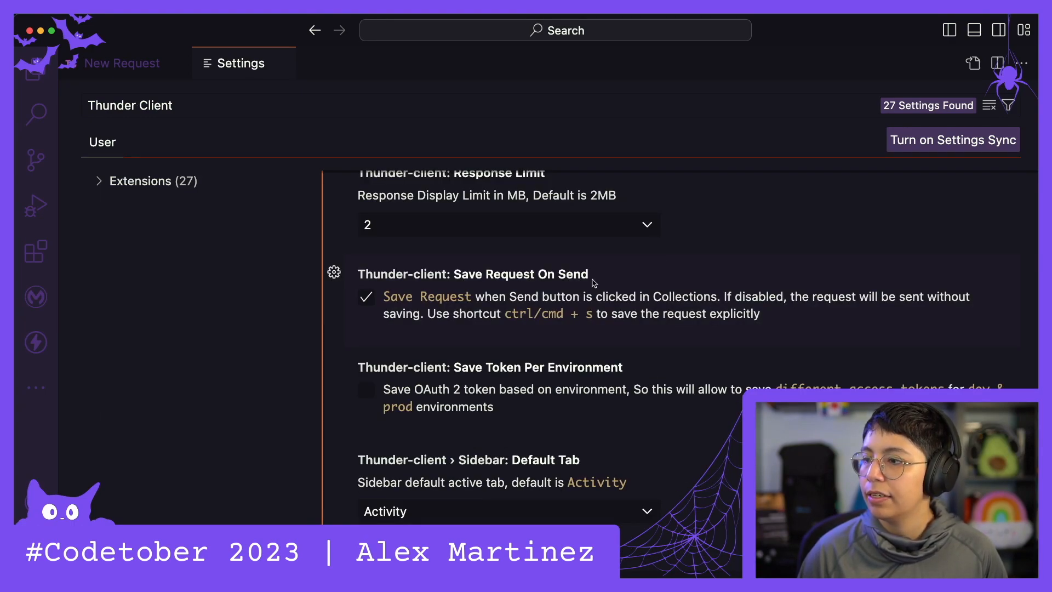
{"action": "scroll", "scroll_direction": "down", "scroll_amount": 3}
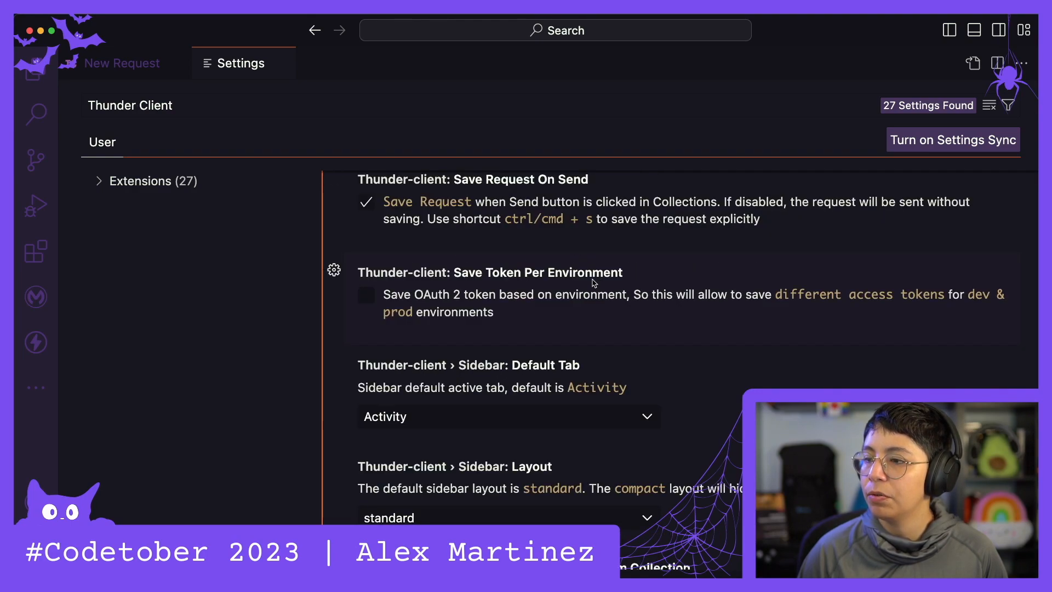
{"action": "scroll", "scroll_direction": "down", "scroll_amount": 3}
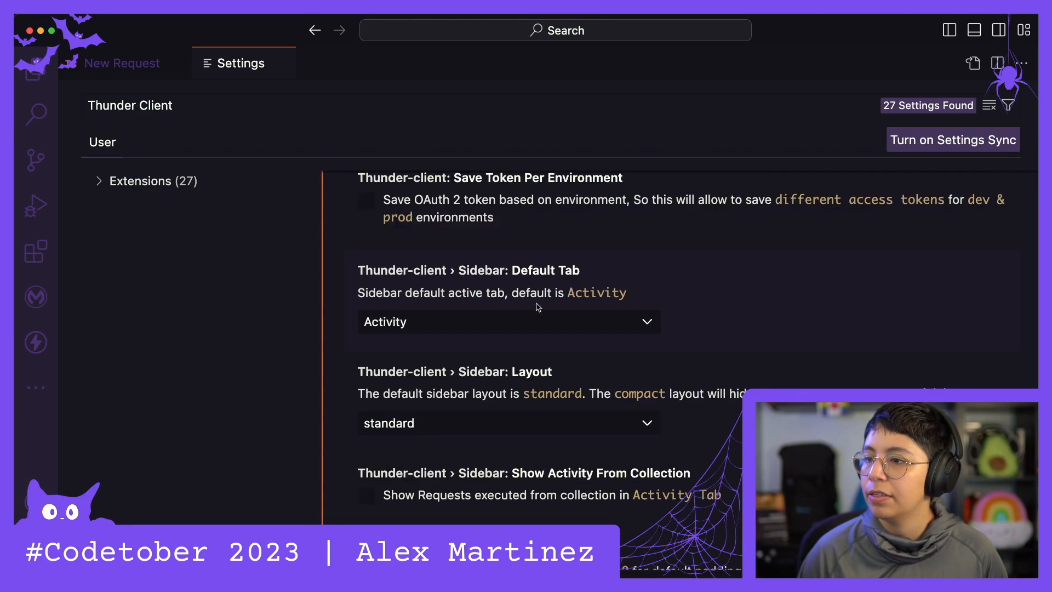
{"action": "left_click", "coordinate": [507, 321]}
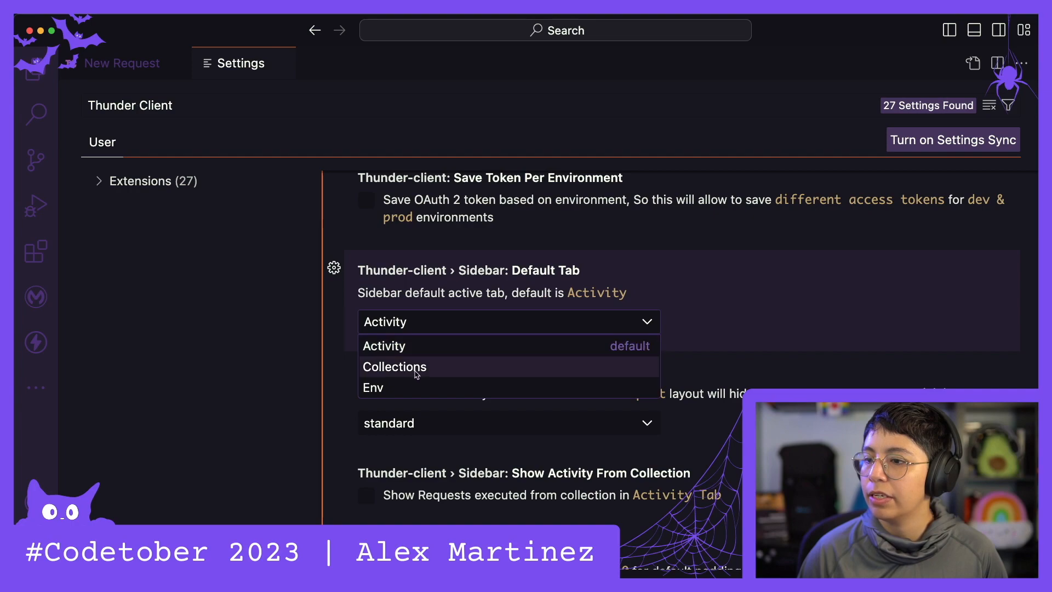
{"action": "mouse_move", "coordinate": [391, 378]}
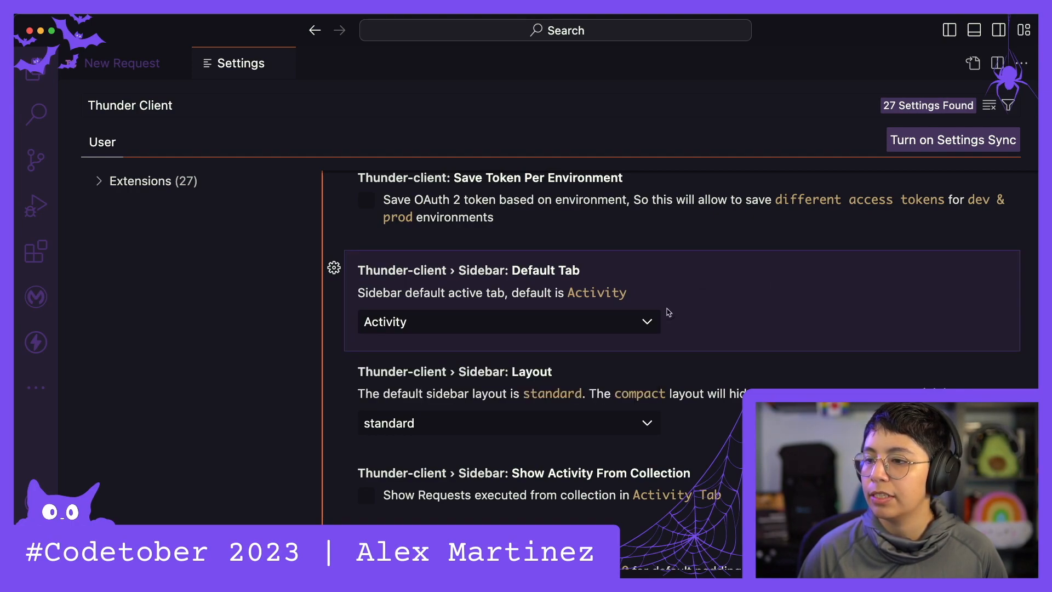
Step: Set Thunder Client's Sidebar: Layout to compact and glance at the sent GET request view
{"action": "scroll", "scroll_direction": "down", "scroll_amount": 3}
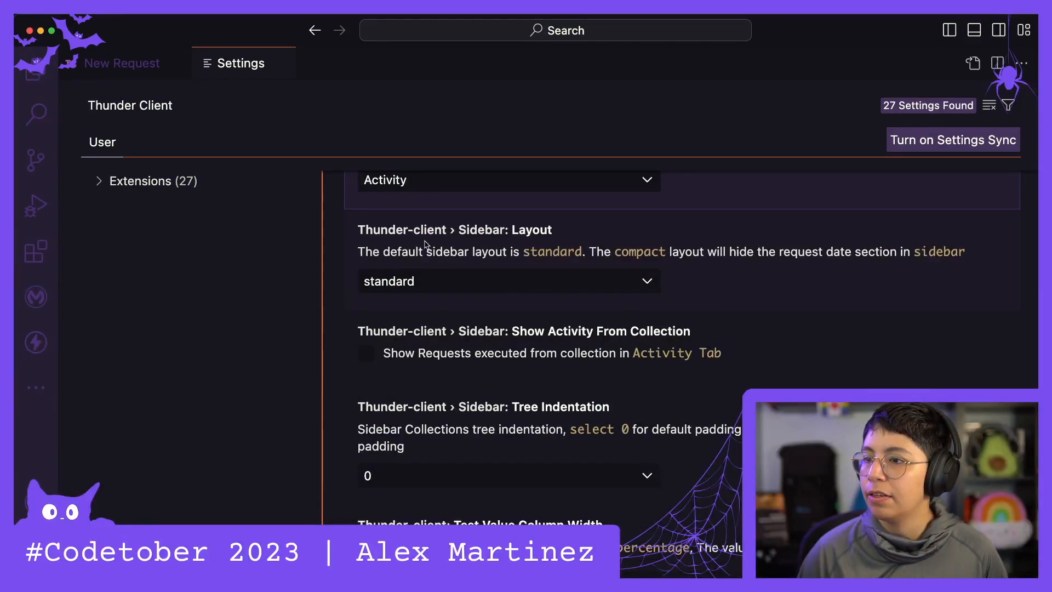
{"action": "left_click", "coordinate": [508, 281]}
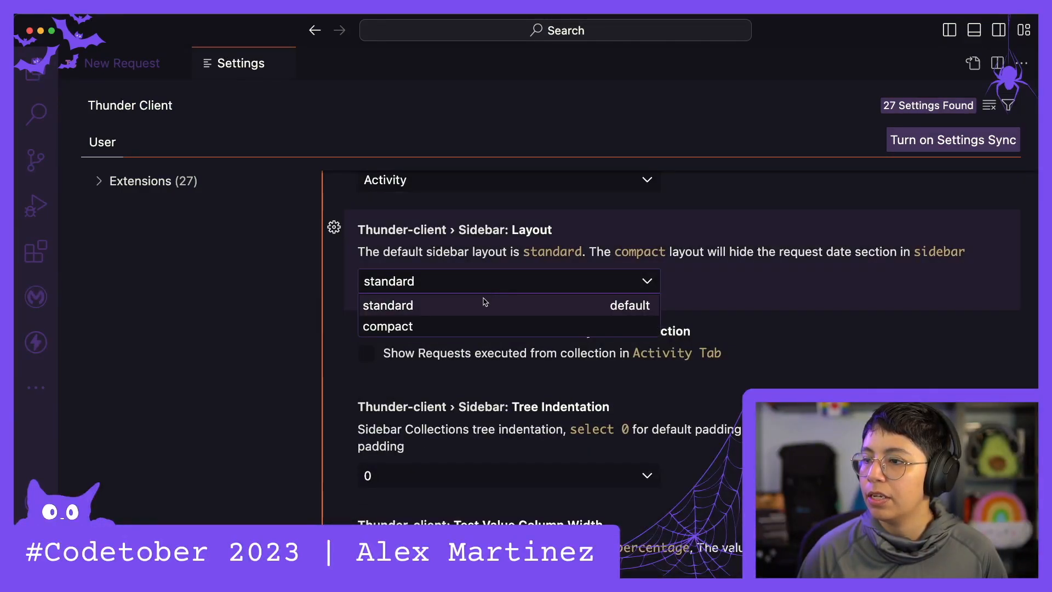
{"action": "left_click", "coordinate": [387, 326]}
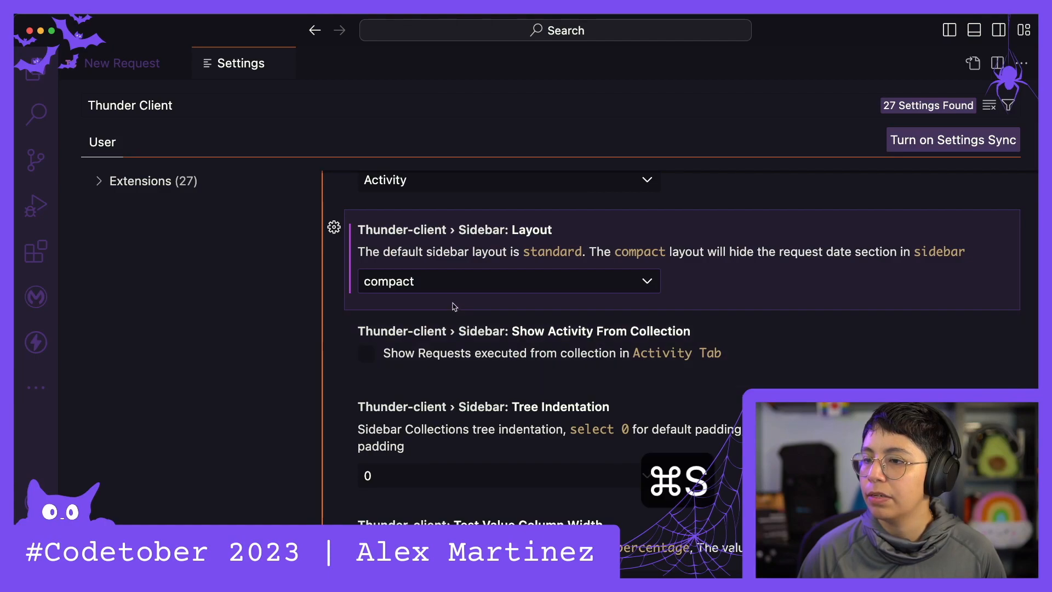
{"action": "left_click", "coordinate": [122, 62]}
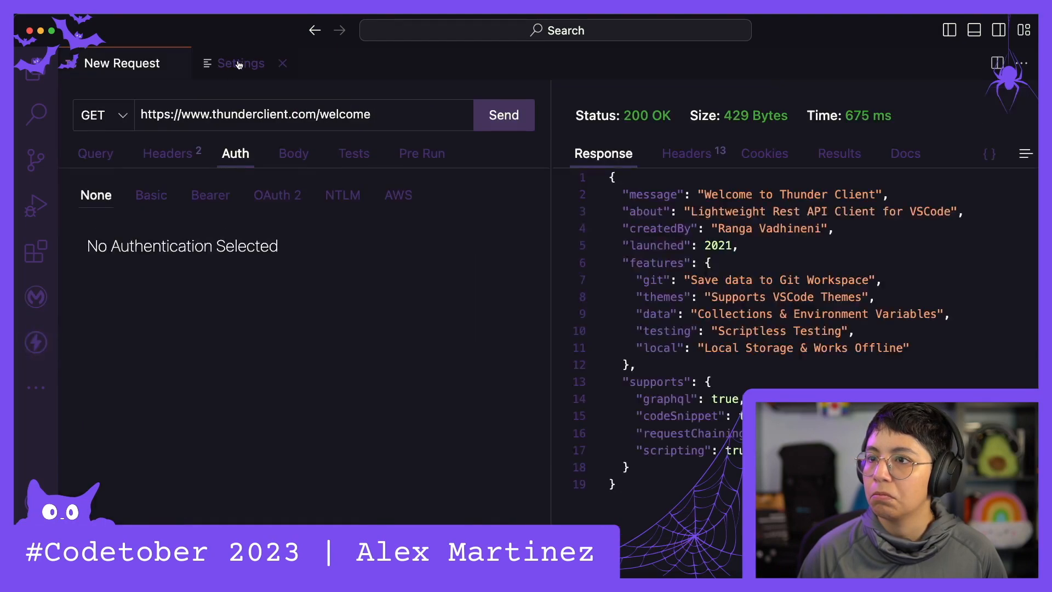
{"action": "left_click", "coordinate": [240, 64]}
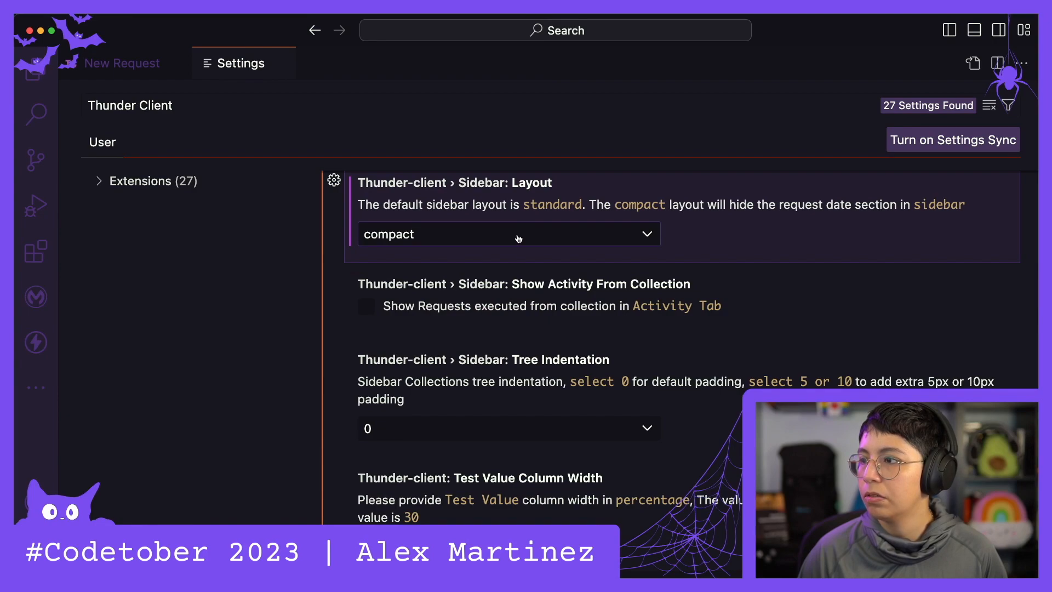
{"action": "mouse_move", "coordinate": [578, 239]}
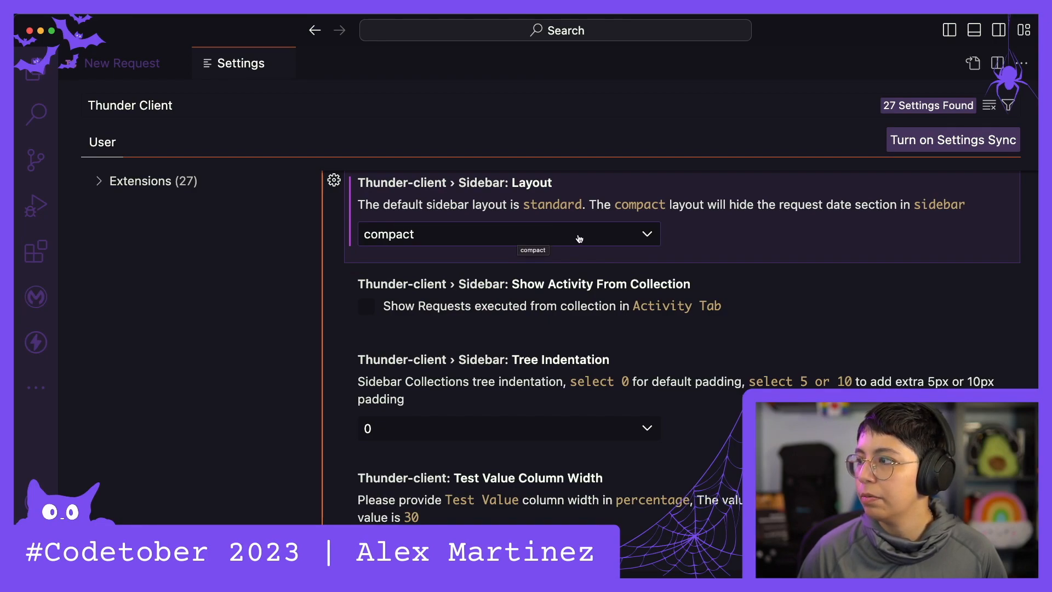
Step: Toggle the sidebar layout to standard and back to compact, then show the Thunder Client sidebar
{"action": "left_click", "coordinate": [952, 139]}
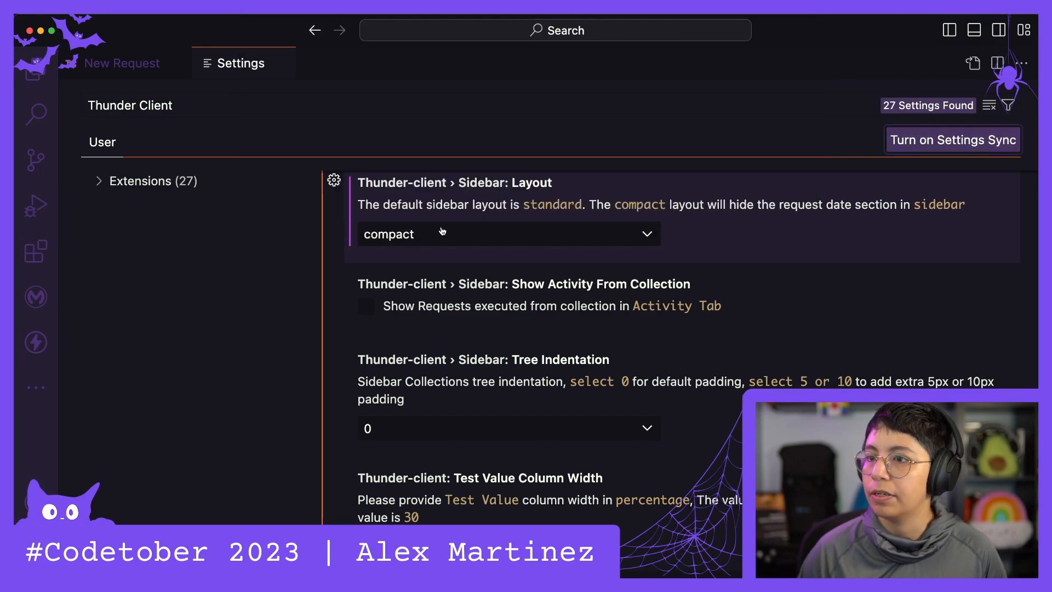
{"action": "left_click", "coordinate": [509, 233]}
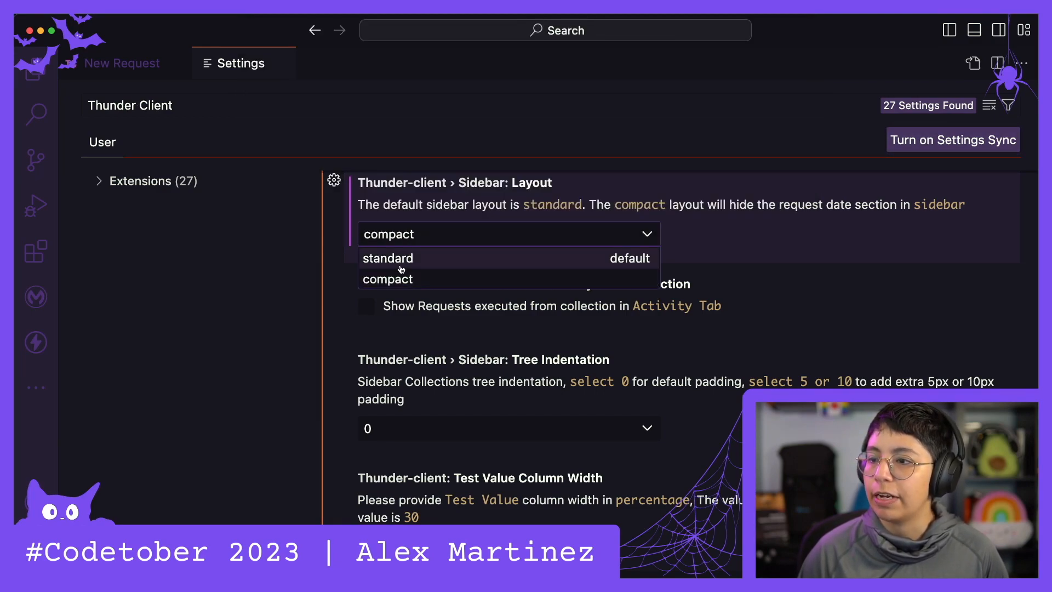
{"action": "left_click", "coordinate": [388, 257]}
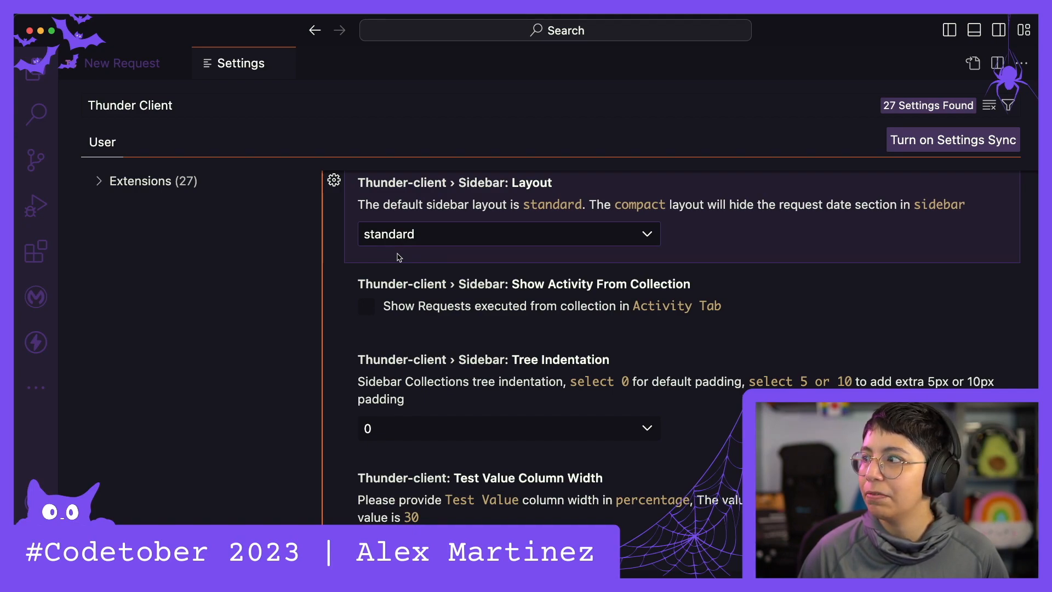
{"action": "left_click", "coordinate": [507, 234]}
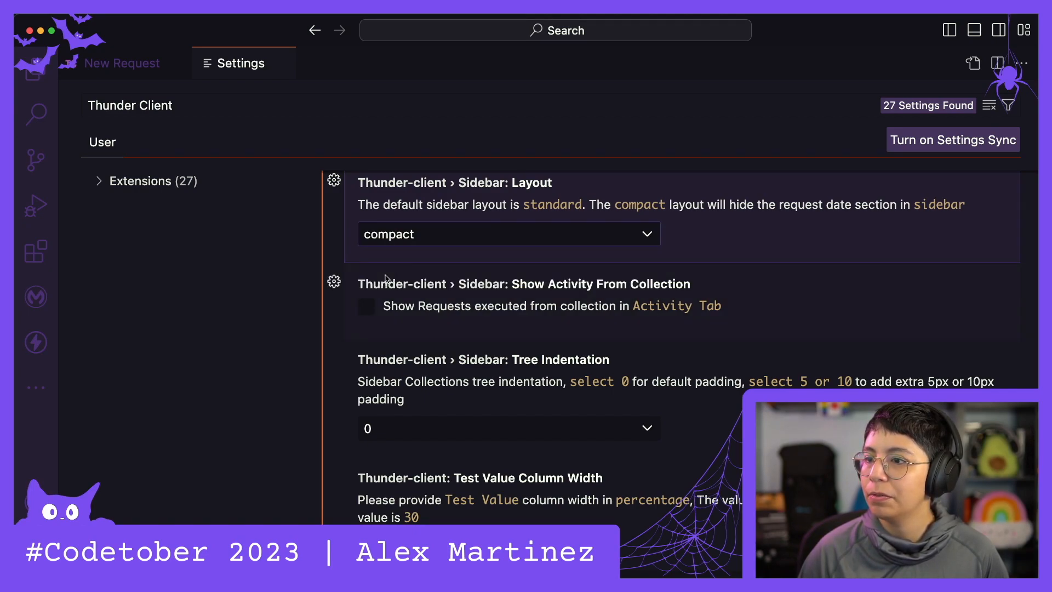
{"action": "left_click", "coordinate": [121, 63]}
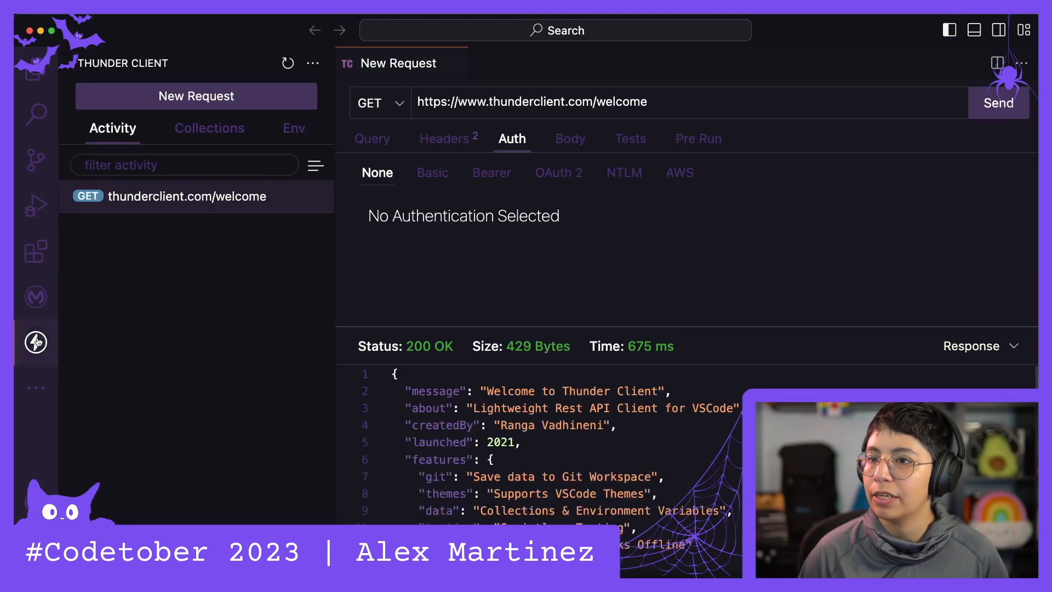
Step: Toggle the Thunder Client sidebar off and on, then reopen its extension settings from the ... menu
{"action": "left_click", "coordinate": [35, 342]}
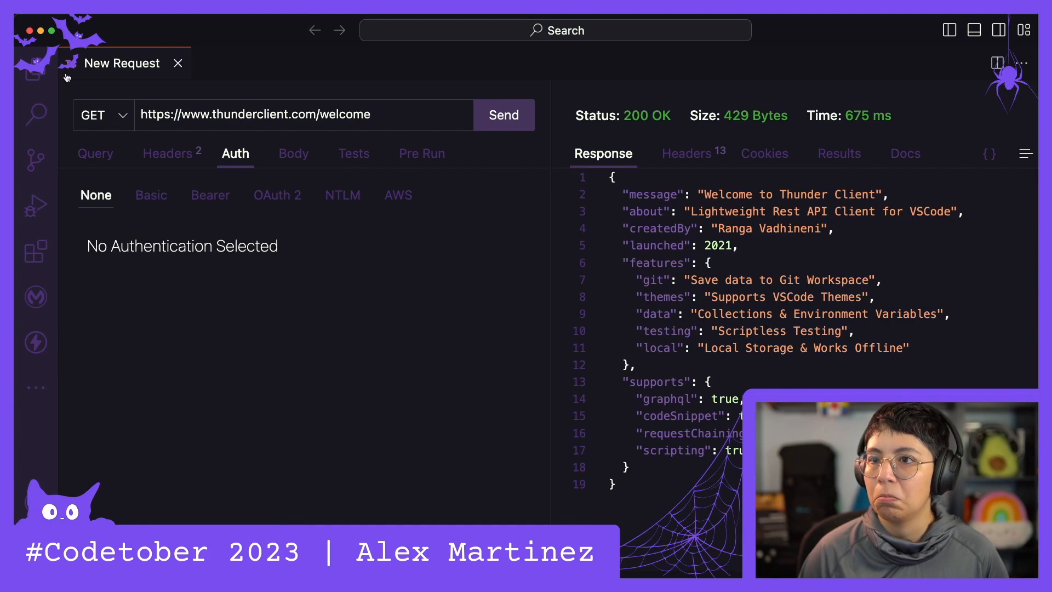
{"action": "mouse_move", "coordinate": [35, 342]}
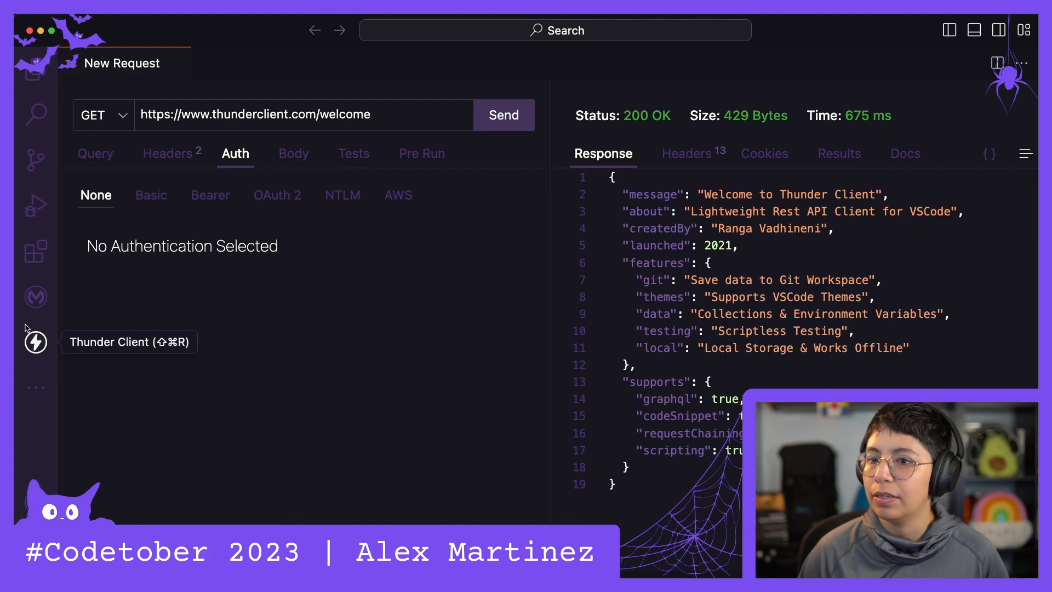
{"action": "left_click", "coordinate": [35, 341]}
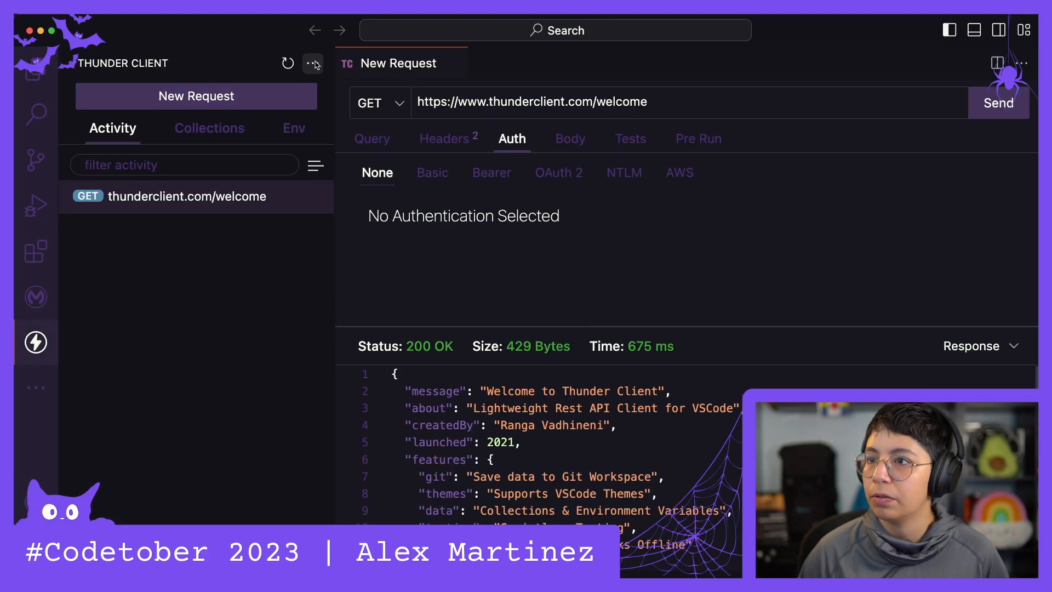
{"action": "left_click", "coordinate": [313, 64]}
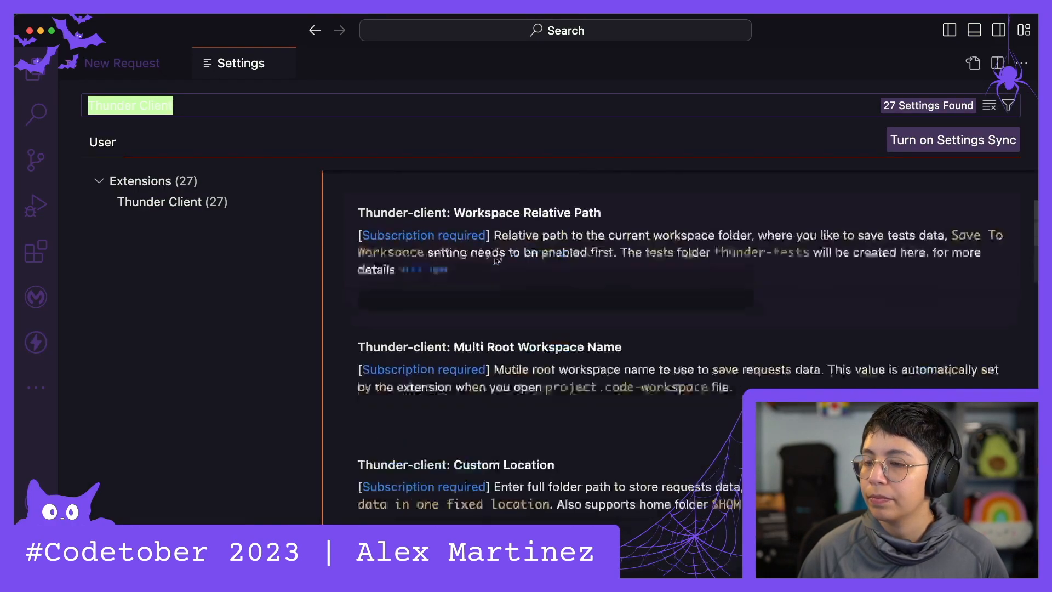
Step: Return Sidebar: Layout to standard and review the Tree Indentation choices 0, 5, 10, keeping 0
{"action": "left_click", "coordinate": [507, 228]}
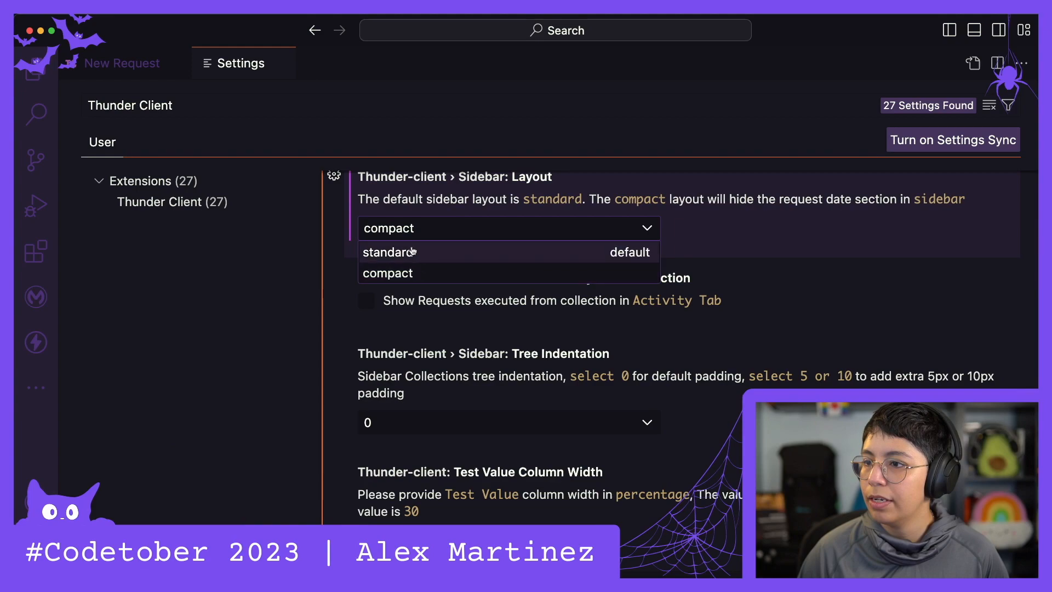
{"action": "left_click", "coordinate": [389, 252]}
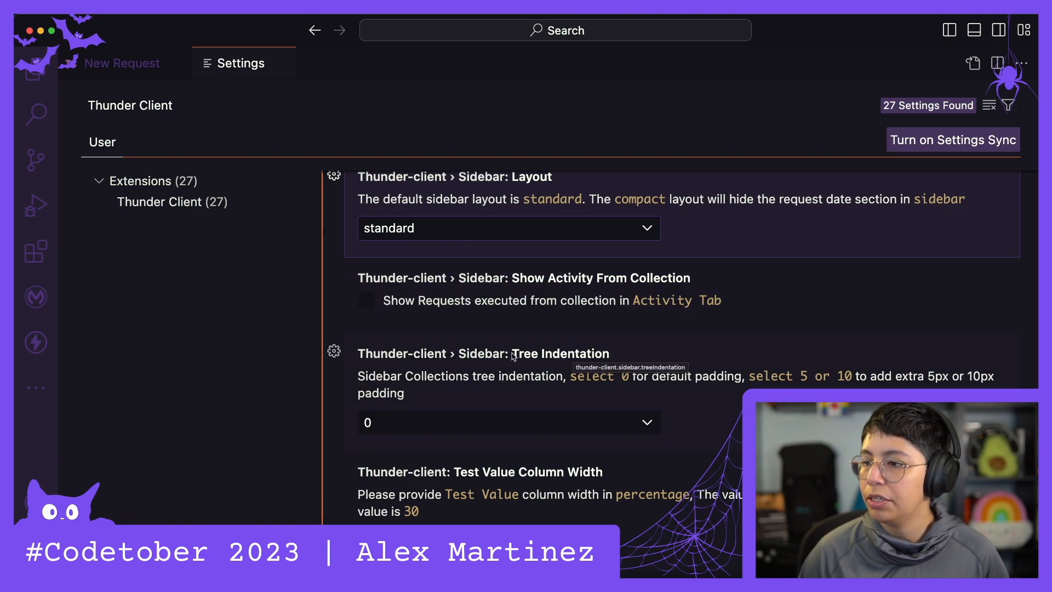
{"action": "mouse_move", "coordinate": [622, 389]}
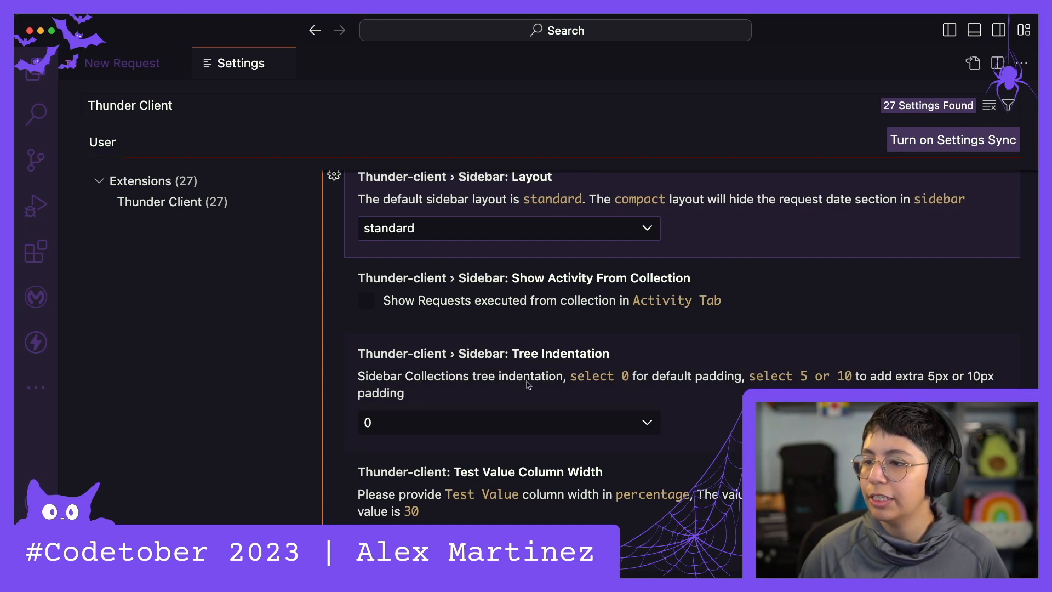
{"action": "mouse_move", "coordinate": [454, 477]}
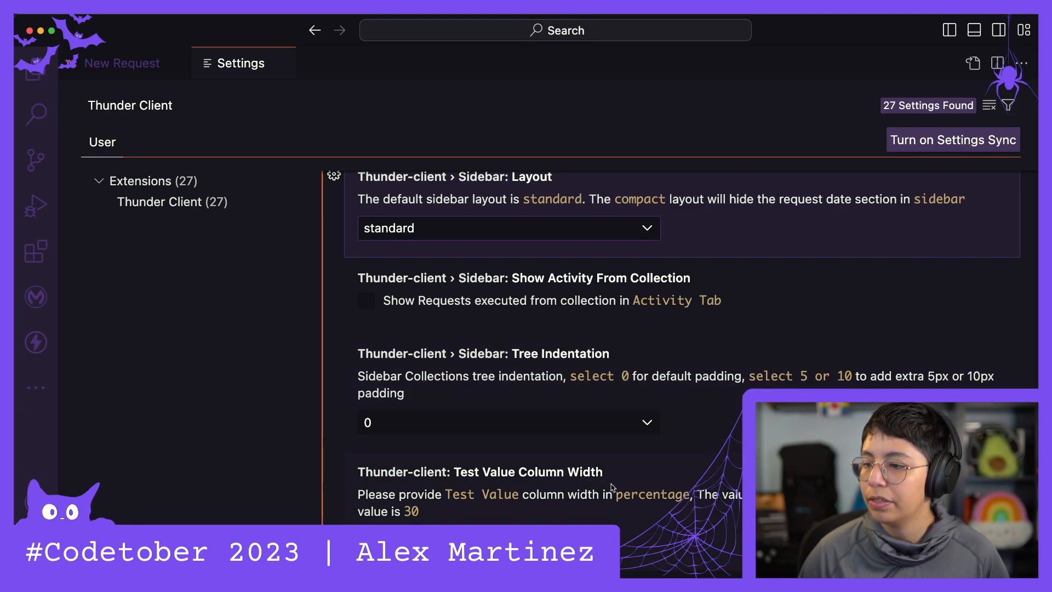
{"action": "left_click", "coordinate": [507, 422]}
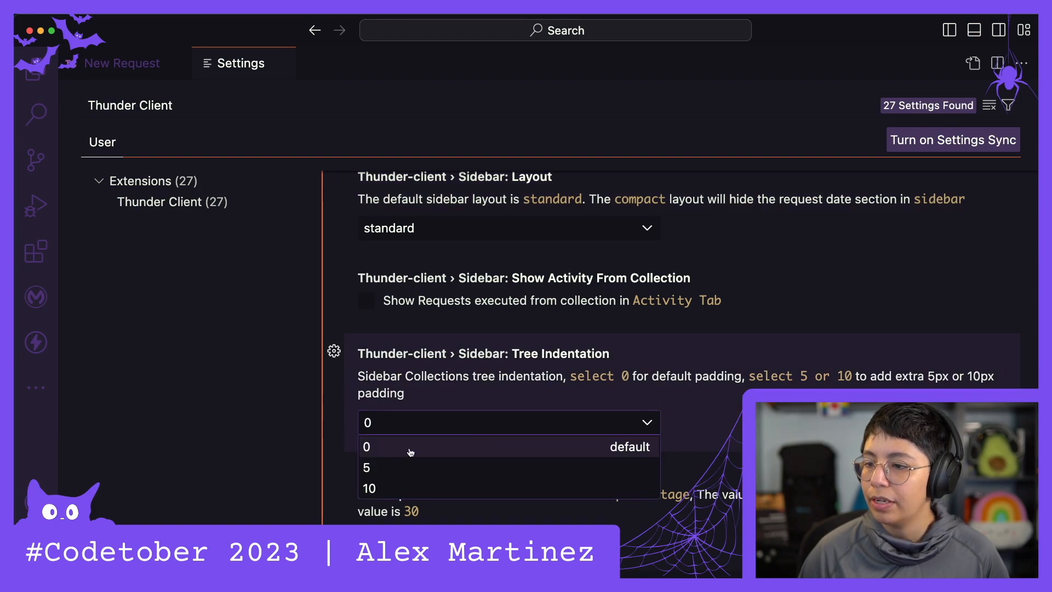
{"action": "mouse_move", "coordinate": [399, 430]}
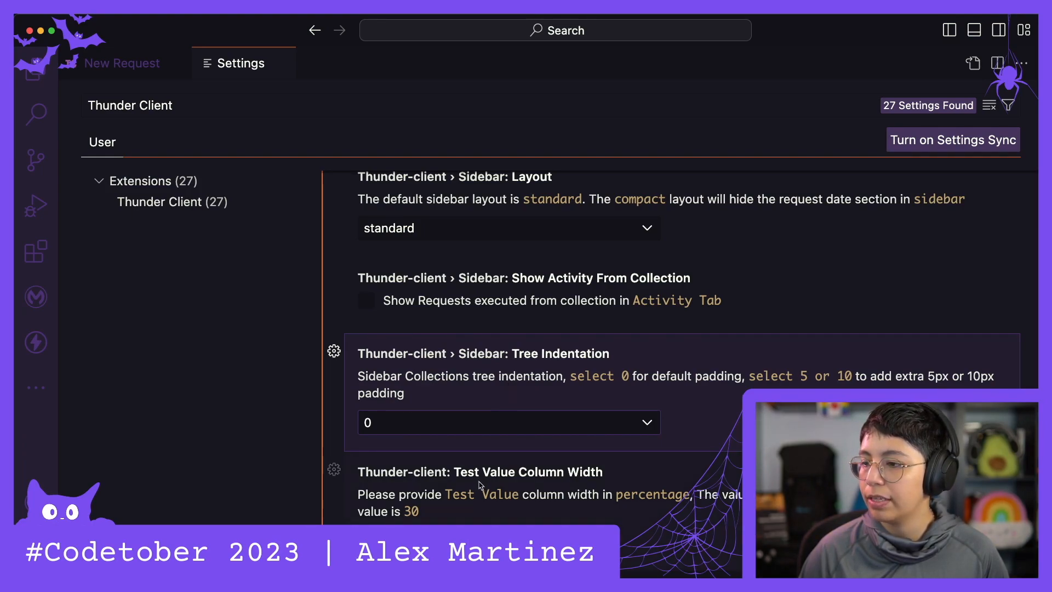
Step: Close the Settings tab, leaving the GET request's 200 OK response, and check the activity bar views
{"action": "left_click", "coordinate": [122, 64]}
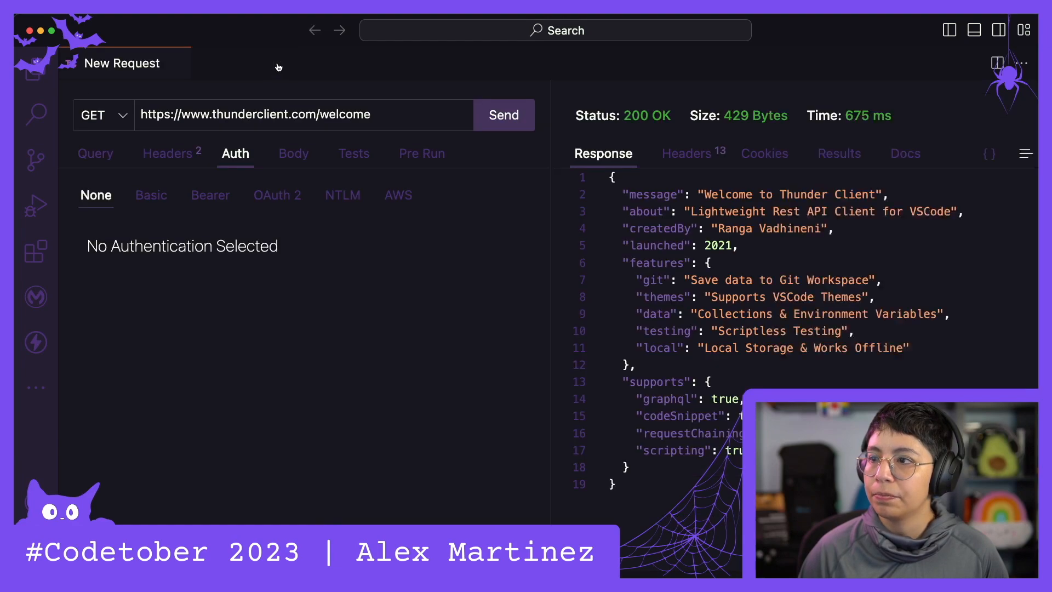
{"action": "mouse_move", "coordinate": [470, 160]}
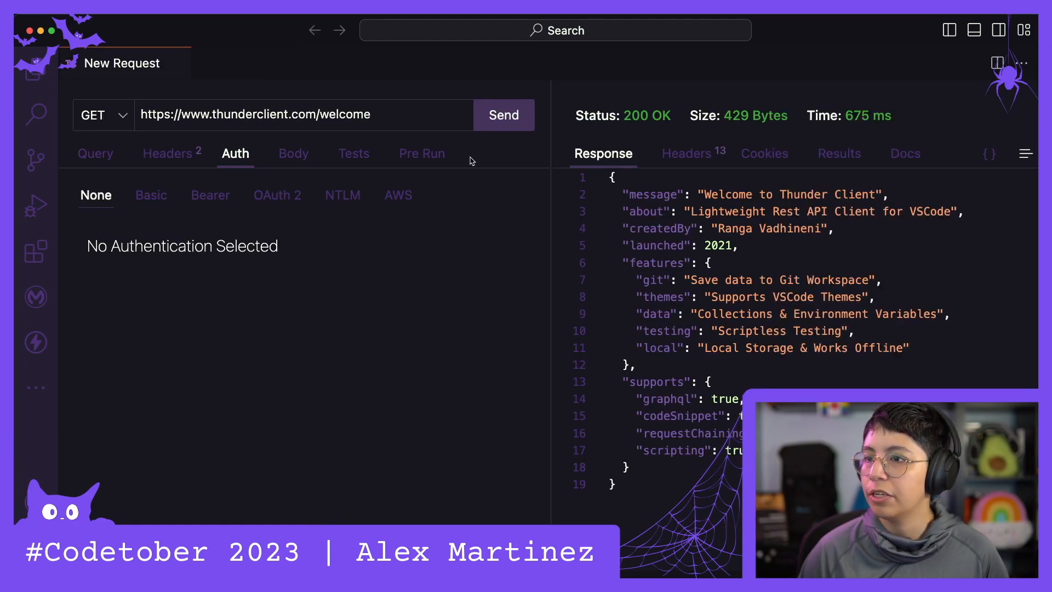
{"action": "mouse_move", "coordinate": [278, 256]}
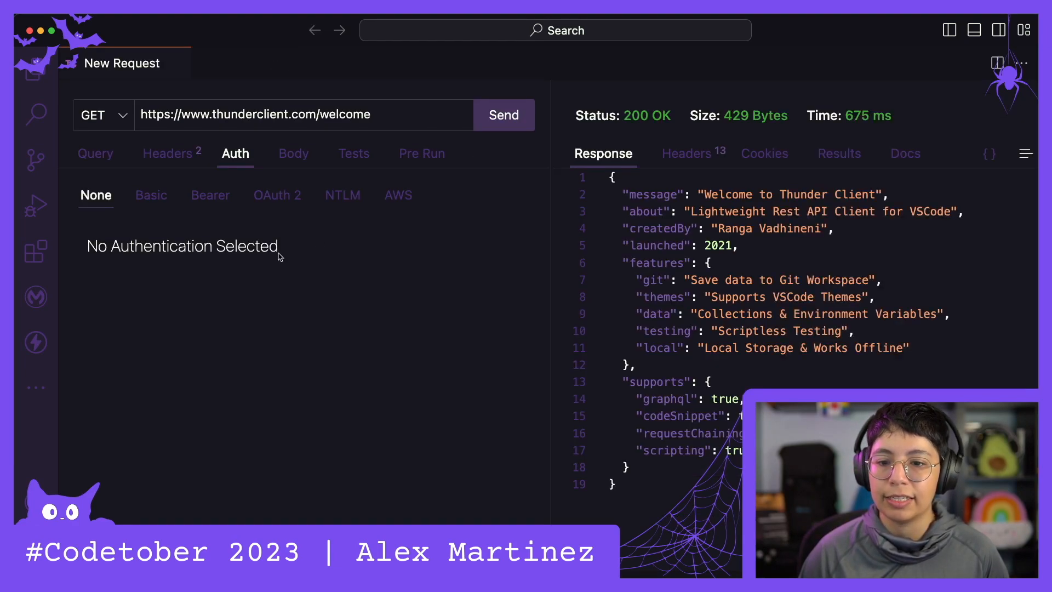
{"action": "mouse_move", "coordinate": [35, 342]}
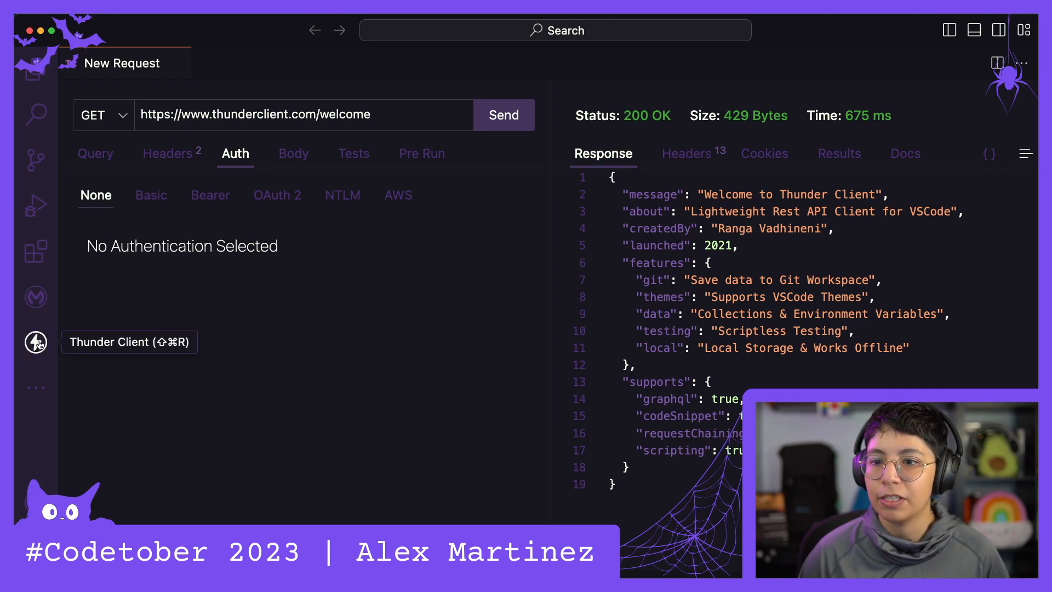
{"action": "left_click", "coordinate": [35, 387]}
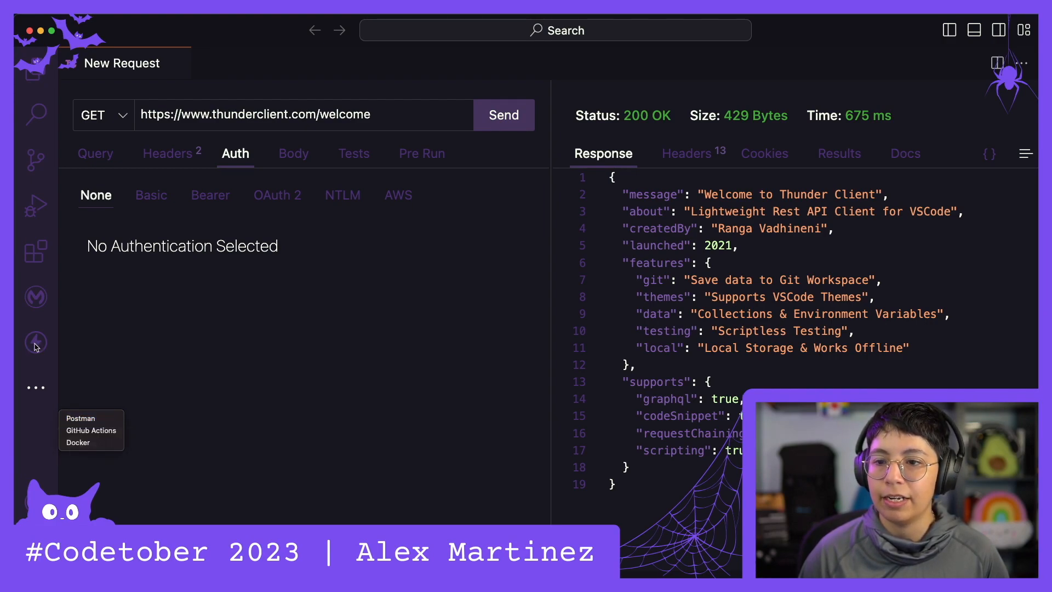
{"action": "left_click", "coordinate": [35, 342]}
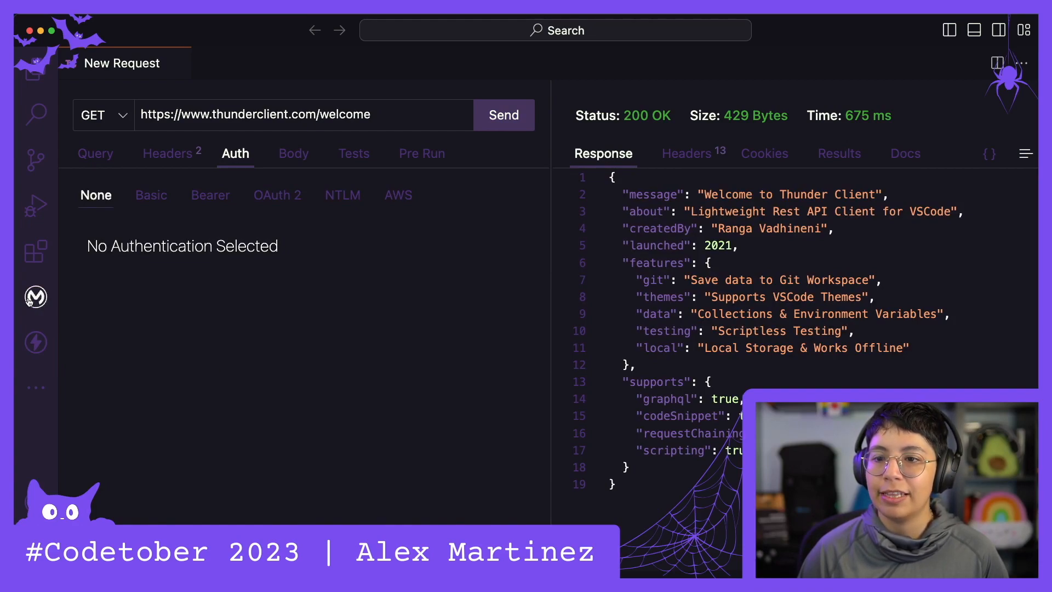
Step: Show the Anypoint Code Builder panel, then the Postman sign-in panel and the Additional Views list
{"action": "left_click", "coordinate": [35, 297]}
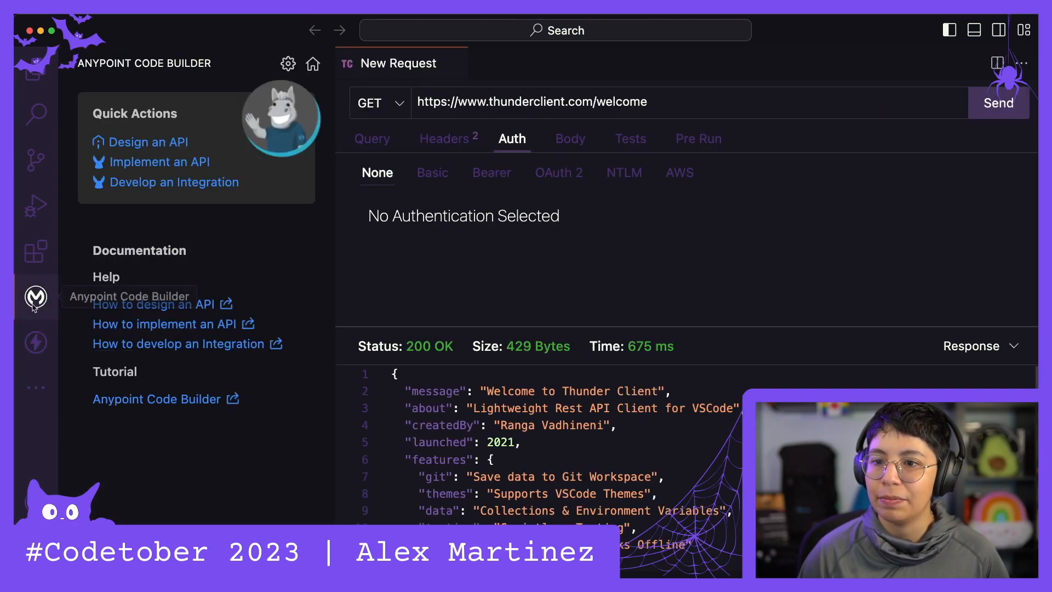
{"action": "left_click", "coordinate": [35, 342]}
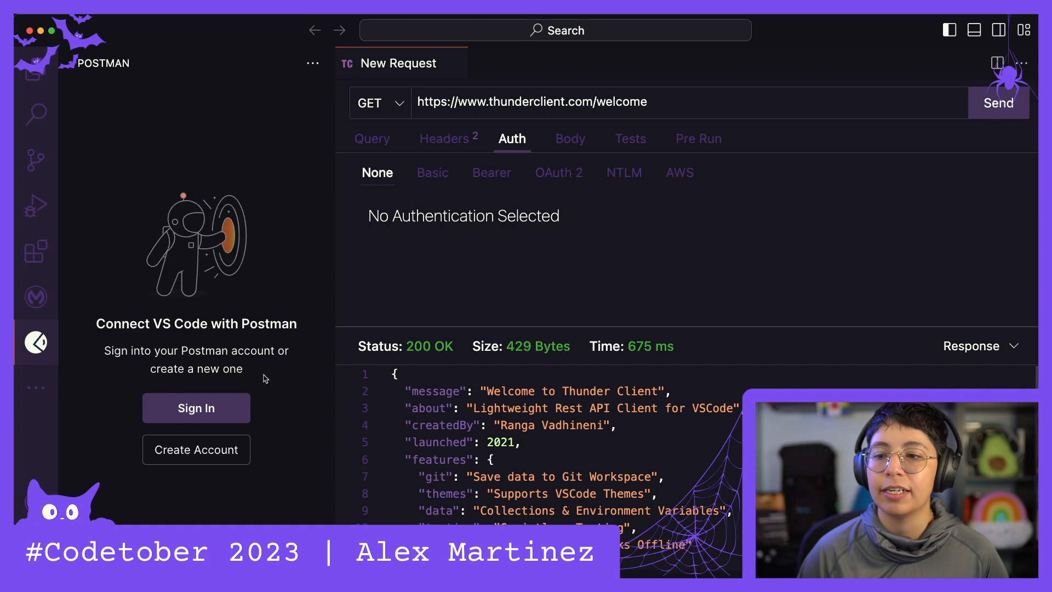
{"action": "mouse_move", "coordinate": [38, 387]}
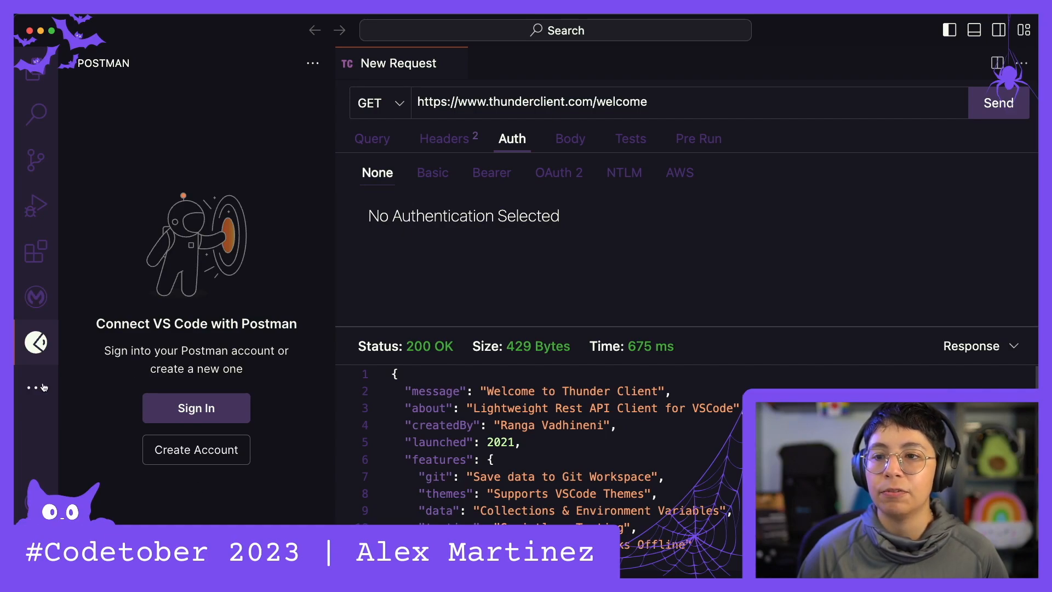
{"action": "left_click", "coordinate": [36, 387]}
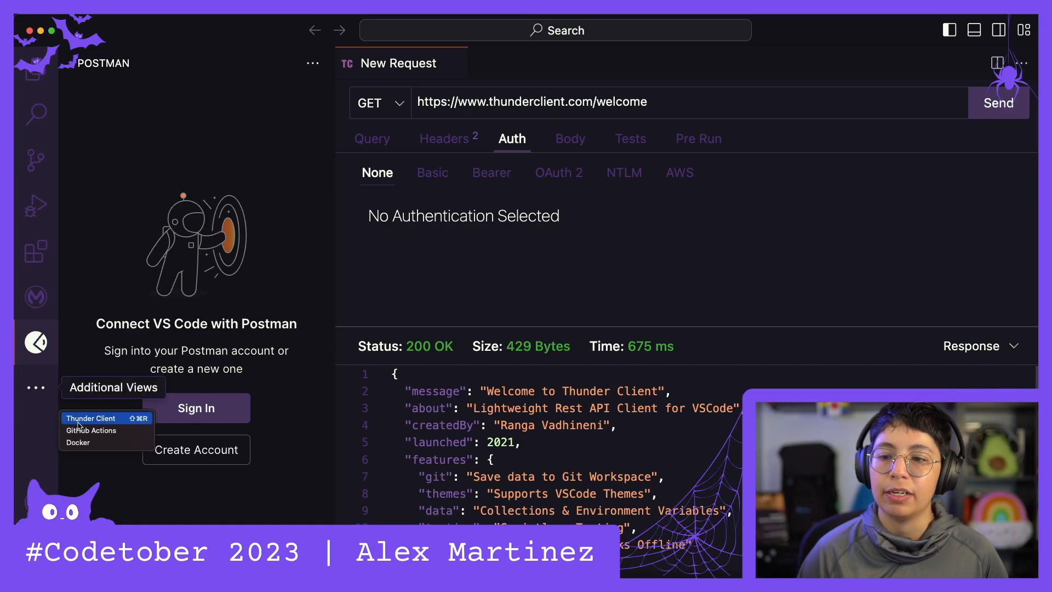